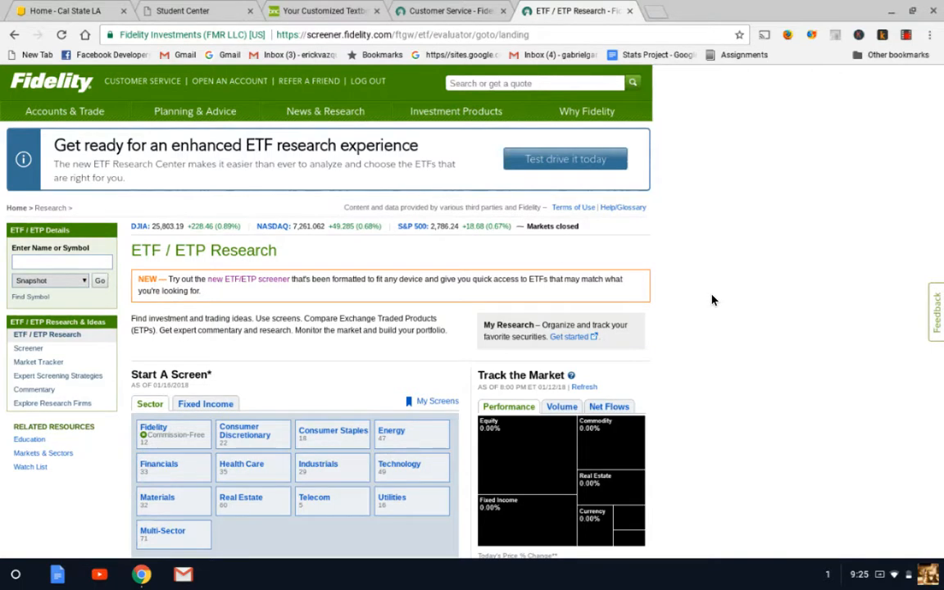
pyautogui.moveTo(557, 249)
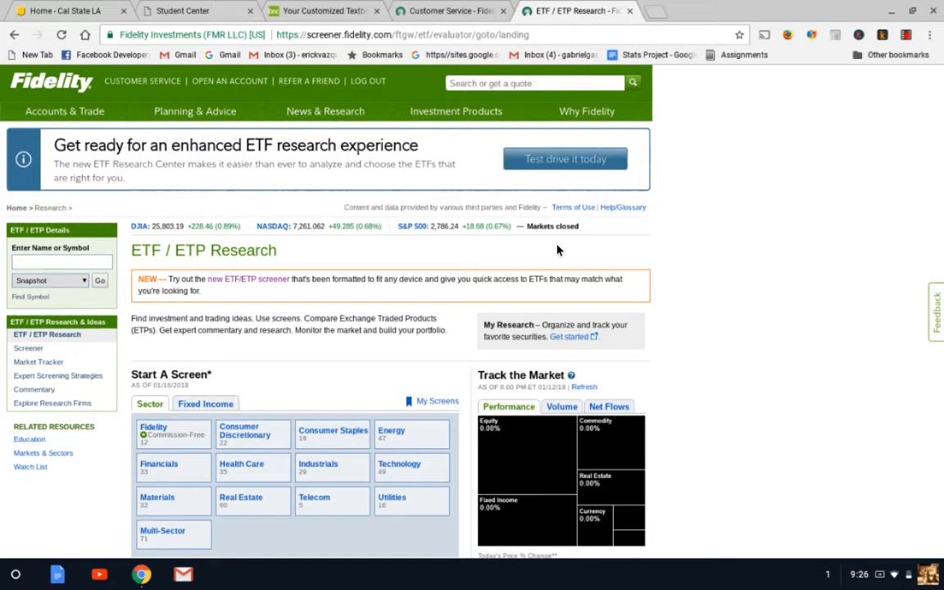
pyautogui.moveTo(413, 236)
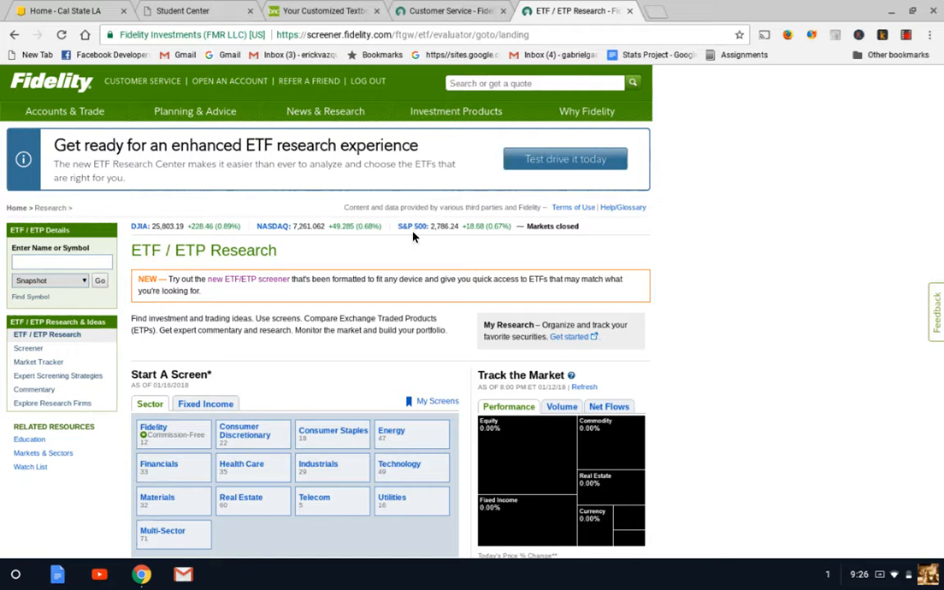
# - Scroll down the ETF/ETP Research page to the Start A Screen sector themes
pyautogui.scroll(-3)
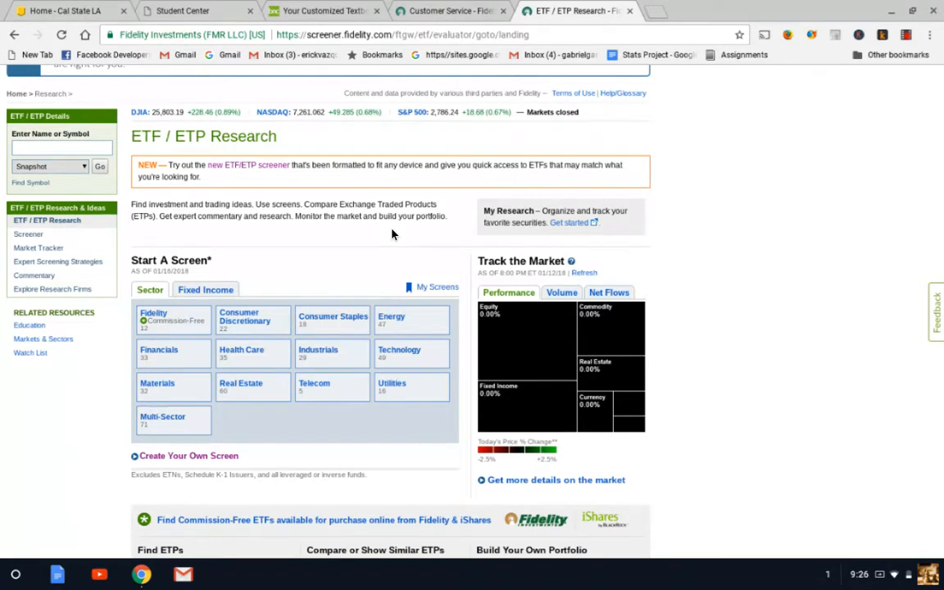
pyautogui.scroll(-3)
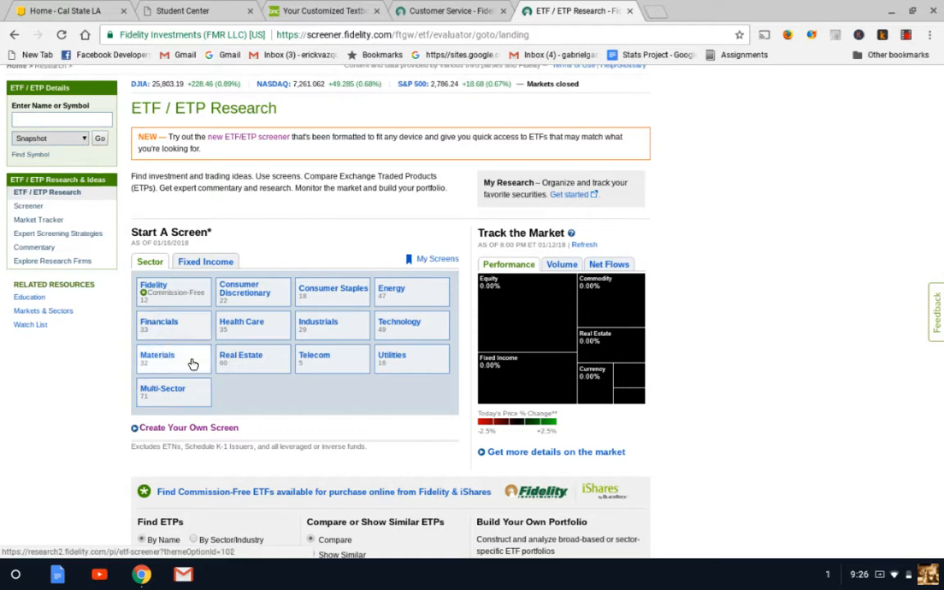
pyautogui.moveTo(401, 332)
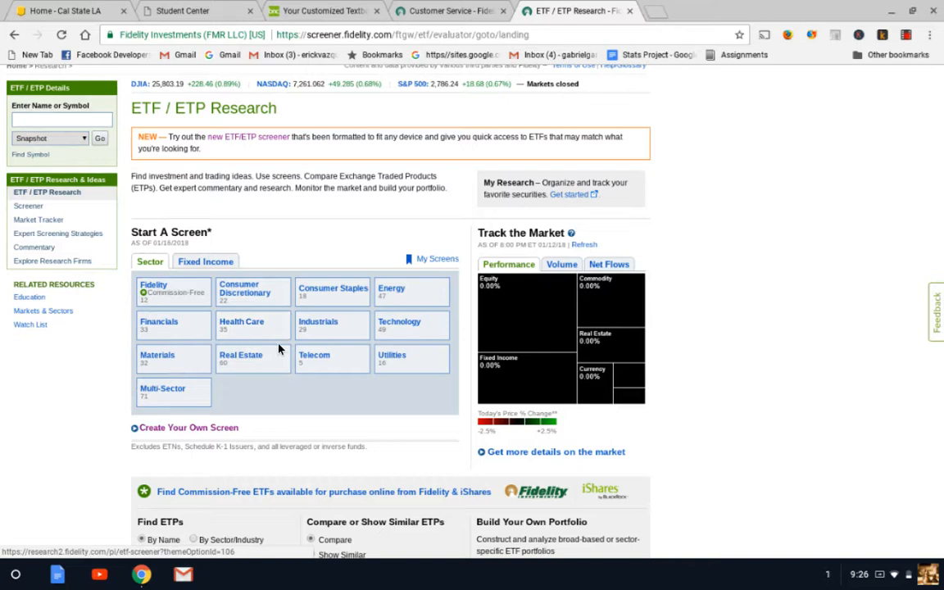
pyautogui.moveTo(406, 326)
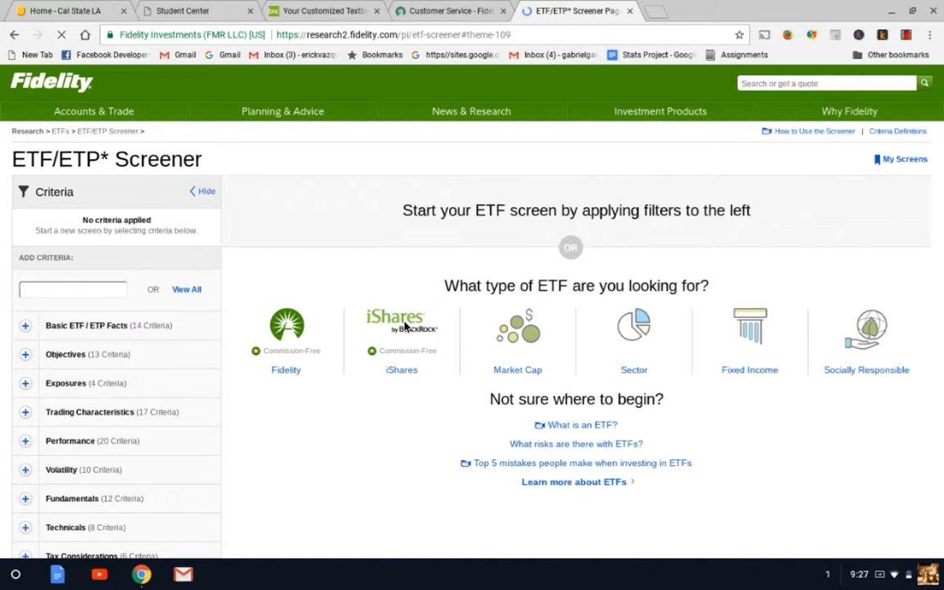
pyautogui.moveTo(401, 372)
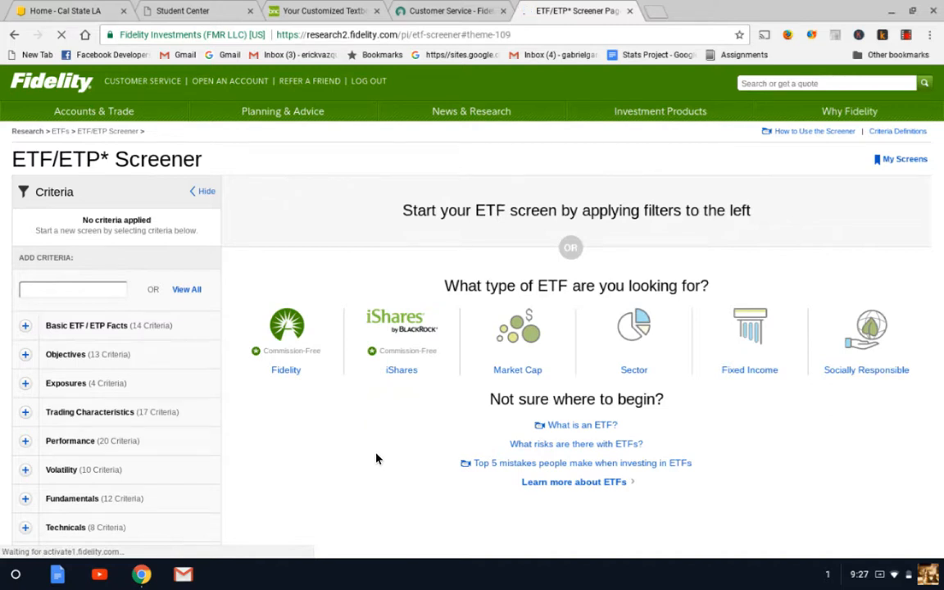
# - Load the Technology Theme screen results listing 49 matching funds ranked by net assets
pyautogui.click(633, 328)
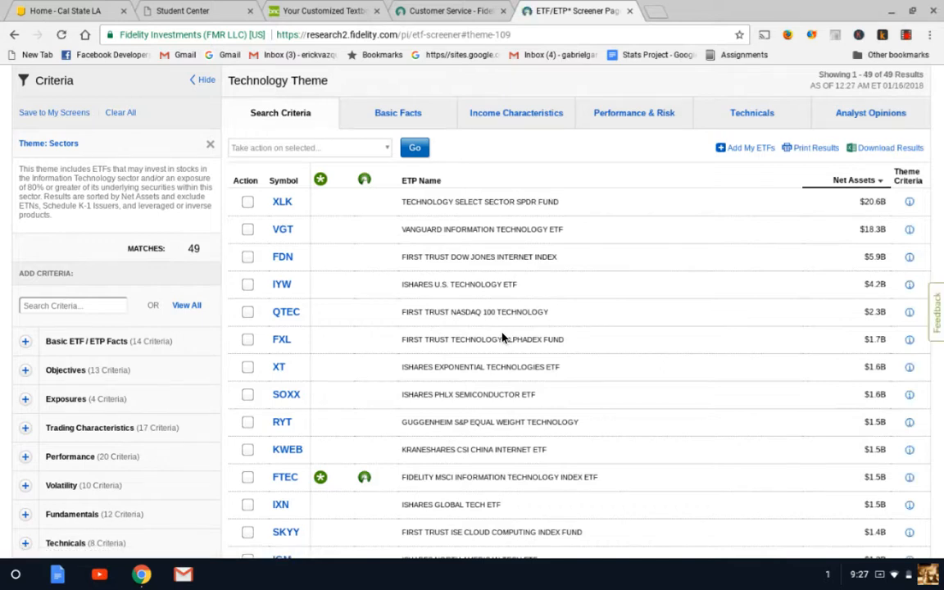
pyautogui.moveTo(456, 314)
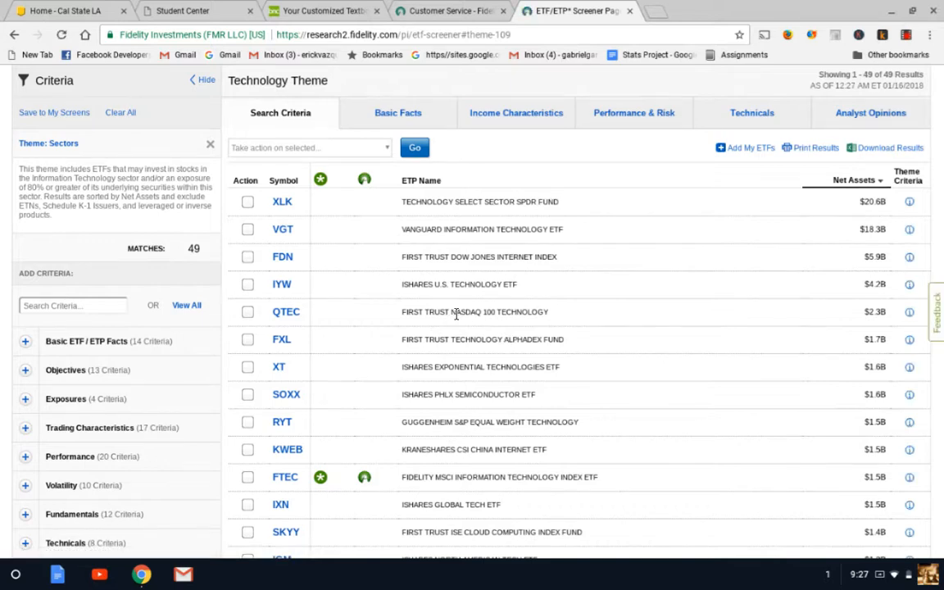
pyautogui.scroll(3)
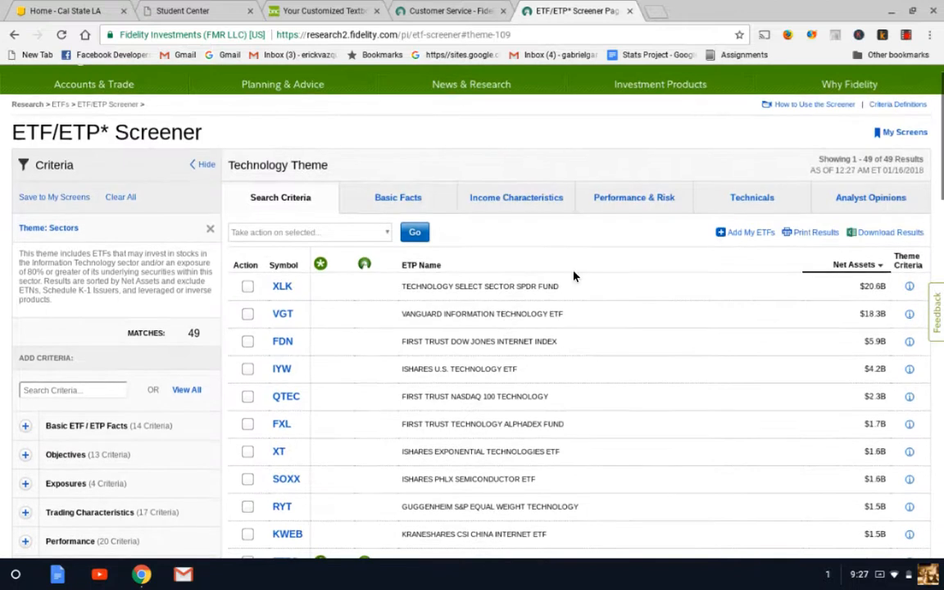
pyautogui.moveTo(639, 208)
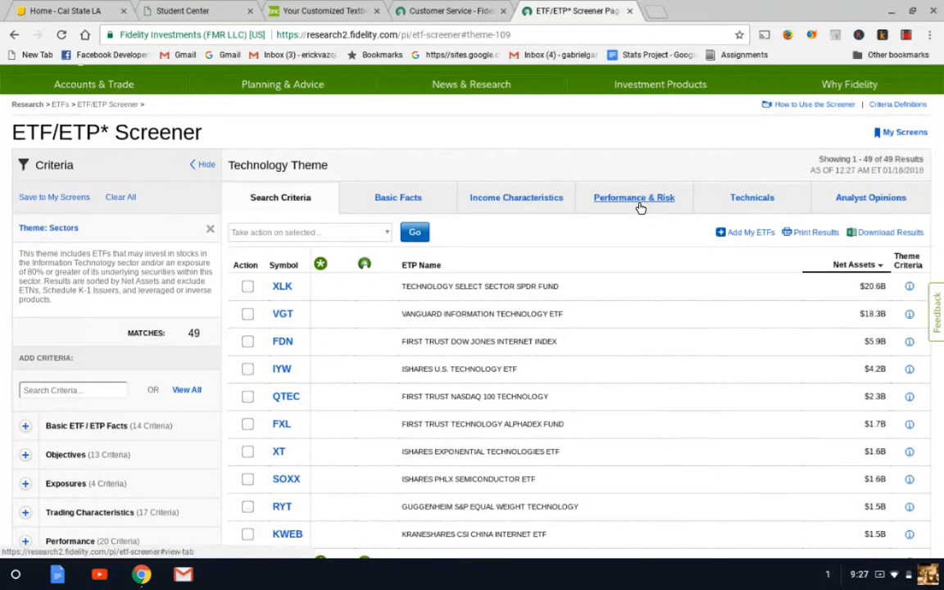
# - Show Performance & Risk figures ranked by 5-year market total return, with PSI and SOXX leading
pyautogui.click(632, 196)
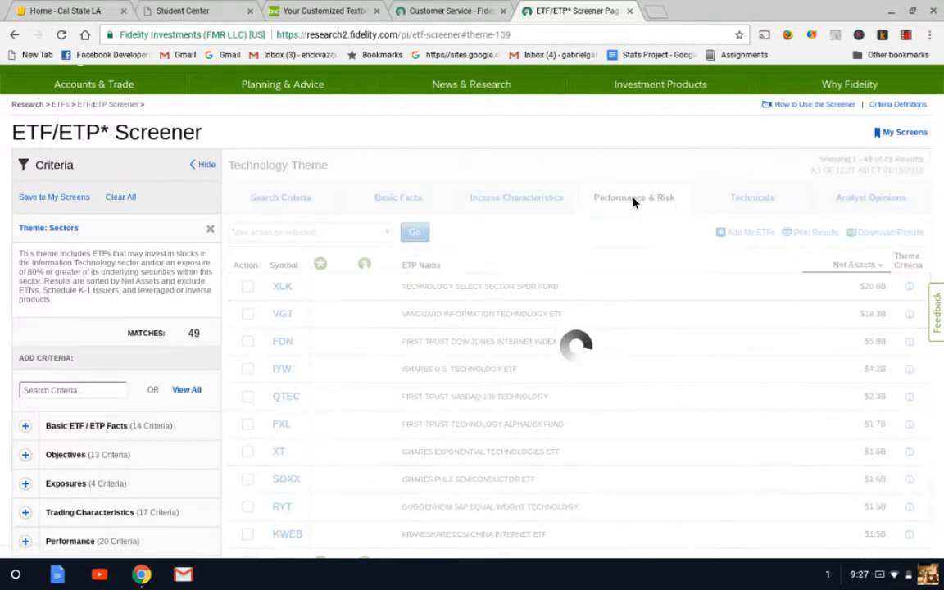
pyautogui.click(632, 197)
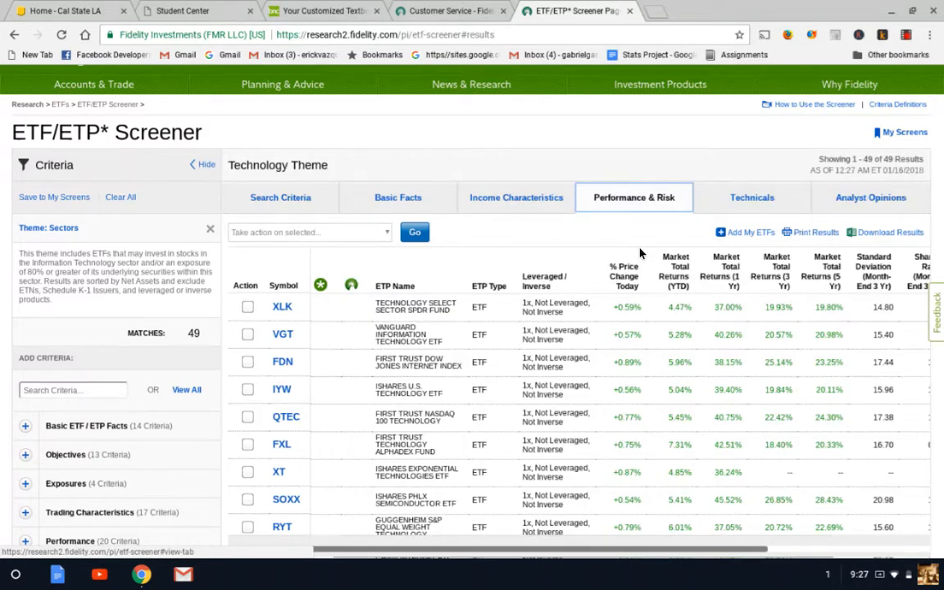
pyautogui.moveTo(632, 261)
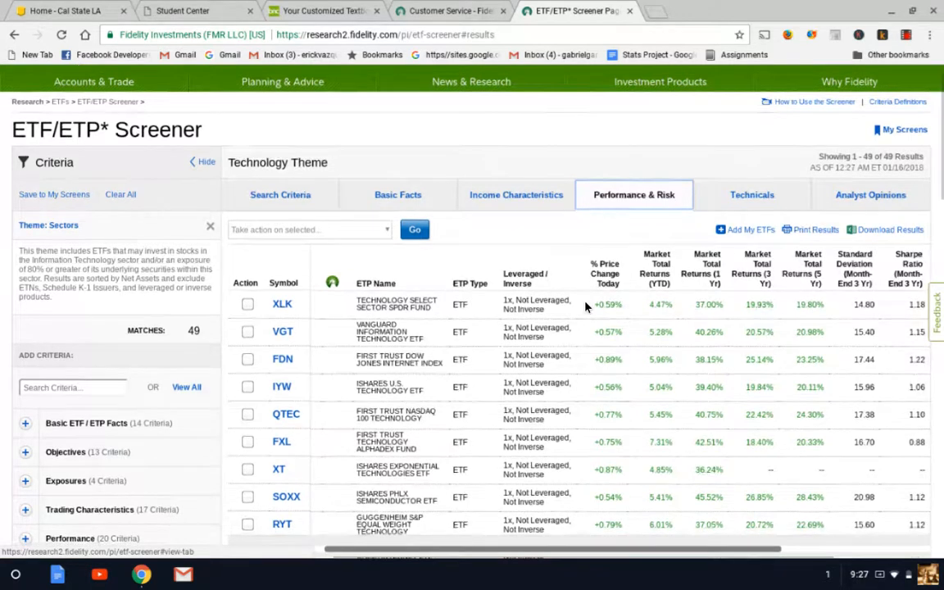
pyautogui.moveTo(790, 314)
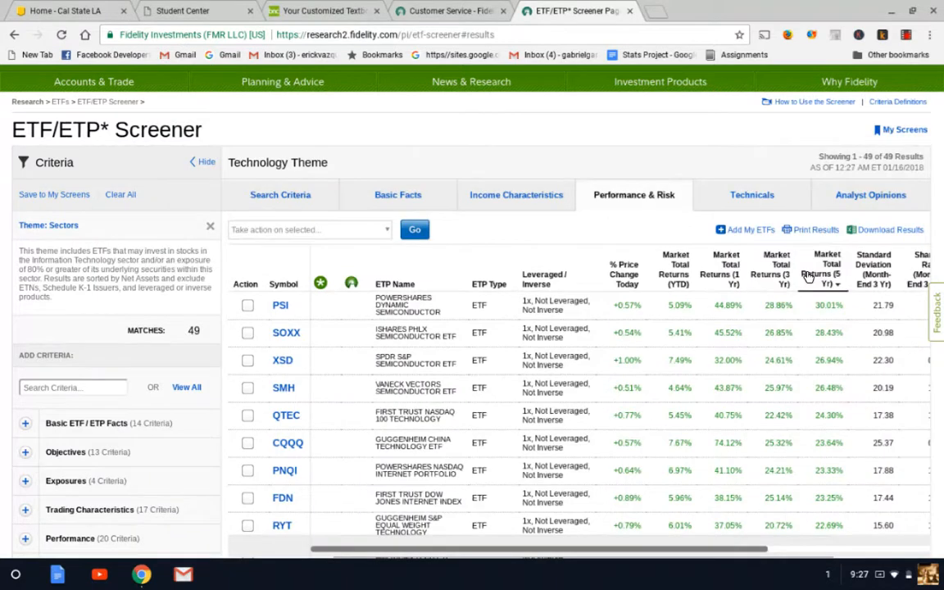
pyautogui.moveTo(757, 334)
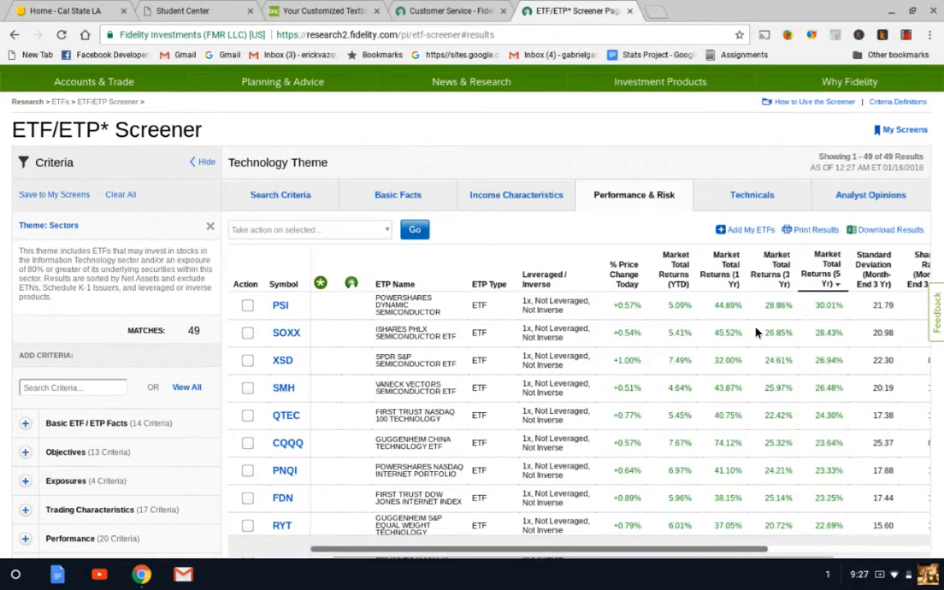
pyautogui.moveTo(669, 305)
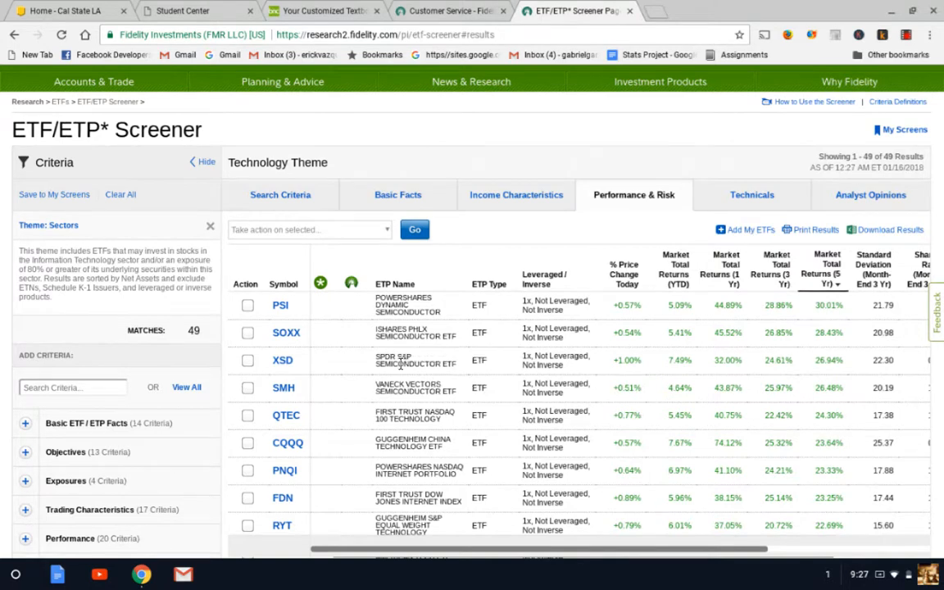
pyautogui.scroll(-3)
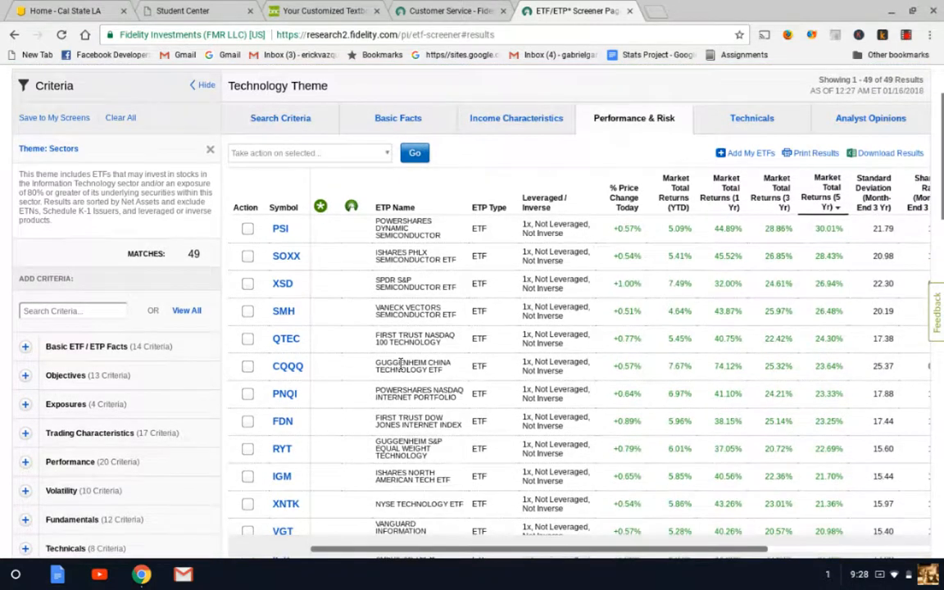
pyautogui.scroll(-3)
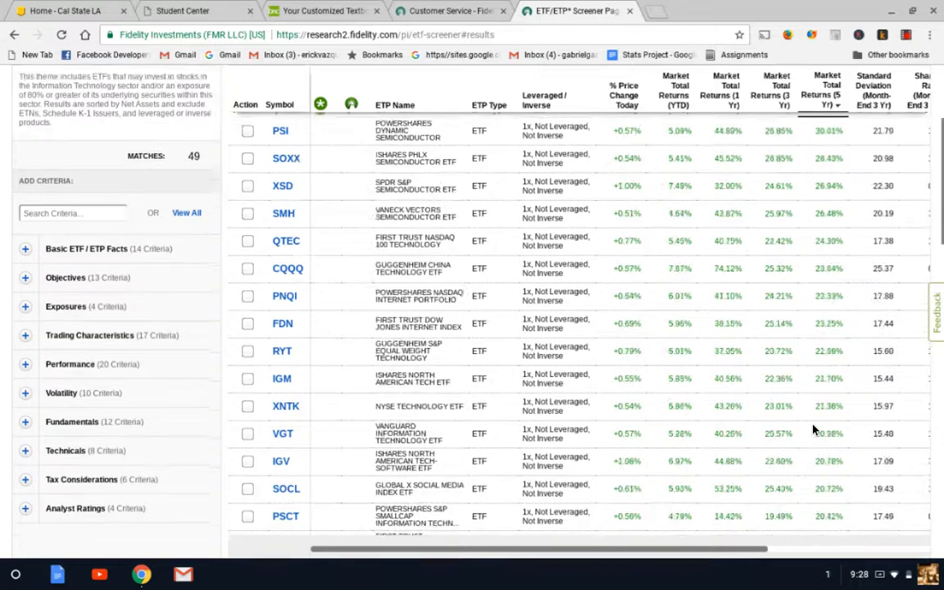
pyautogui.scroll(3)
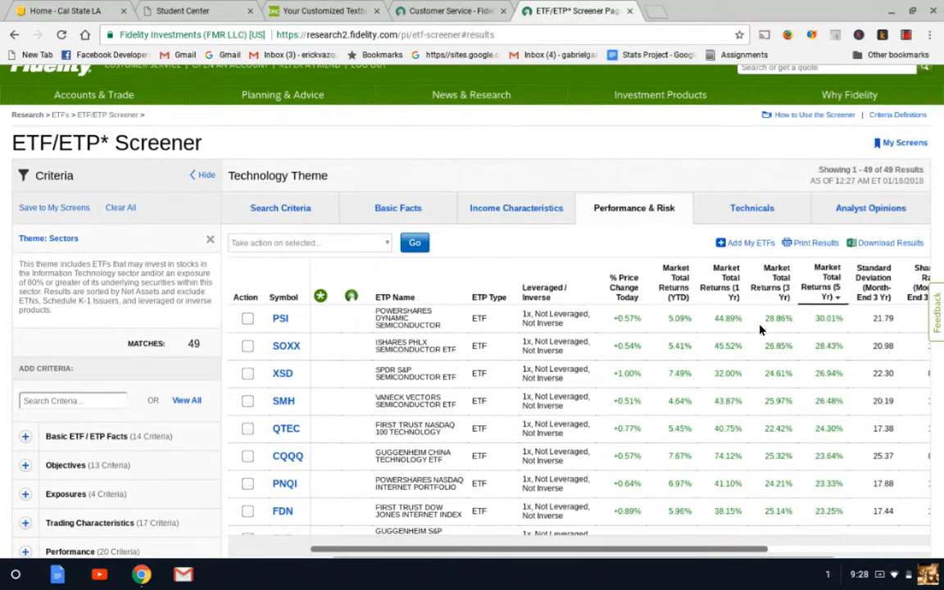
pyautogui.moveTo(816, 332)
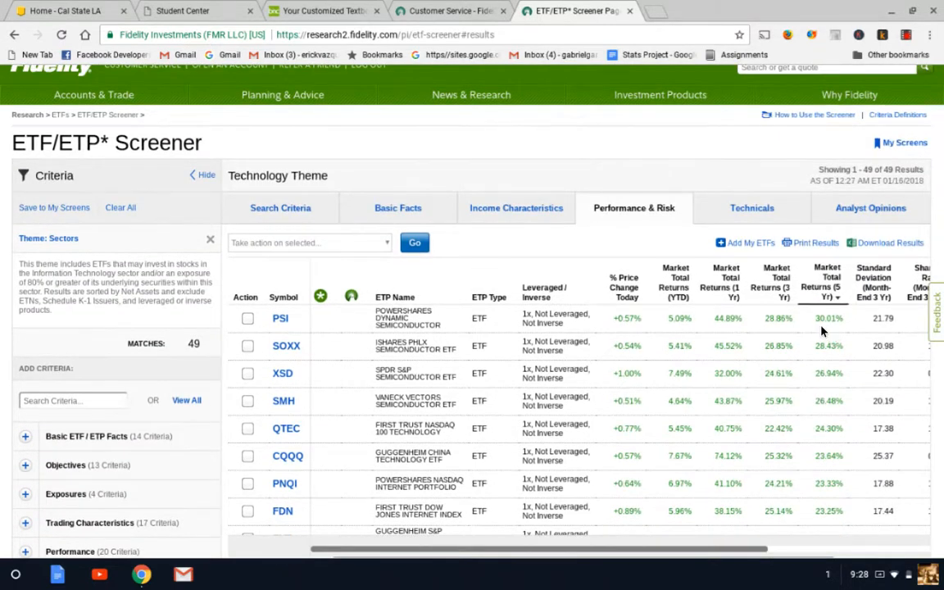
pyautogui.moveTo(823, 318)
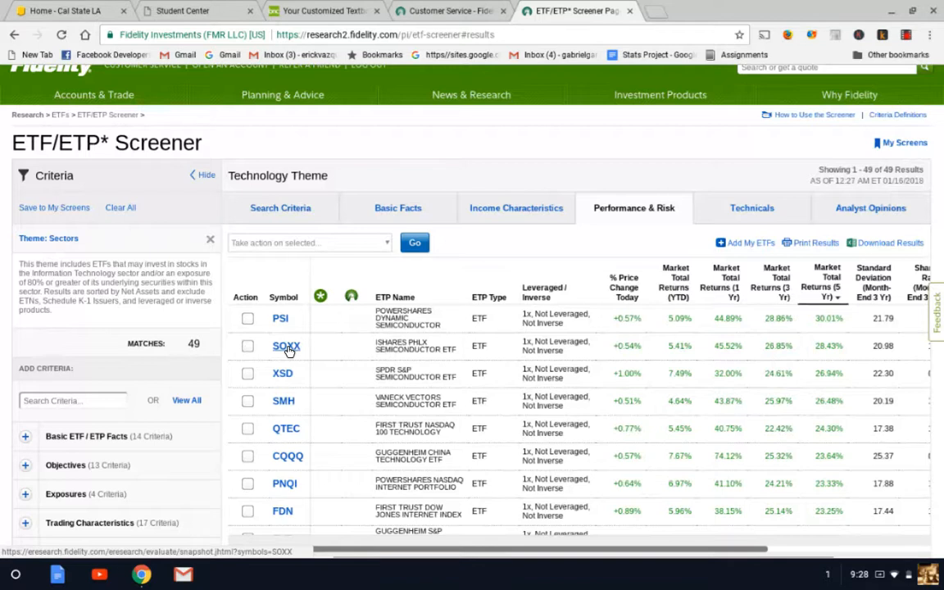
# - Open the SOXX fund snapshot and expand its detailed quote information
pyautogui.click(286, 347)
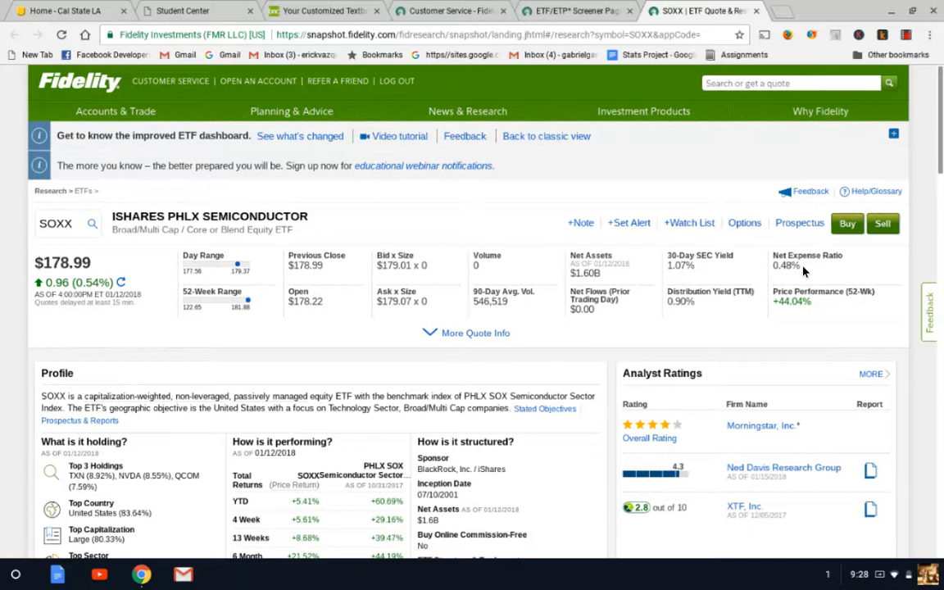
pyautogui.scroll(-3)
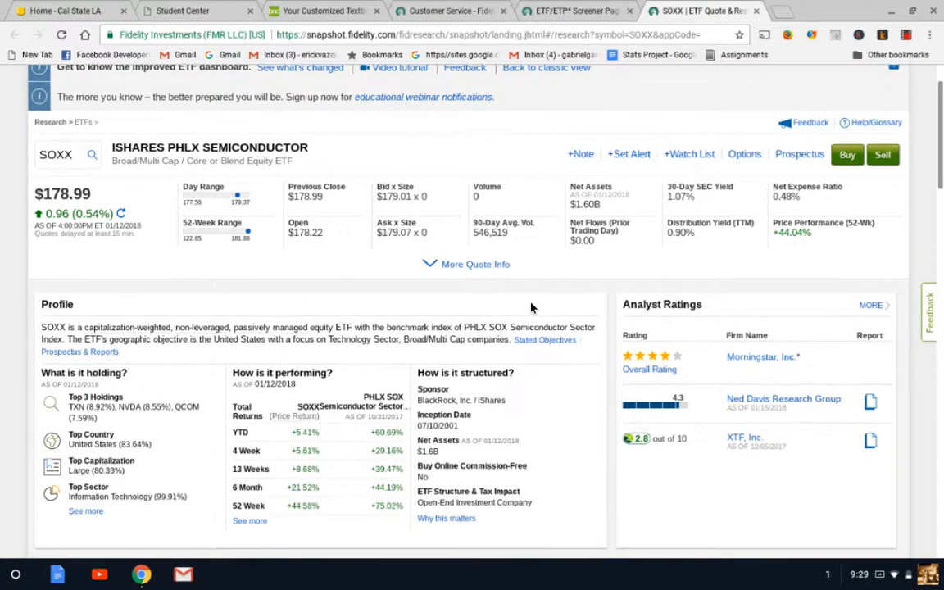
pyautogui.scroll(-3)
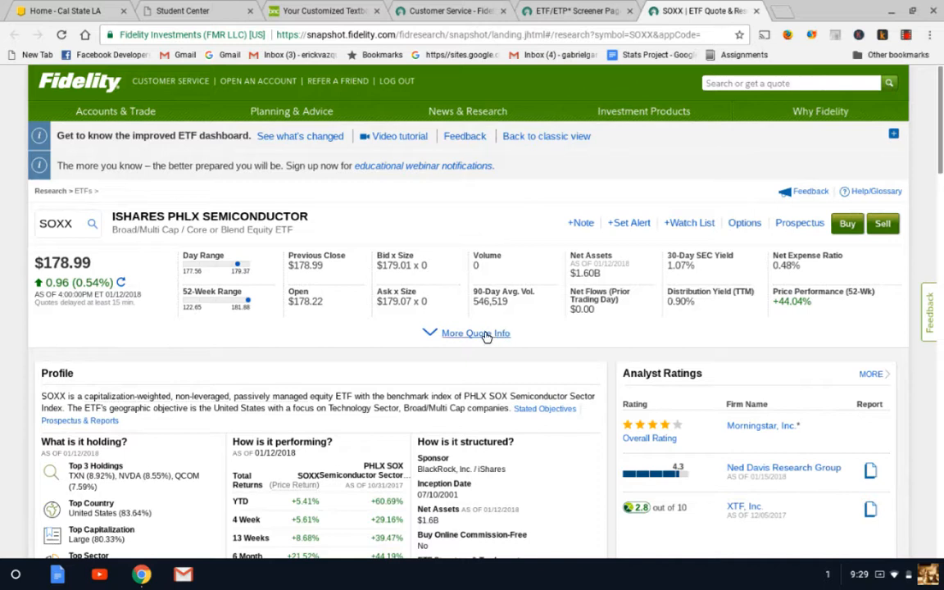
pyautogui.click(475, 334)
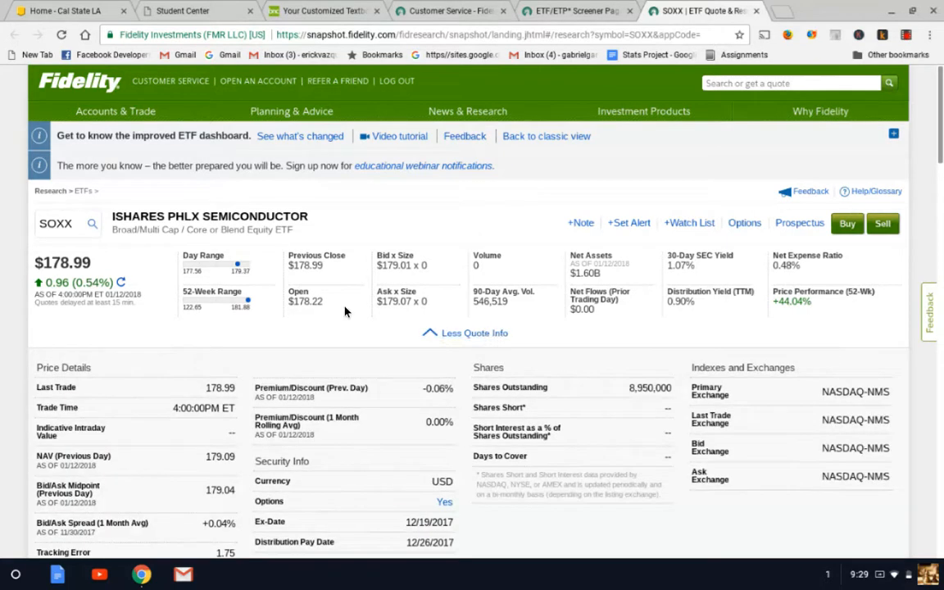
# - Review SOXX's profile, holdings, performance summary and analyst ratings sections
pyautogui.scroll(-3)
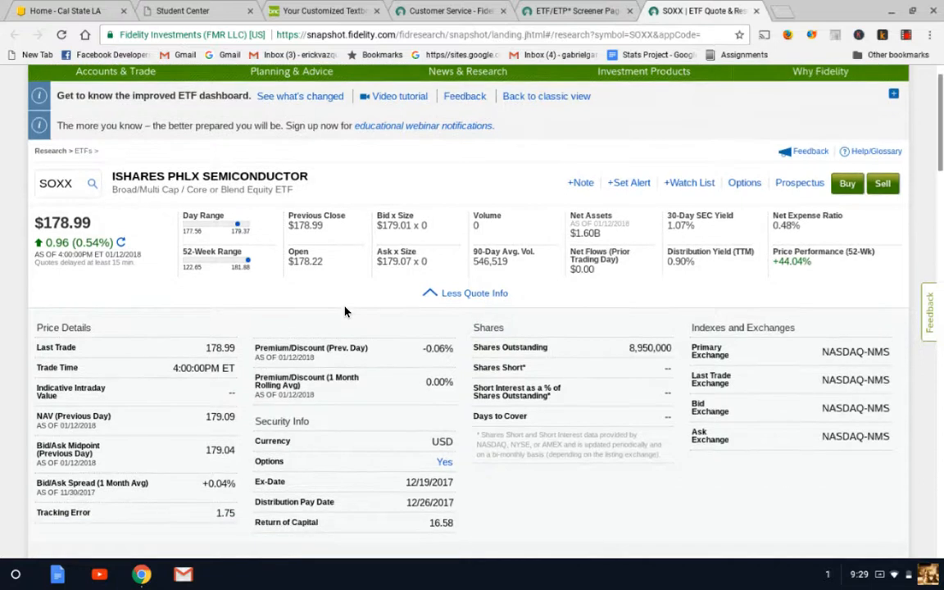
pyautogui.scroll(-3)
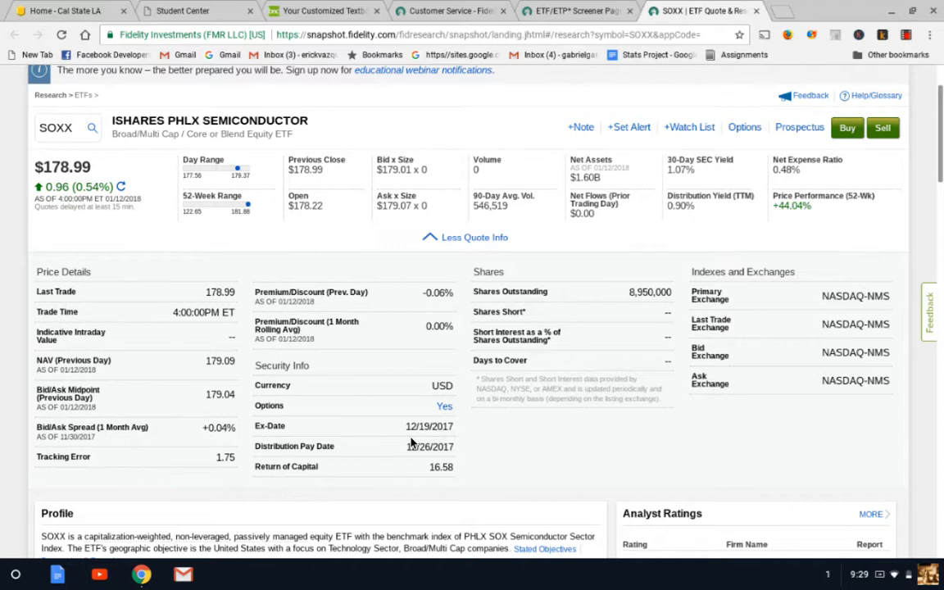
pyautogui.scroll(-3)
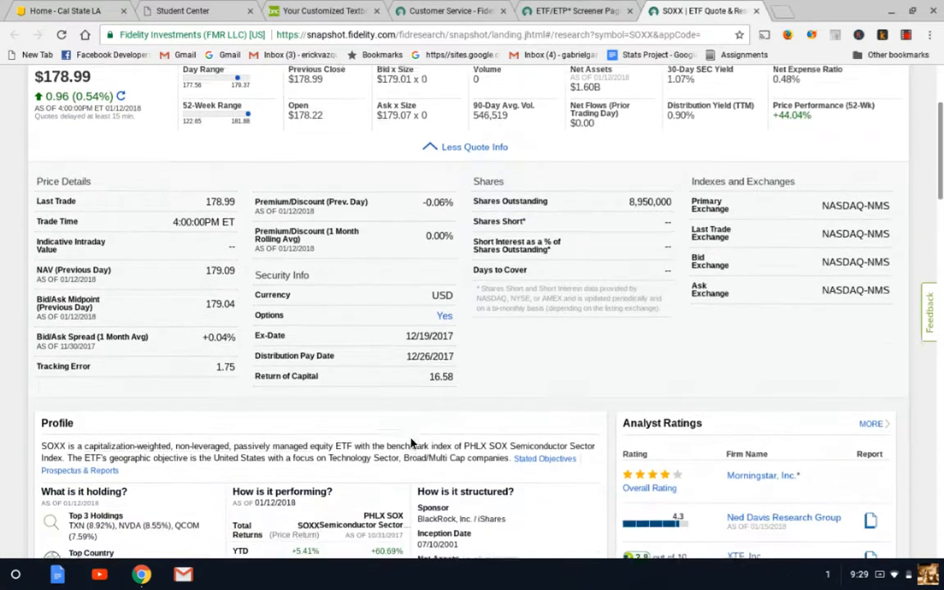
pyautogui.scroll(-3)
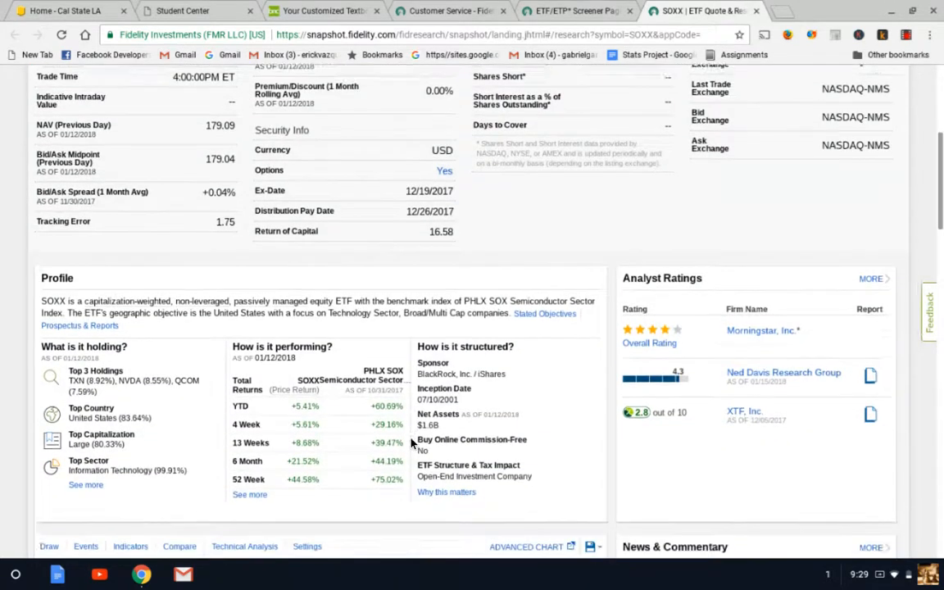
pyautogui.scroll(-3)
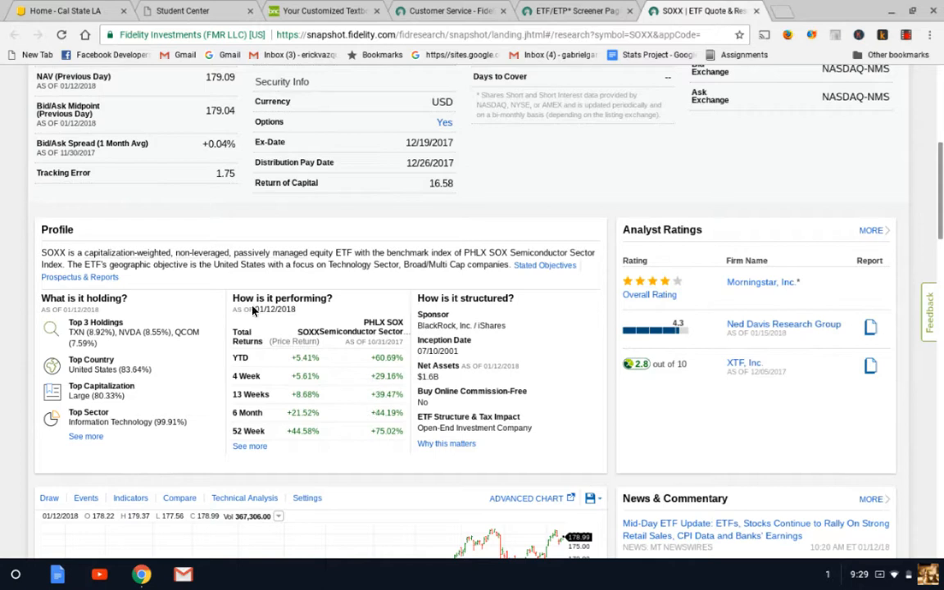
# - Review SOXX's cumulative and month-end average annual returns against the semiconductor index and S&P 500
pyautogui.scroll(-3)
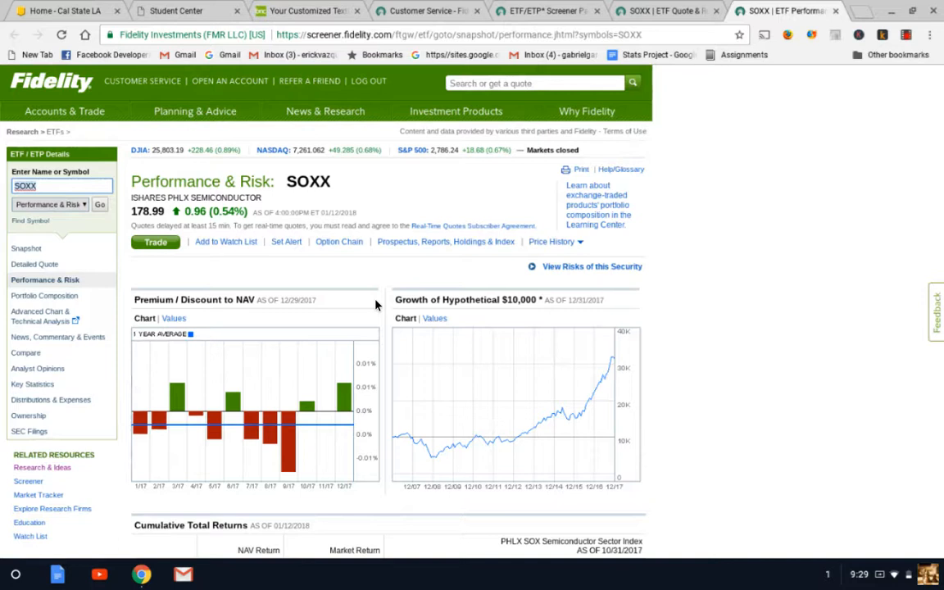
pyautogui.scroll(-3)
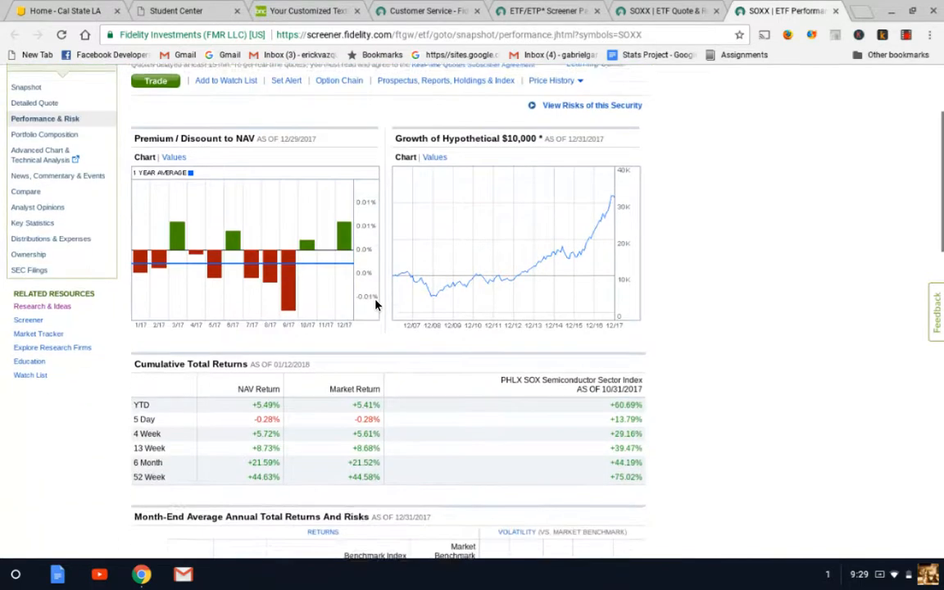
pyautogui.scroll(-3)
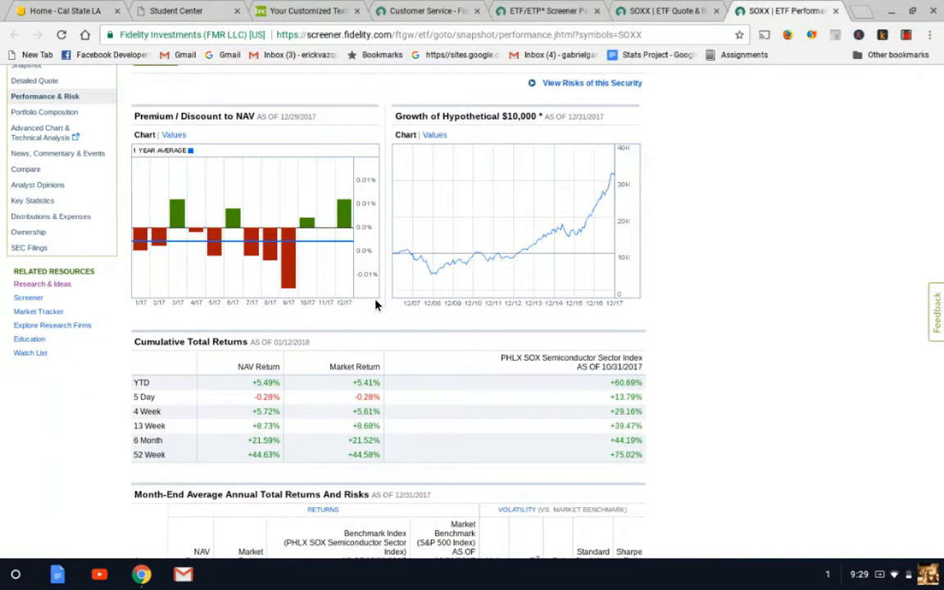
pyautogui.scroll(-3)
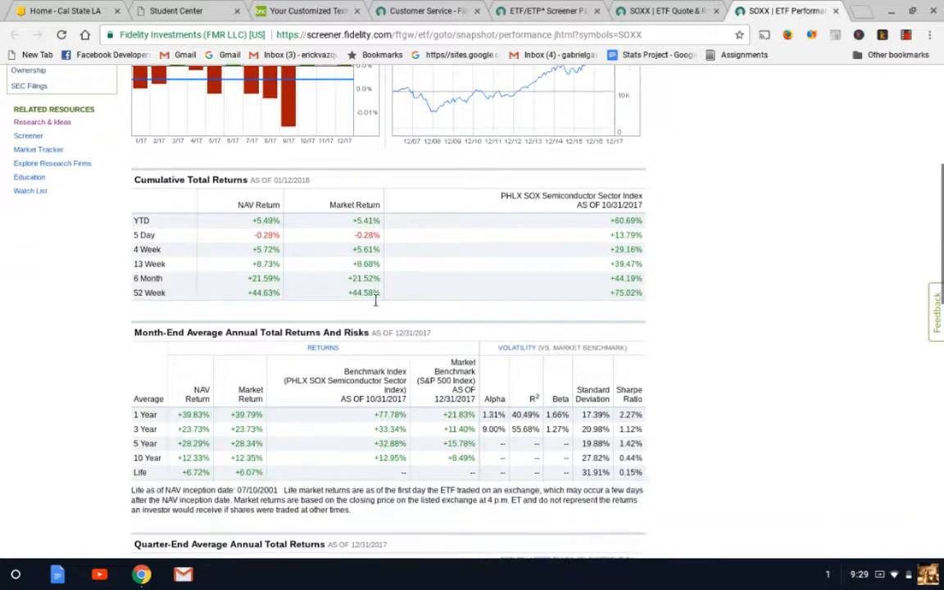
pyautogui.scroll(-3)
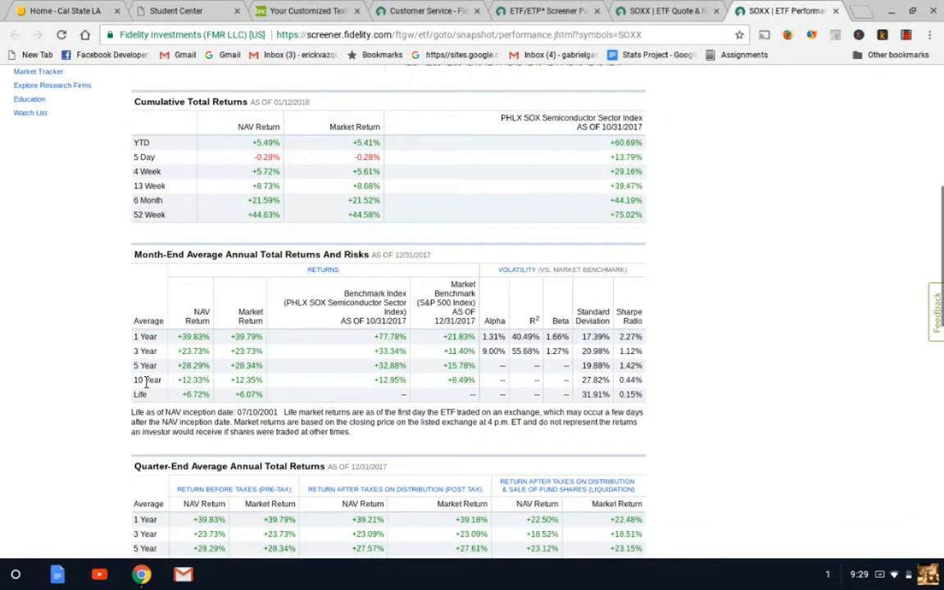
pyautogui.moveTo(387, 387)
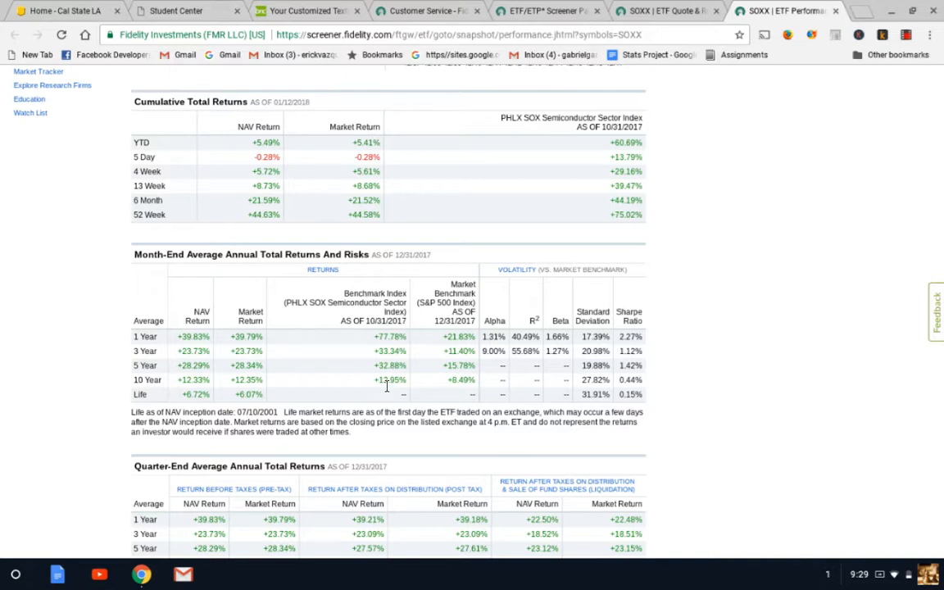
pyautogui.moveTo(396, 394)
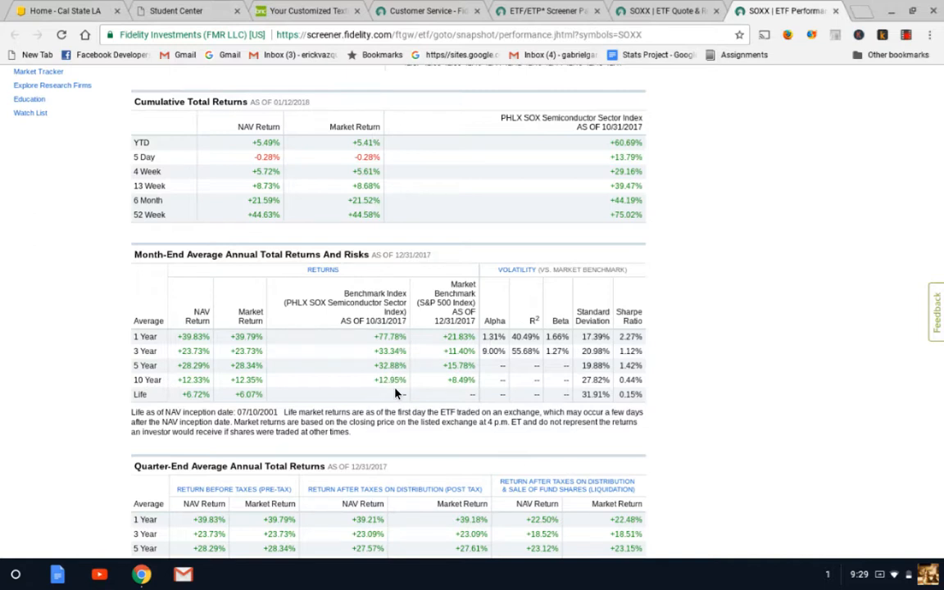
pyautogui.moveTo(422, 388)
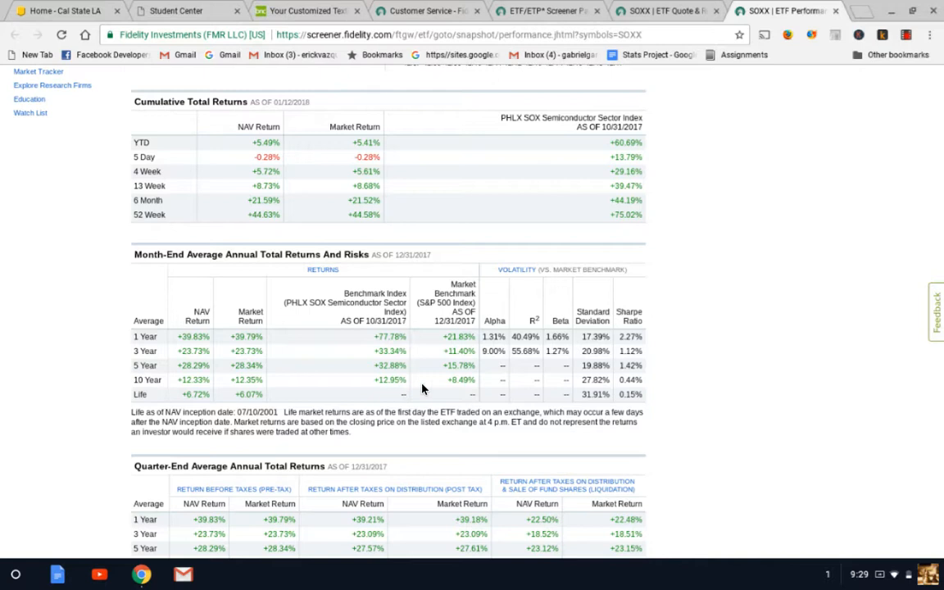
pyautogui.moveTo(449, 380)
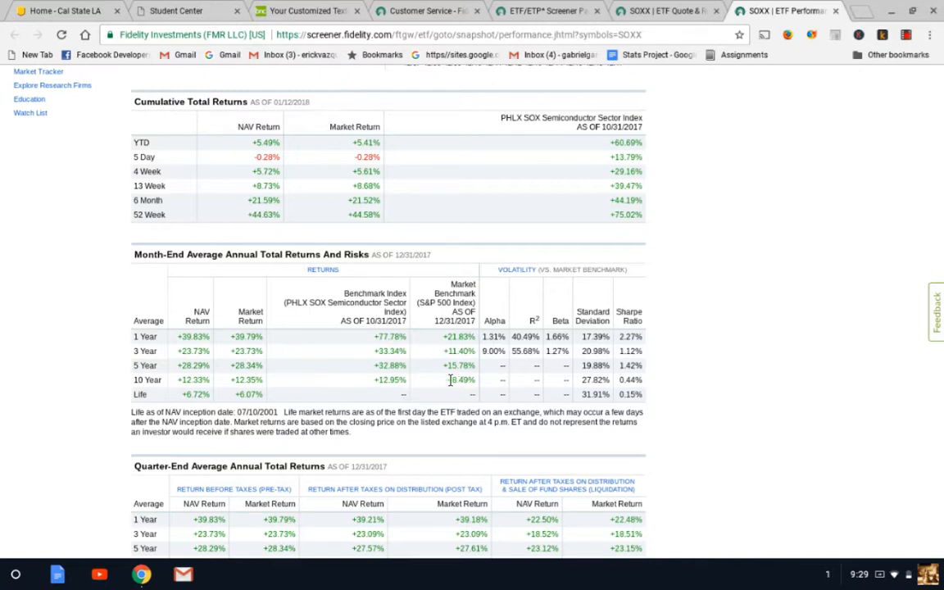
pyautogui.moveTo(429, 387)
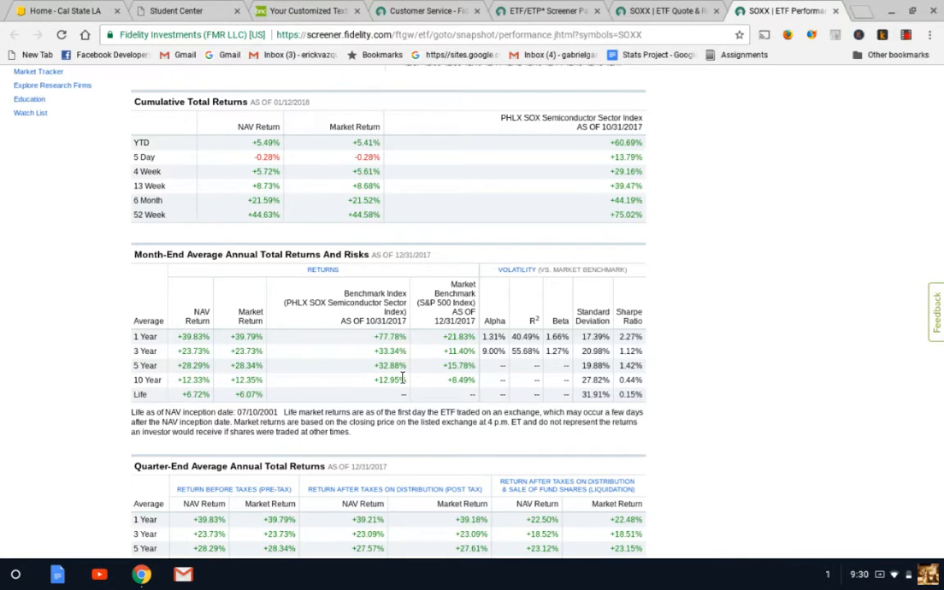
pyautogui.moveTo(414, 383)
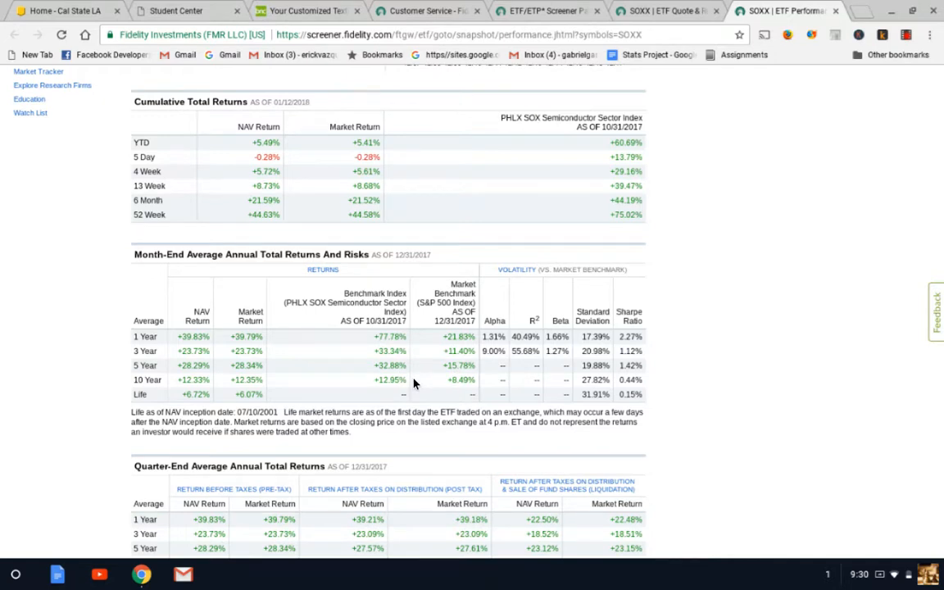
pyautogui.moveTo(439, 387)
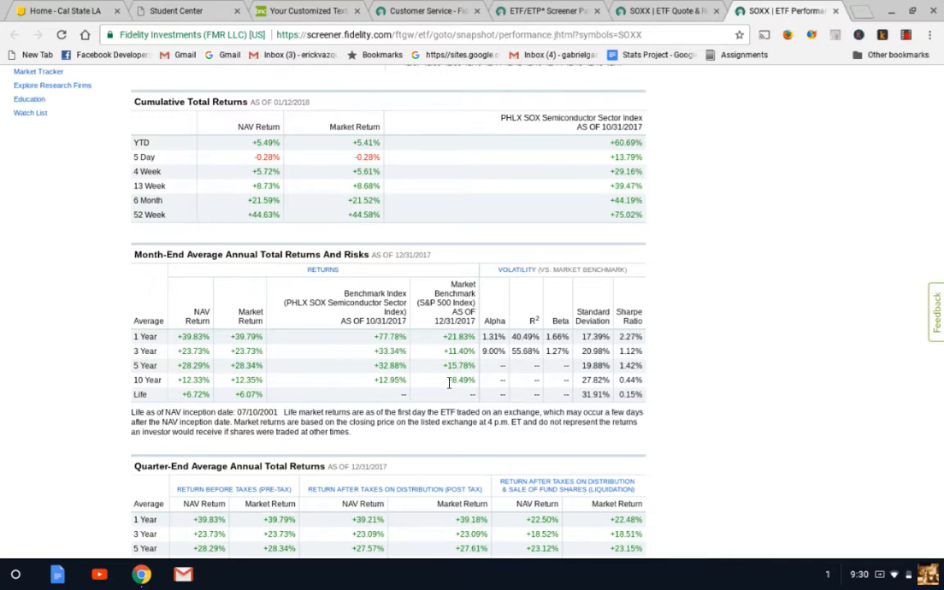
pyautogui.moveTo(459, 381)
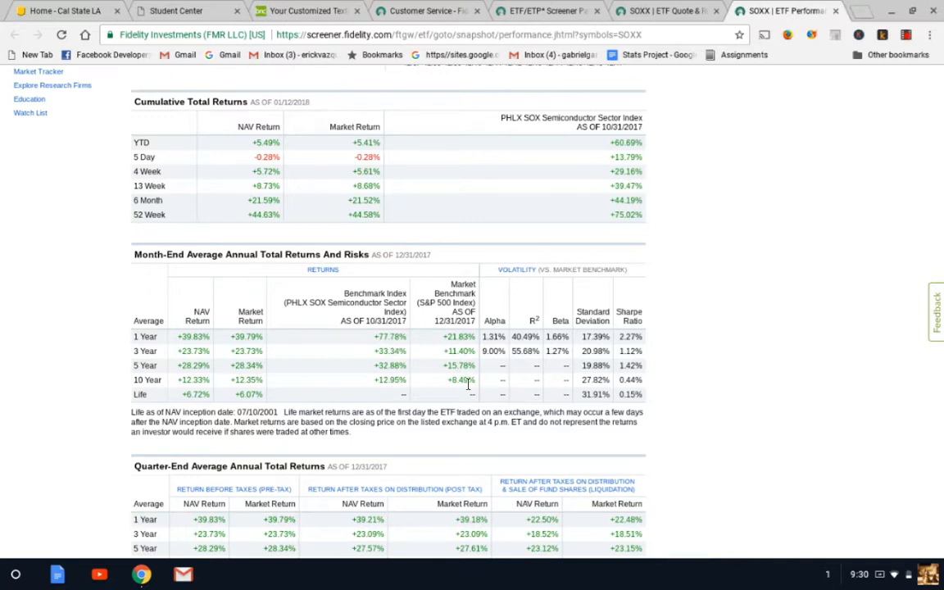
pyautogui.moveTo(456, 331)
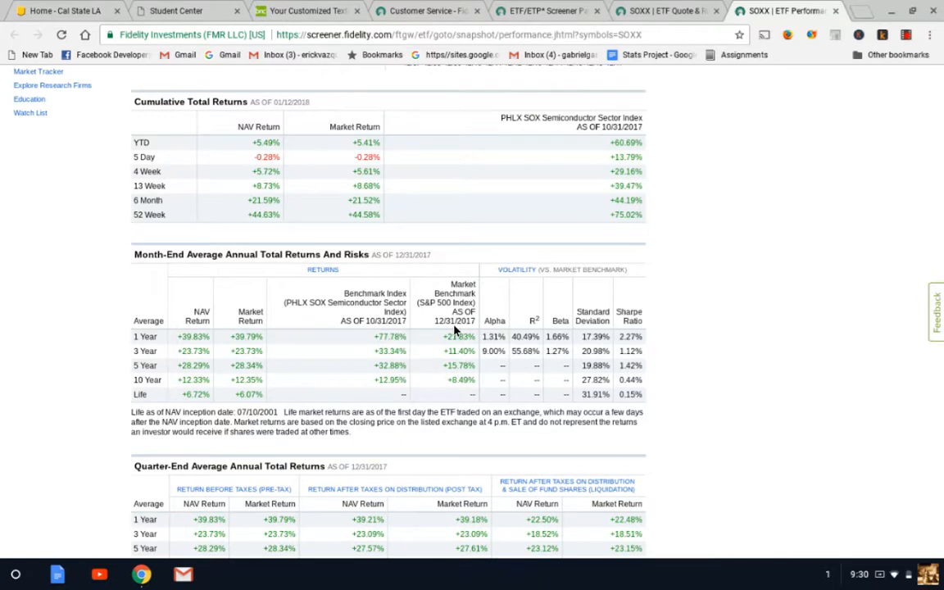
pyautogui.moveTo(433, 318)
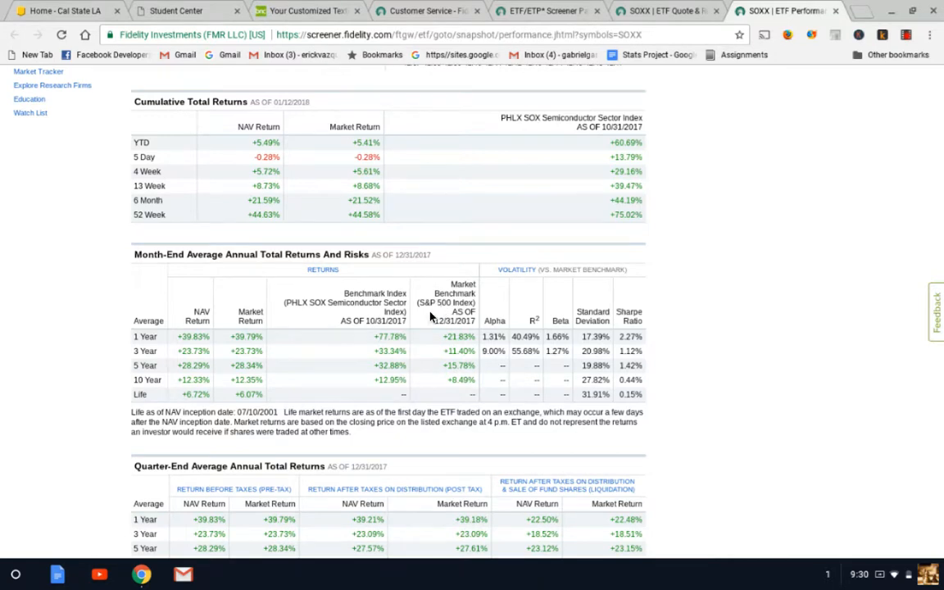
pyautogui.scroll(-3)
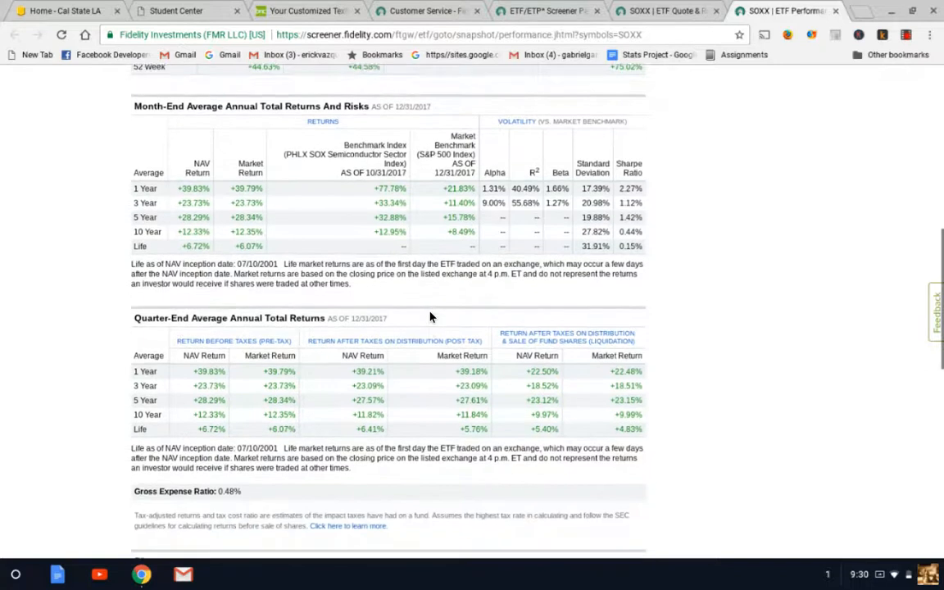
pyautogui.scroll(3)
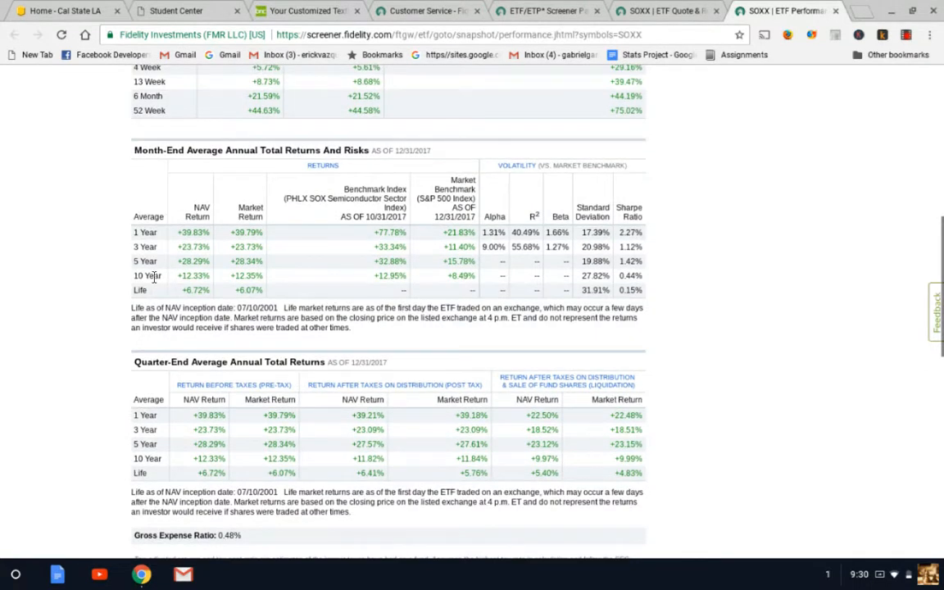
pyautogui.moveTo(135, 275)
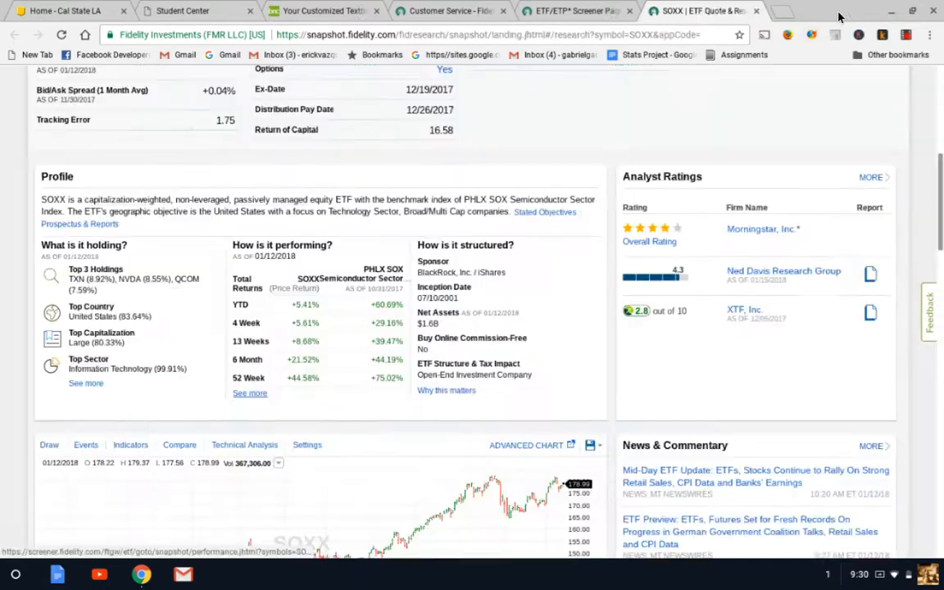
# - Show the SOXX ten-year price chart with Compare options for DJIA, S&P 500 and NASDAQ
pyautogui.scroll(-3)
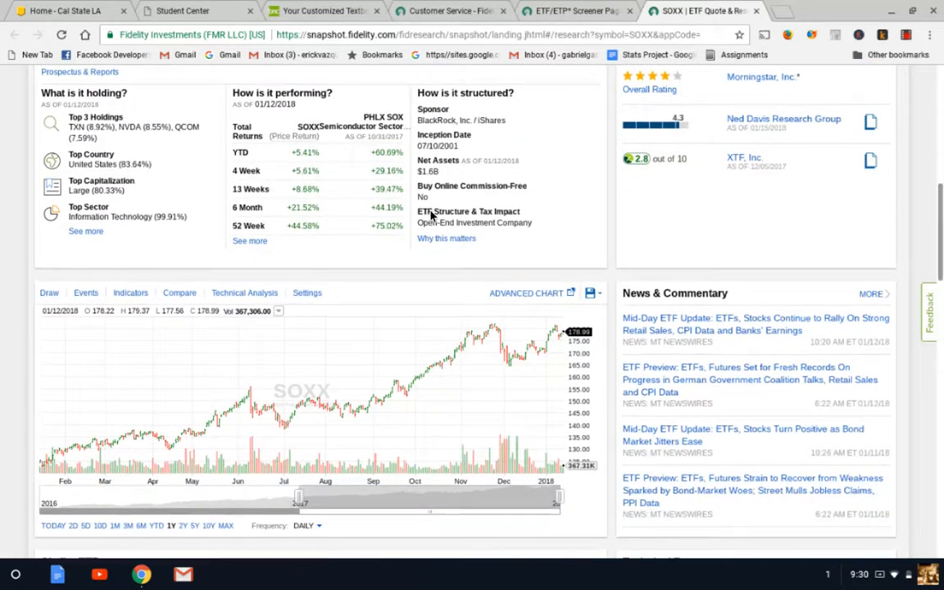
pyautogui.scroll(-3)
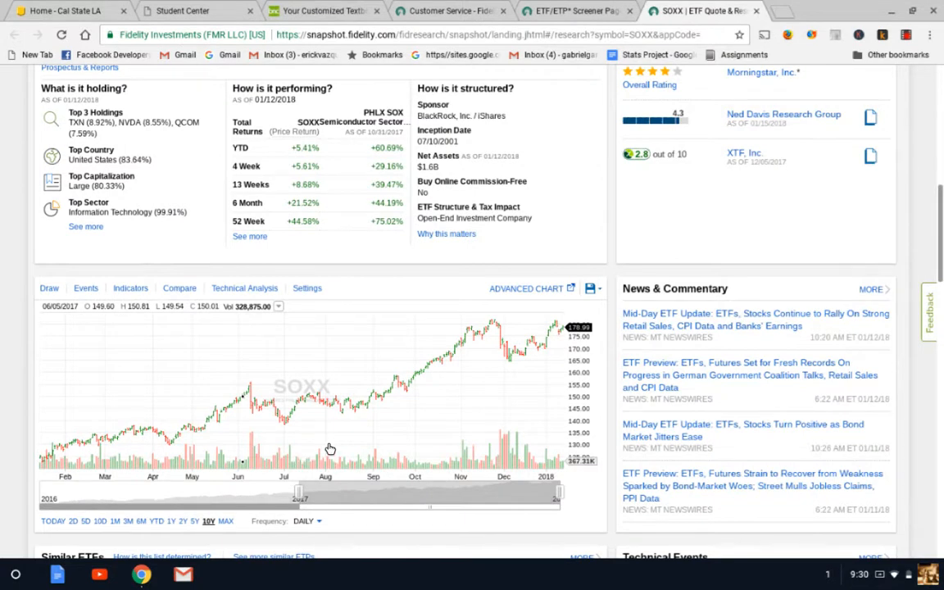
pyautogui.moveTo(334, 447)
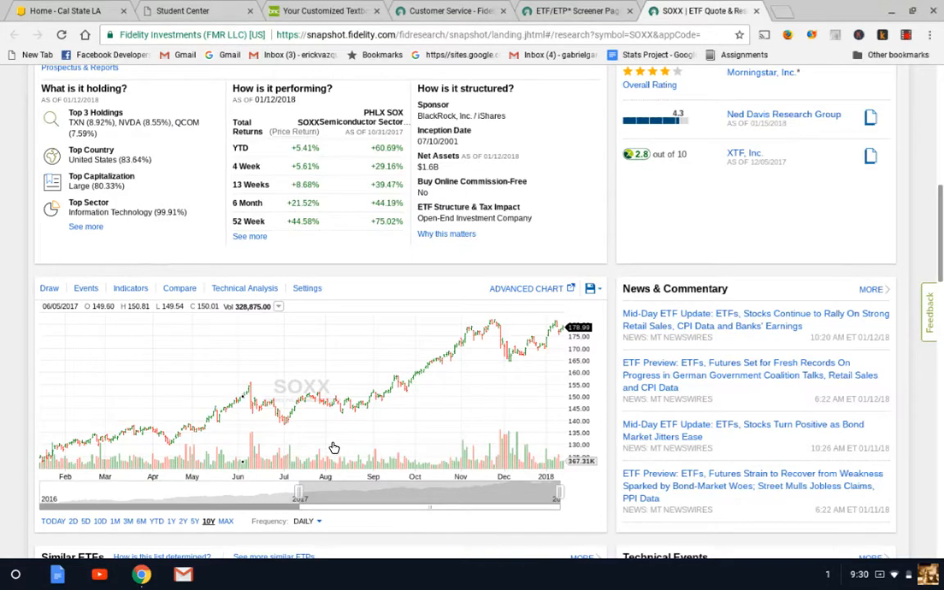
pyautogui.moveTo(280, 418)
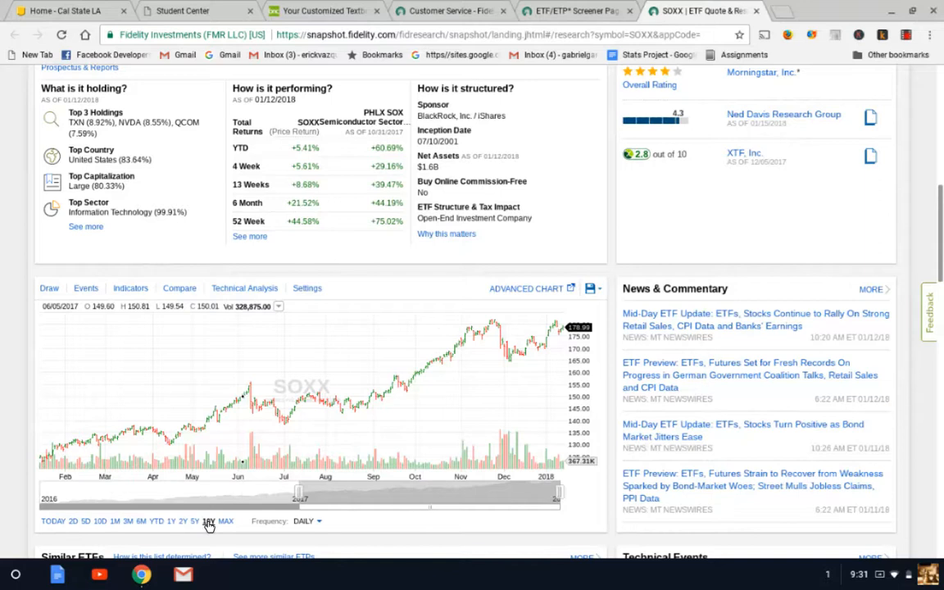
pyautogui.click(210, 521)
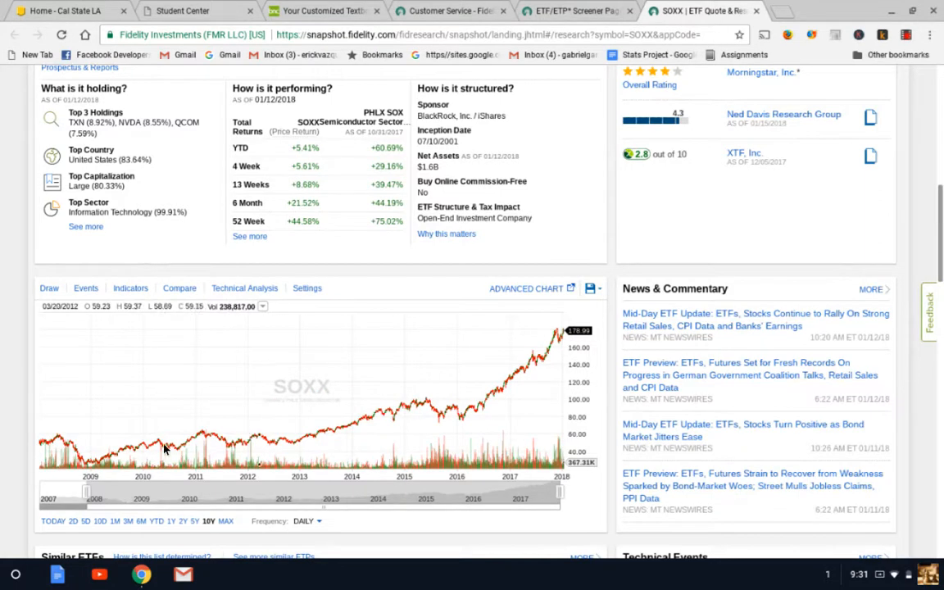
pyautogui.moveTo(89, 451)
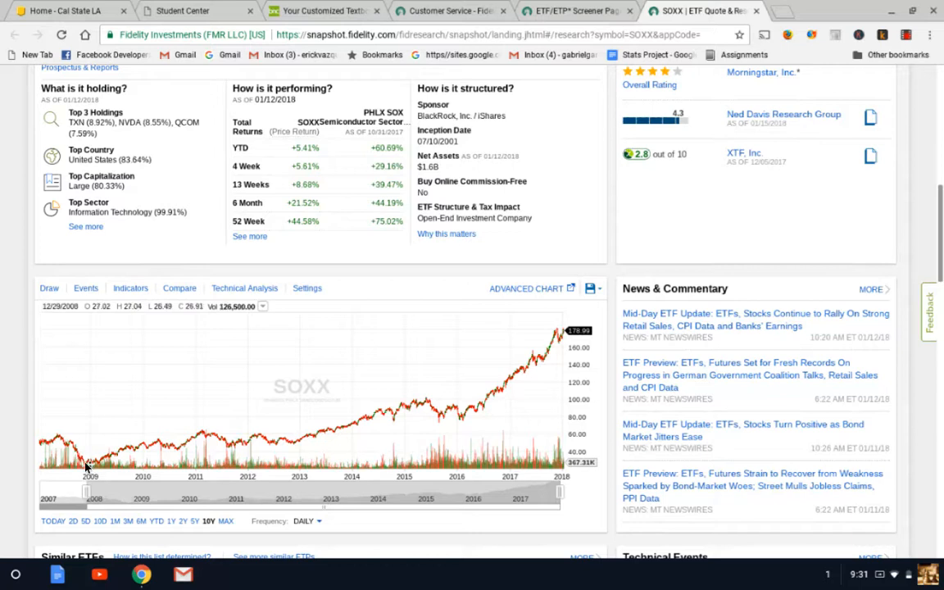
pyautogui.moveTo(59, 443)
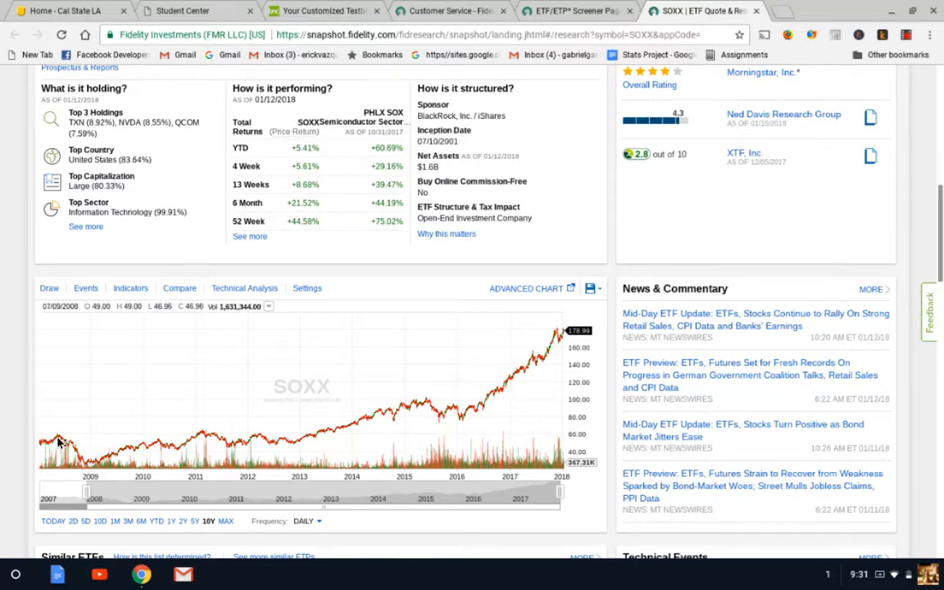
pyautogui.moveTo(85, 459)
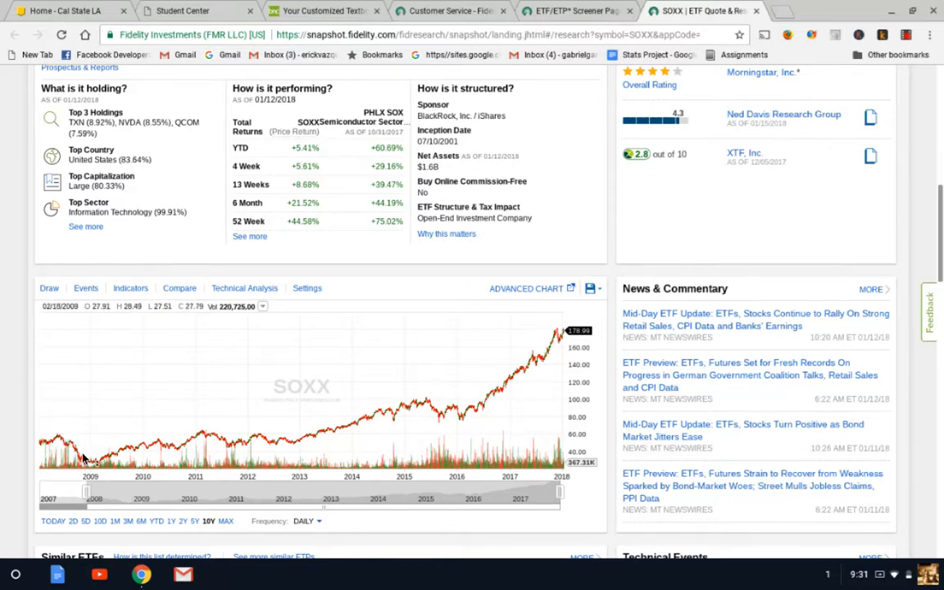
pyautogui.moveTo(118, 462)
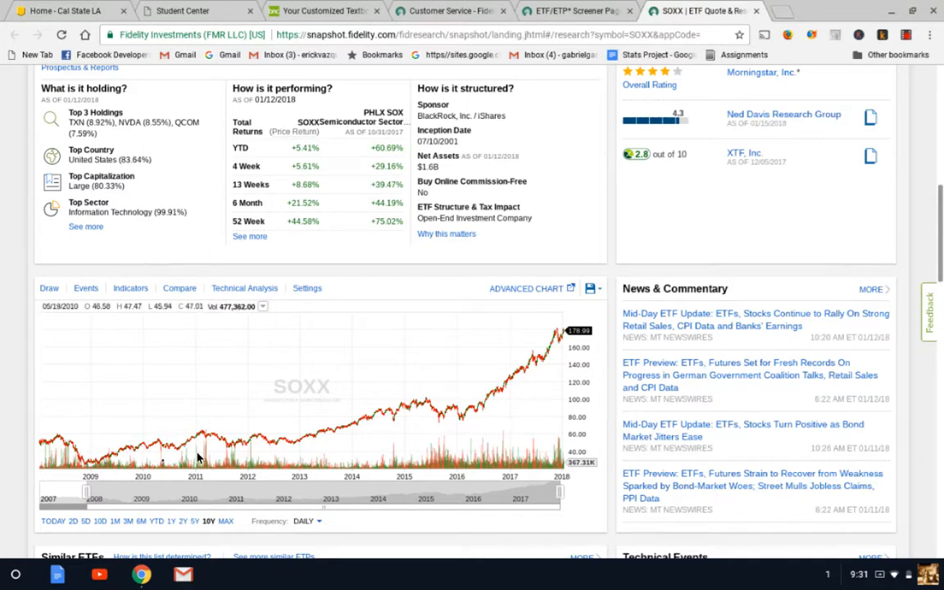
pyautogui.moveTo(278, 440)
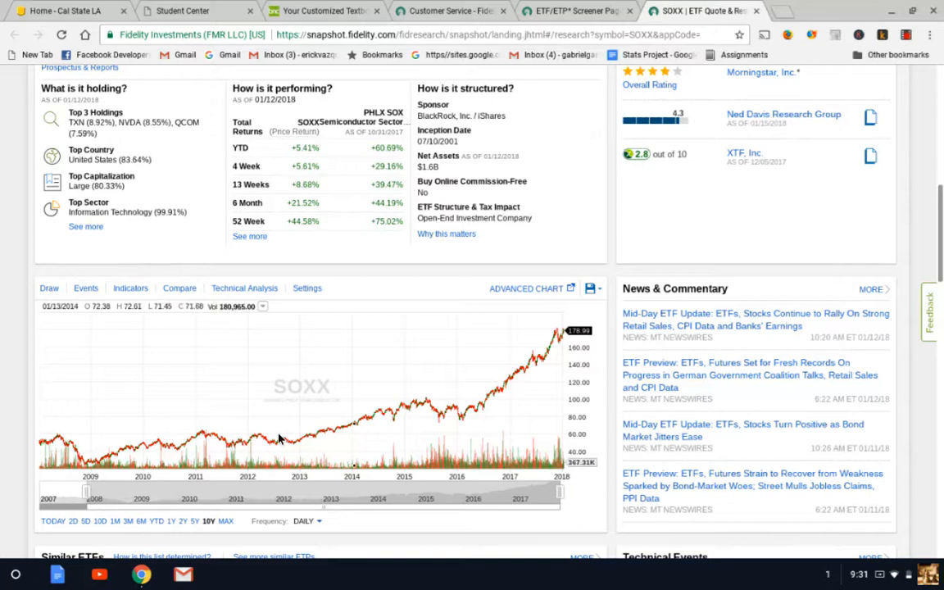
pyautogui.click(180, 288)
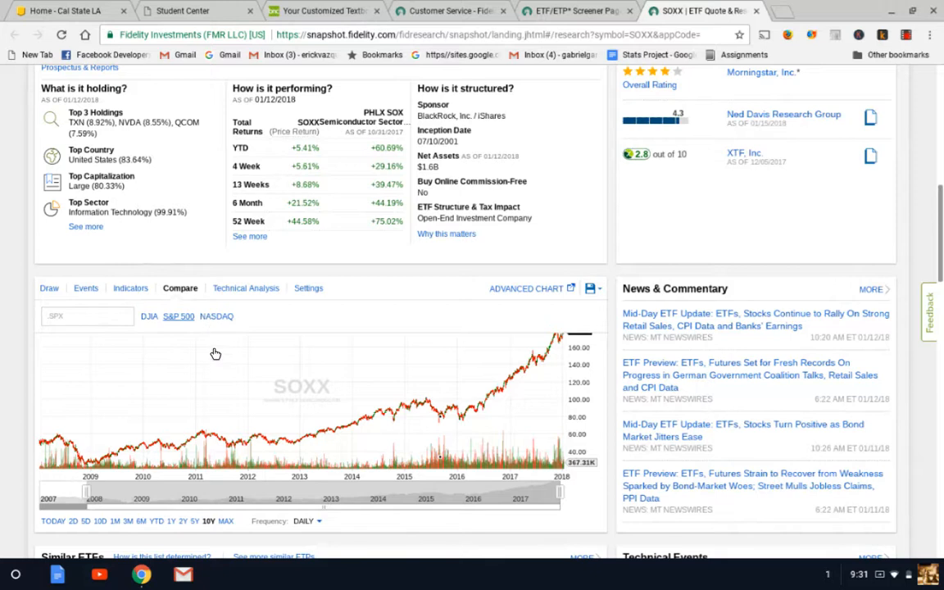
pyautogui.moveTo(156, 320)
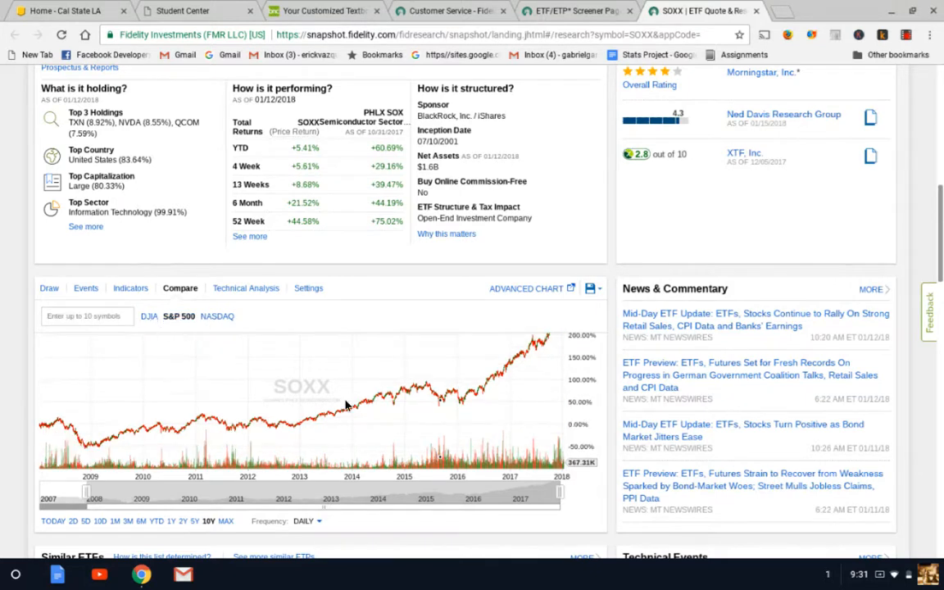
# - Overlay the S&P 500 and NASDAQ on SOXX's ten-year chart
pyautogui.click(178, 315)
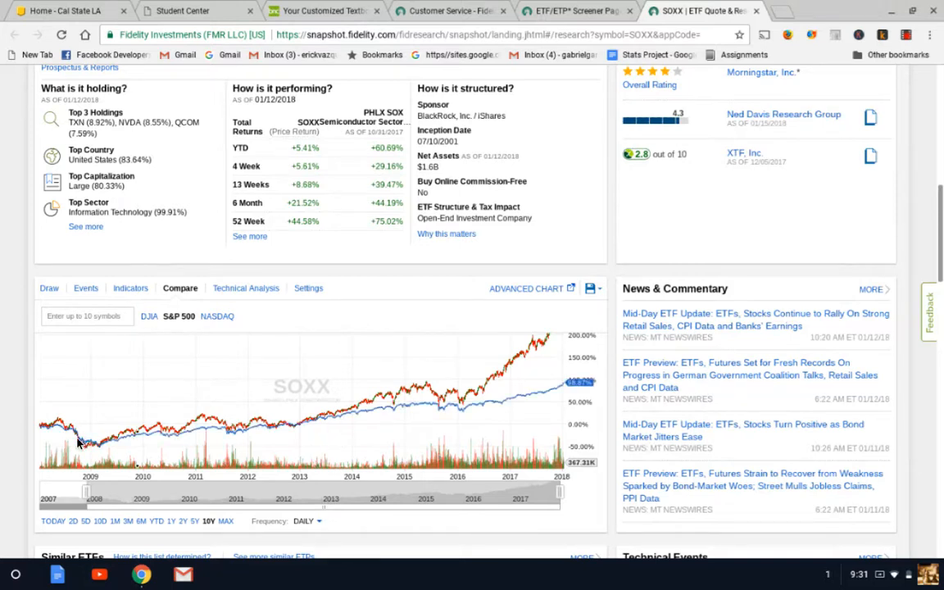
pyautogui.moveTo(483, 415)
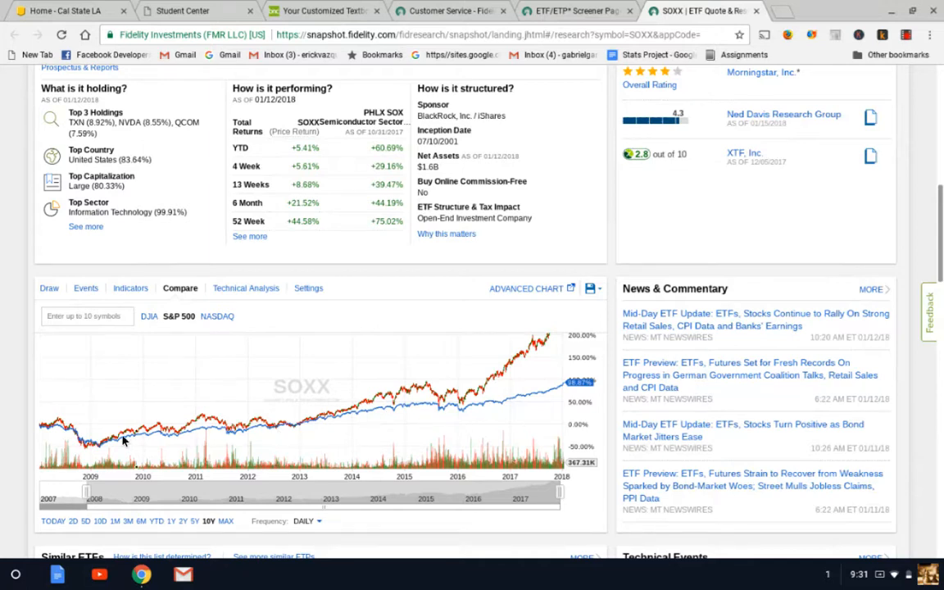
pyautogui.moveTo(173, 446)
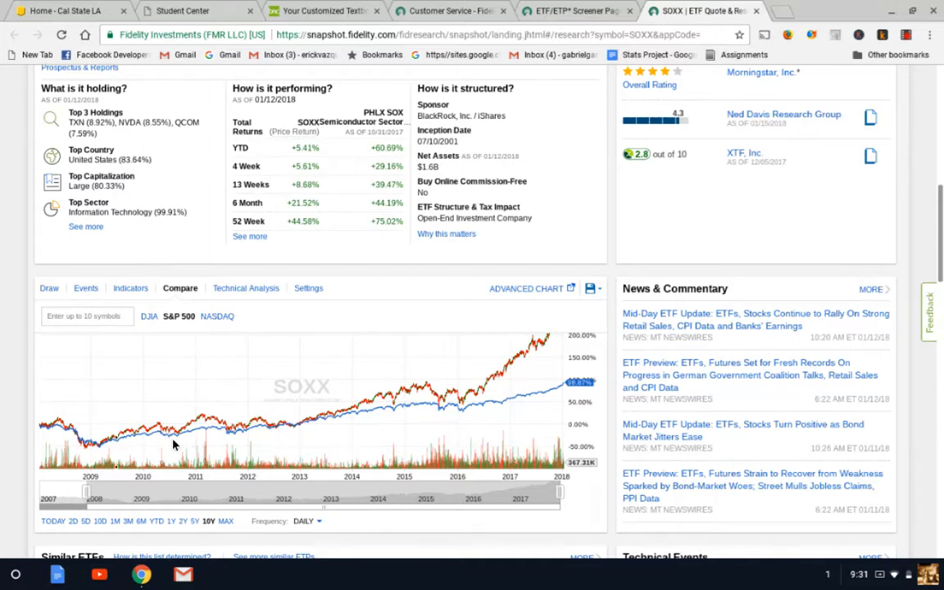
pyautogui.moveTo(123, 455)
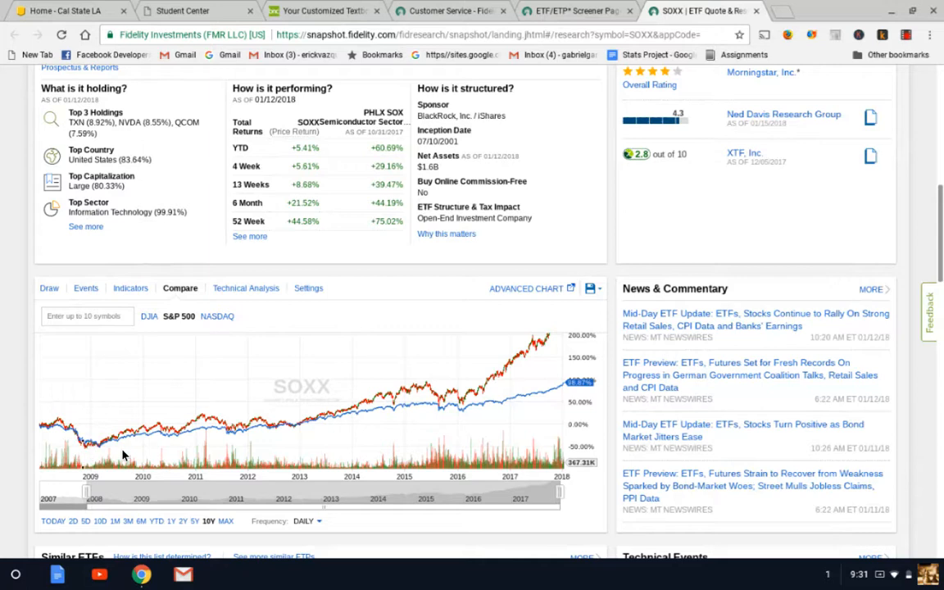
pyautogui.moveTo(233, 449)
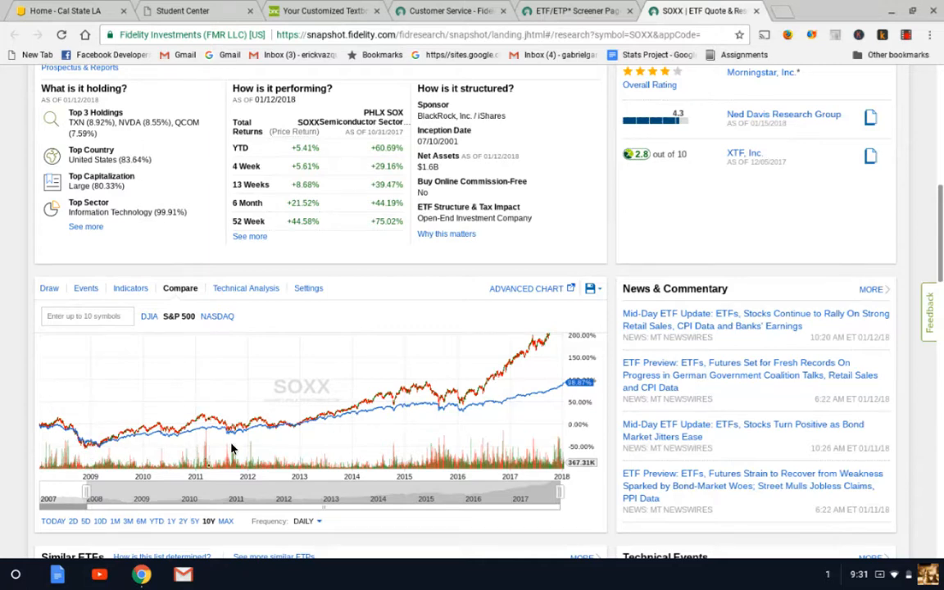
pyautogui.moveTo(489, 444)
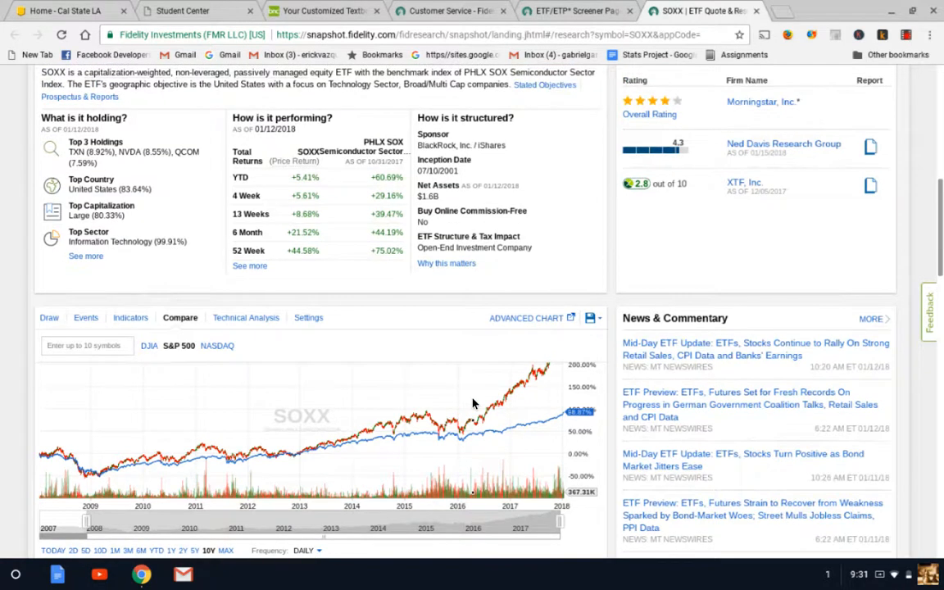
pyautogui.scroll(-3)
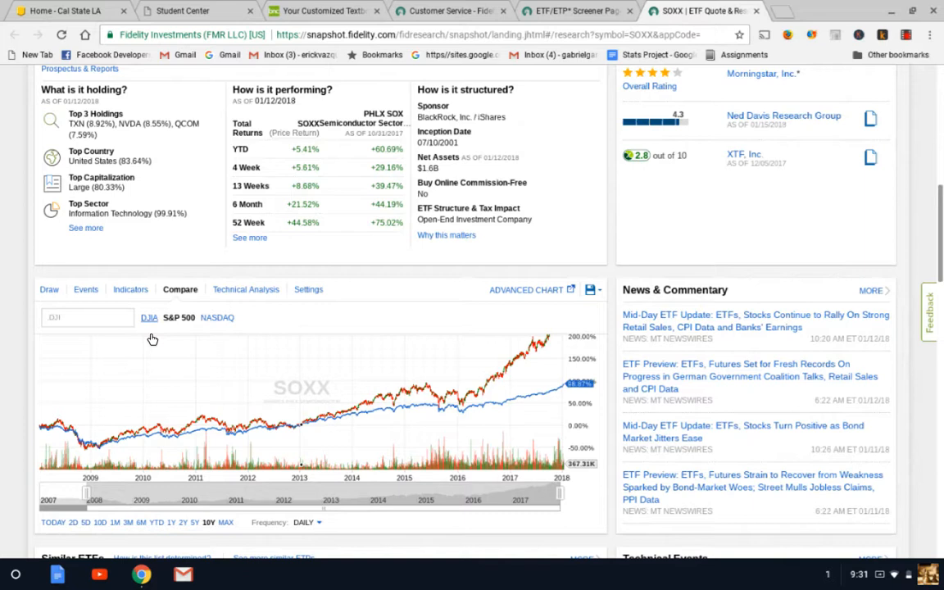
pyautogui.moveTo(216, 328)
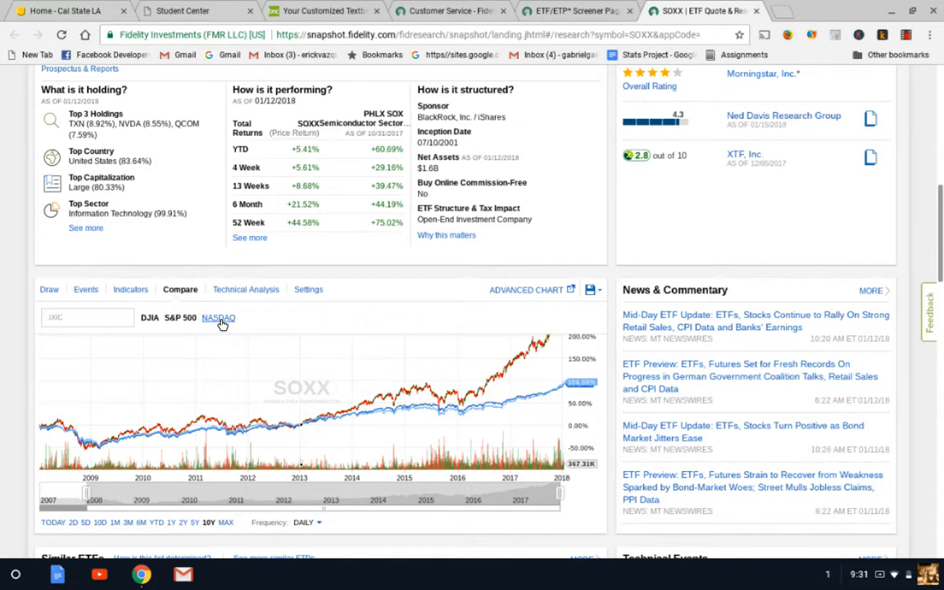
pyautogui.click(218, 318)
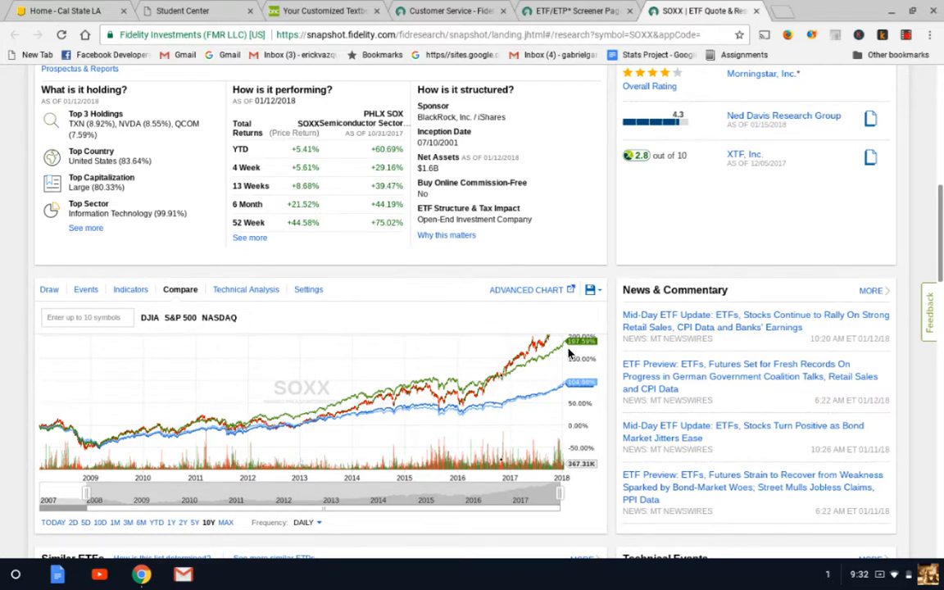
pyautogui.moveTo(478, 410)
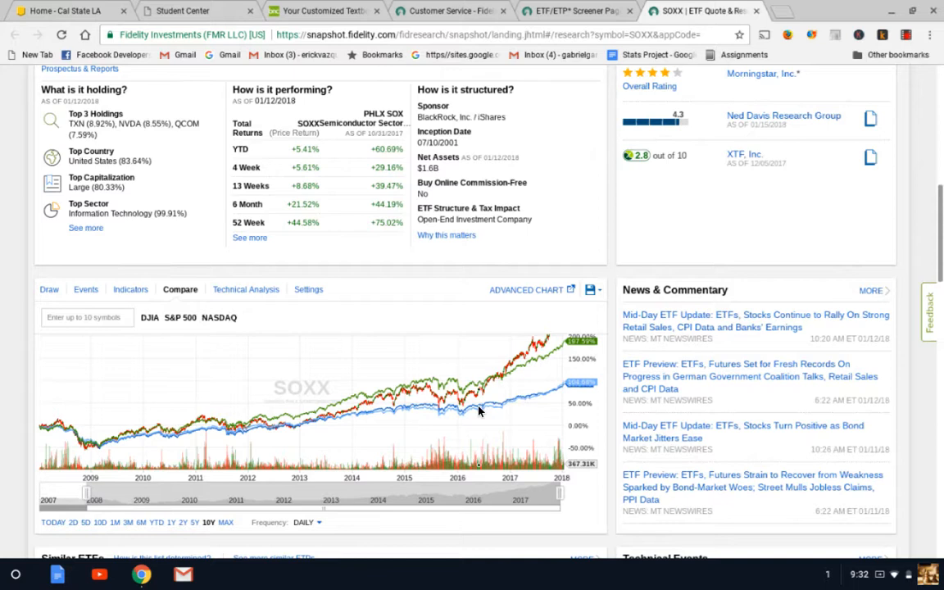
pyautogui.moveTo(416, 406)
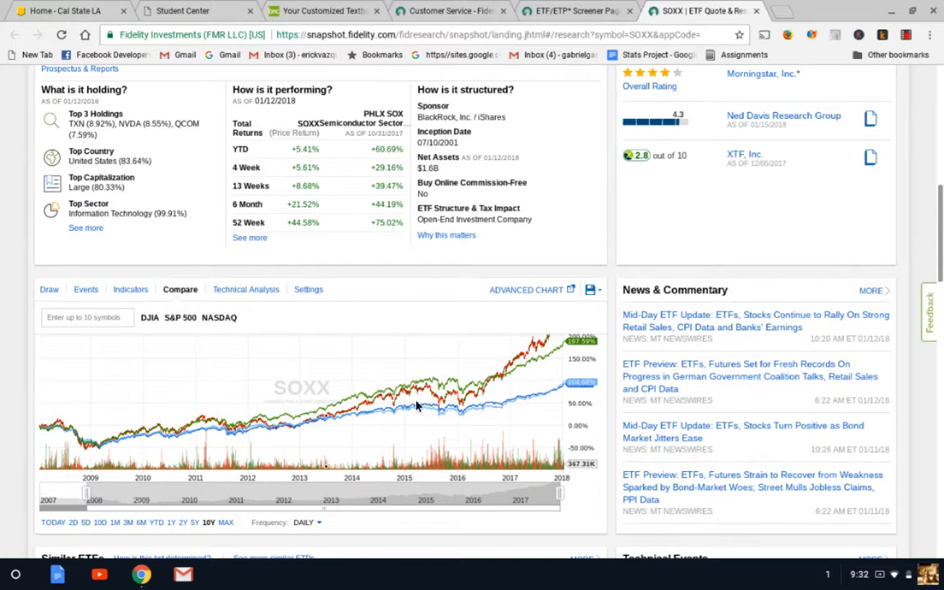
pyautogui.moveTo(485, 403)
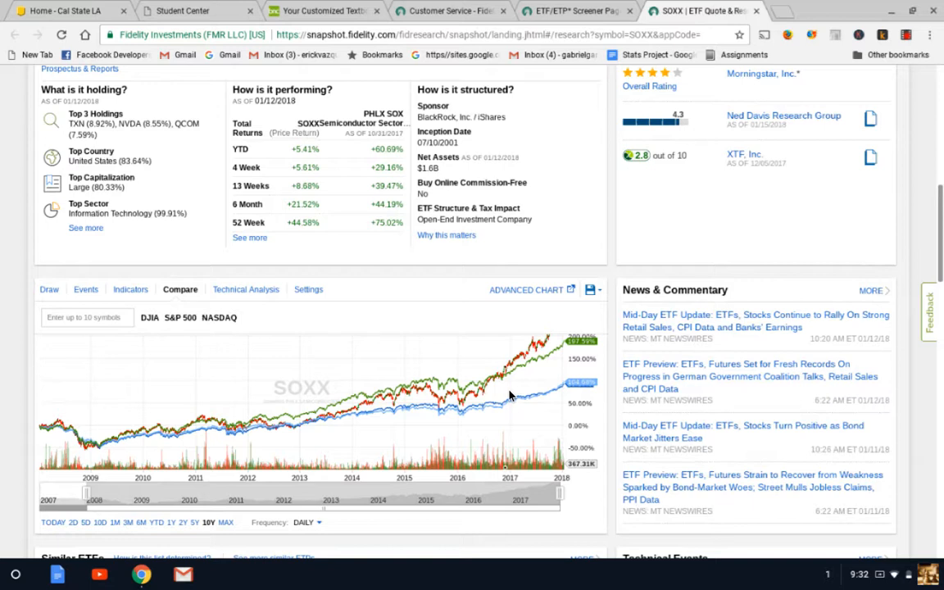
pyautogui.scroll(-3)
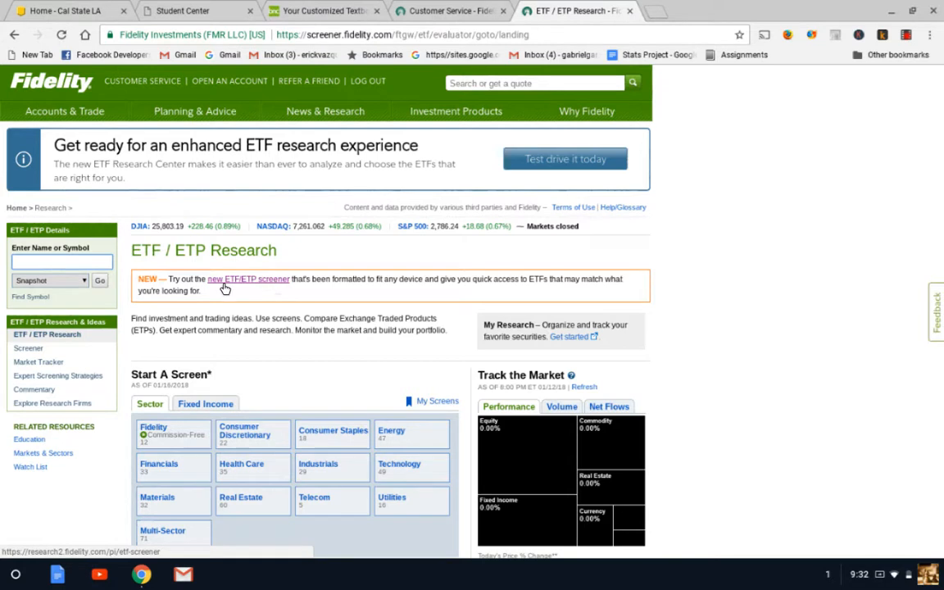
pyautogui.moveTo(276, 282)
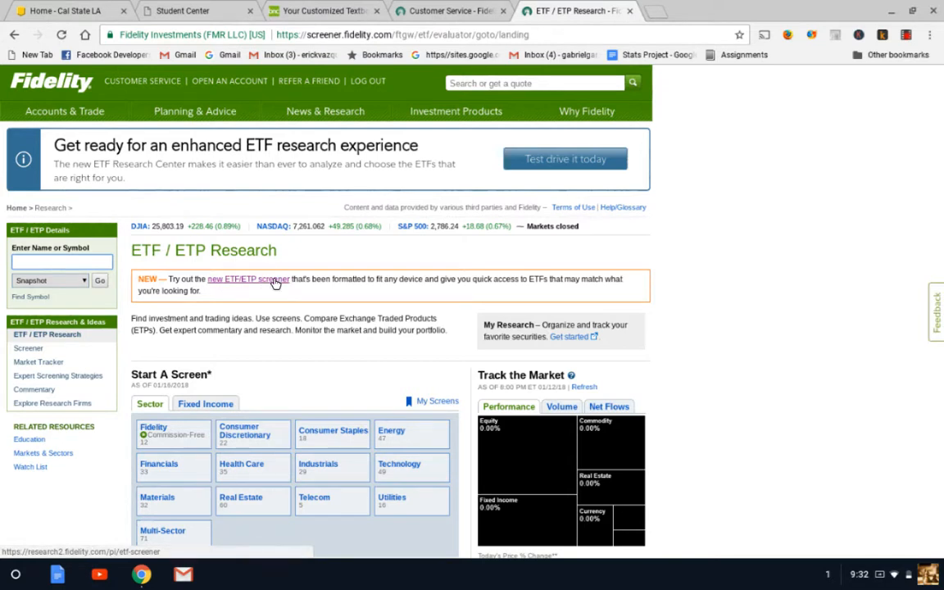
# - Open the new ETF/ETP Screener and choose Market Cap as the investment type grouping
pyautogui.click(246, 279)
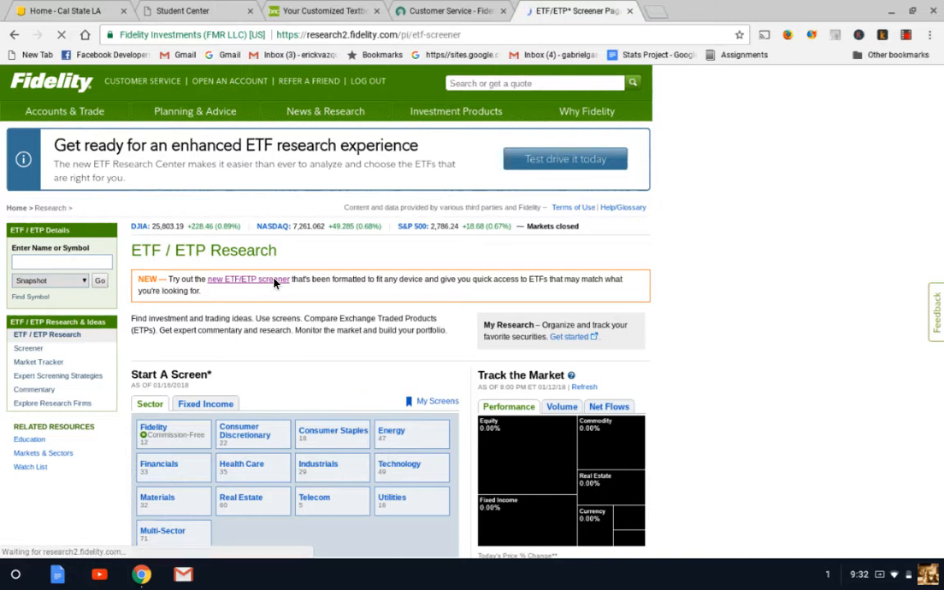
pyautogui.click(249, 278)
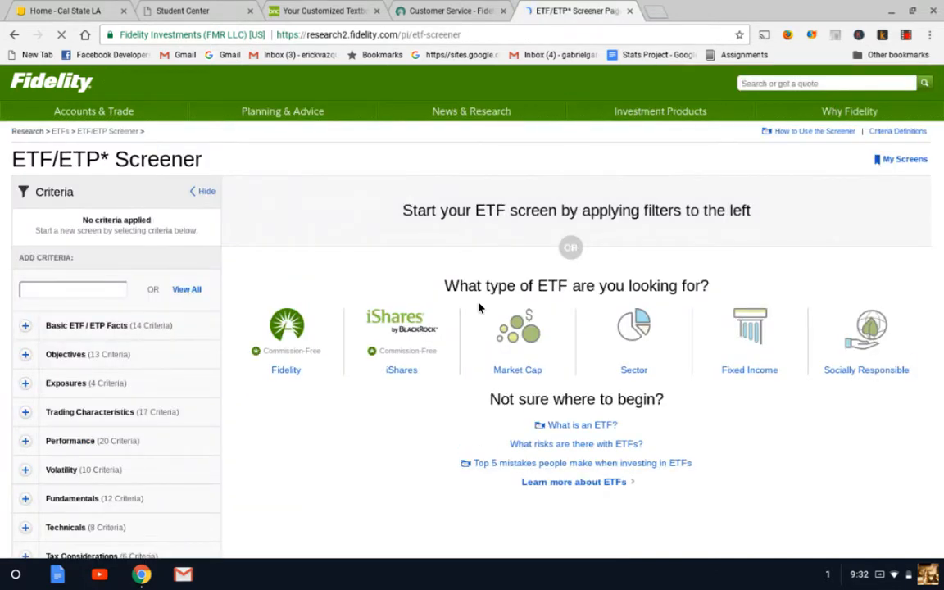
pyautogui.moveTo(521, 344)
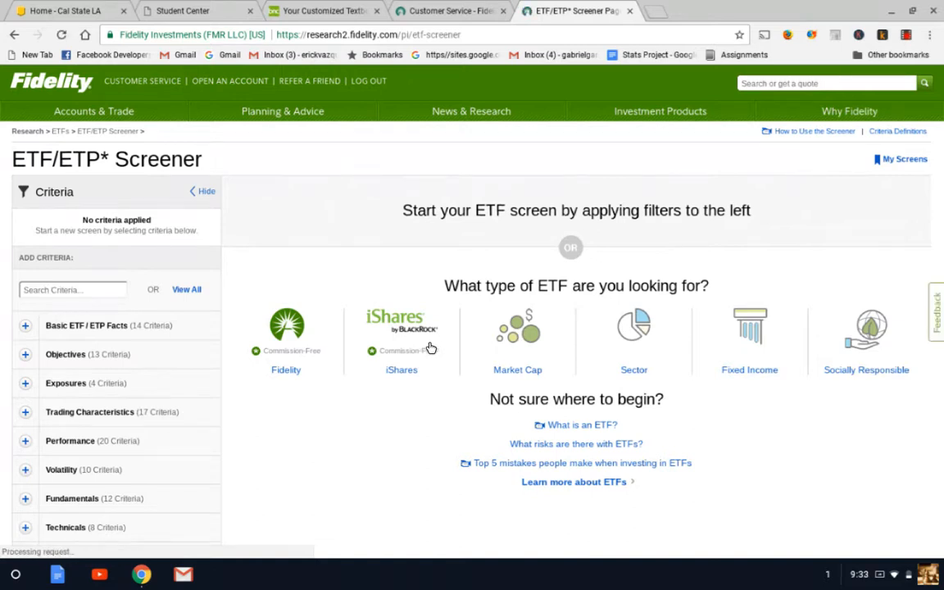
pyautogui.click(517, 328)
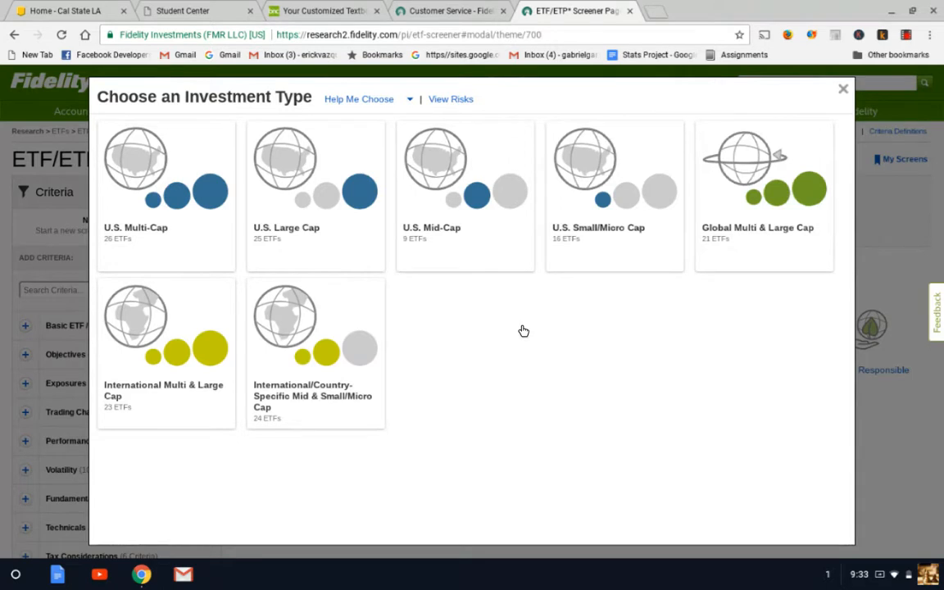
pyautogui.moveTo(162, 216)
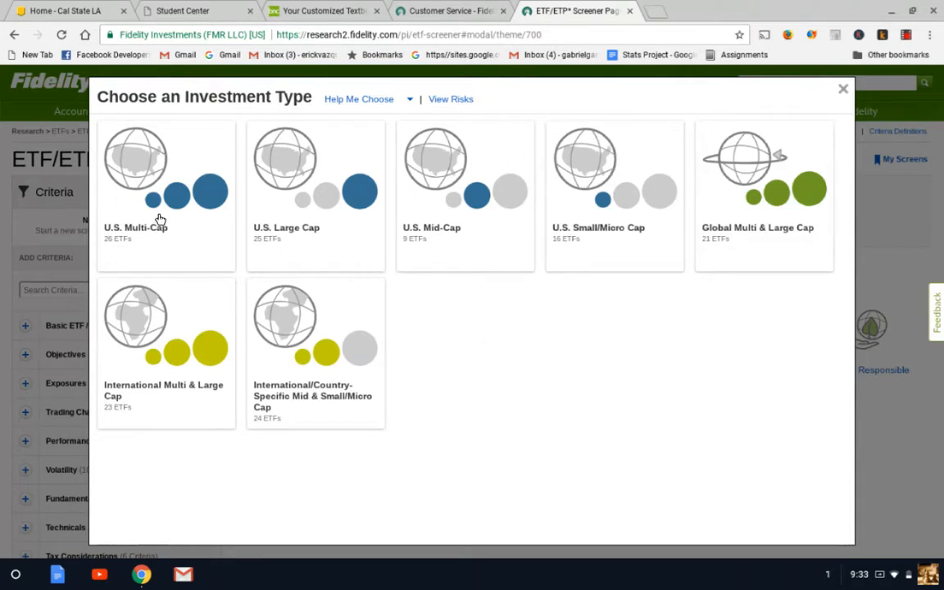
pyautogui.moveTo(498, 249)
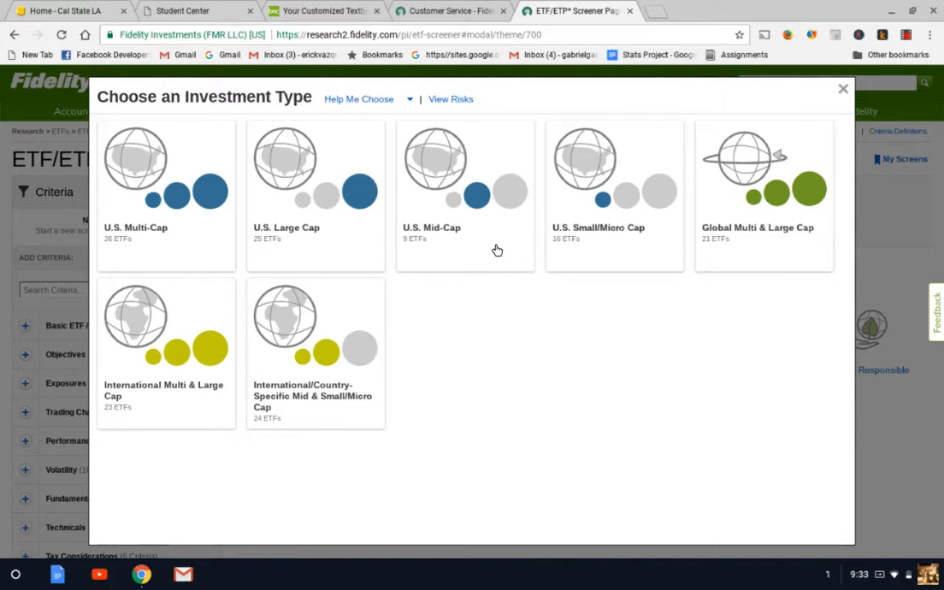
pyautogui.moveTo(259, 232)
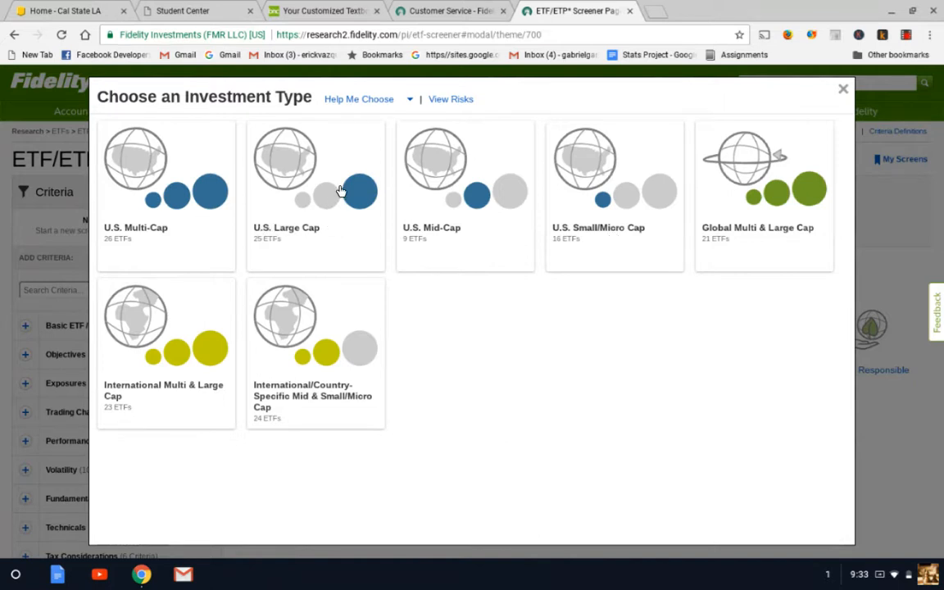
pyautogui.moveTo(508, 245)
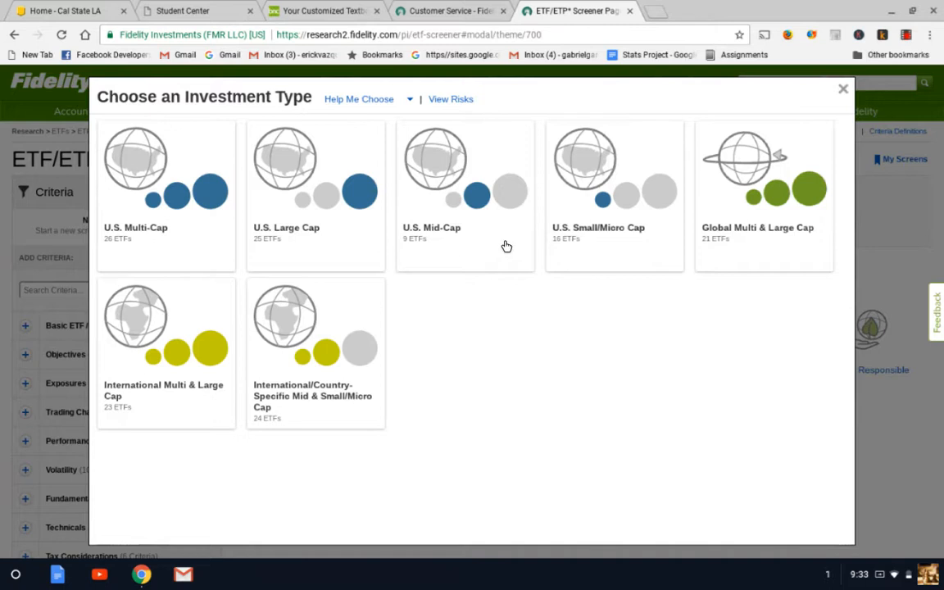
pyautogui.moveTo(629, 246)
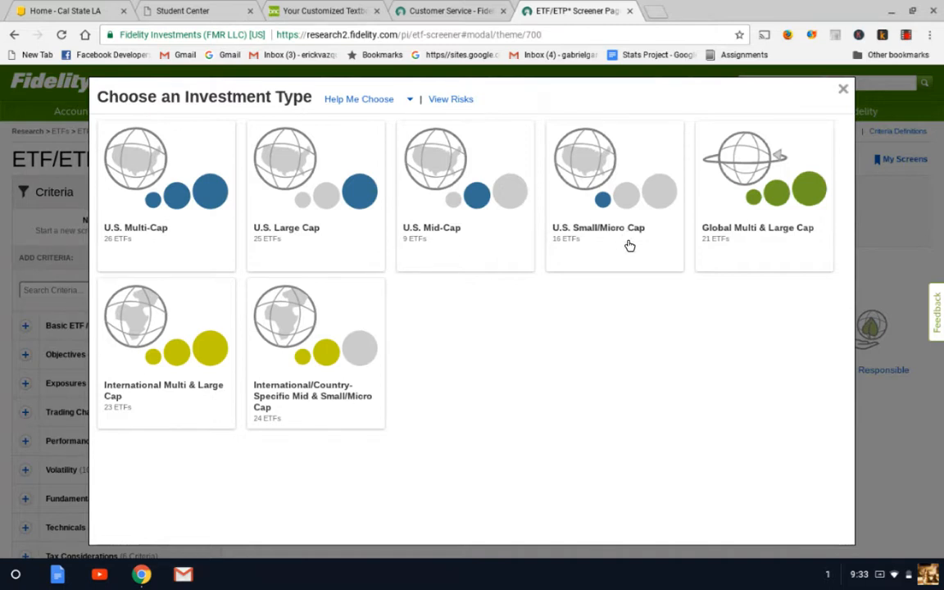
pyautogui.moveTo(291, 331)
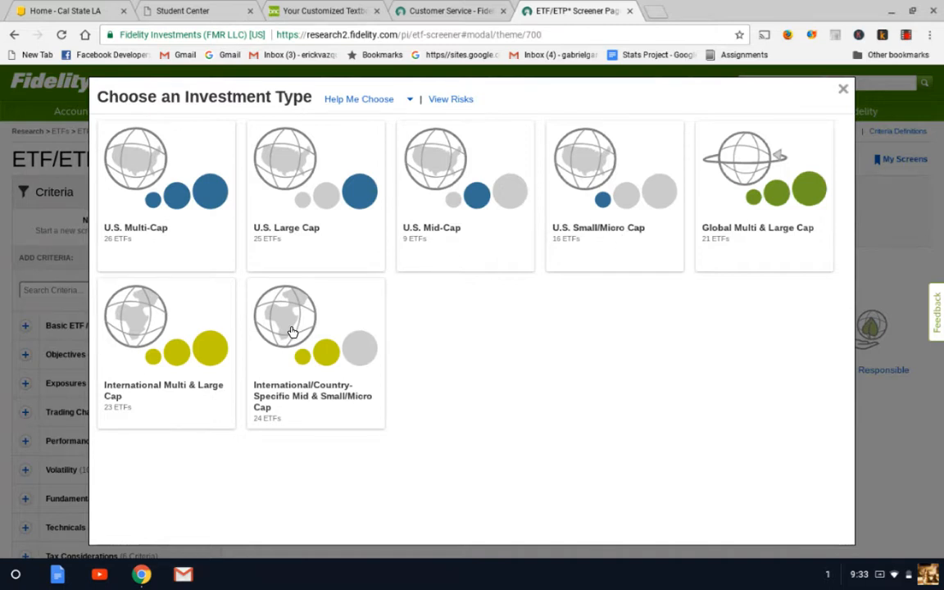
pyautogui.moveTo(603, 183)
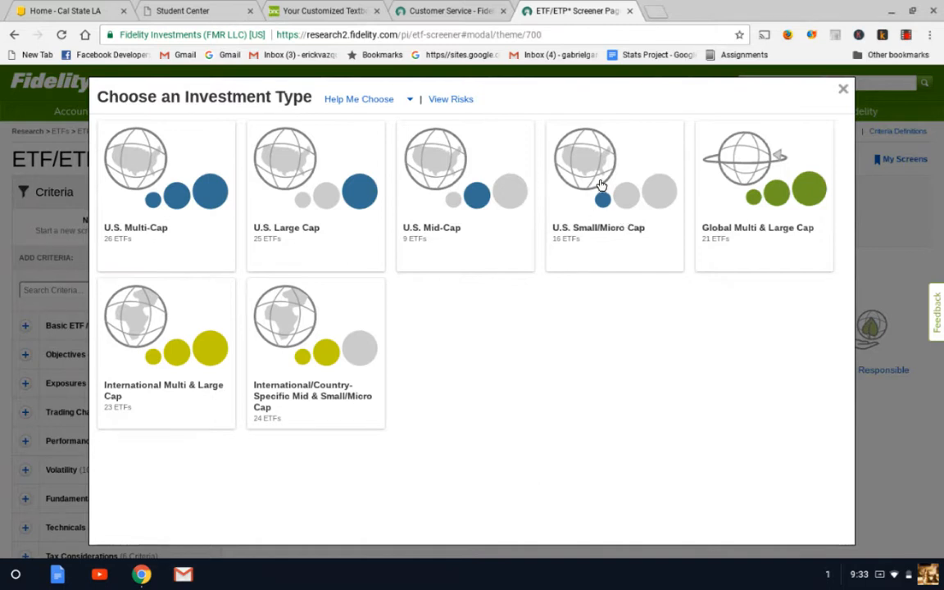
# - Choose U.S. Small/Micro Cap so the screener lists its 16 ETFs led by IWM
pyautogui.click(600, 181)
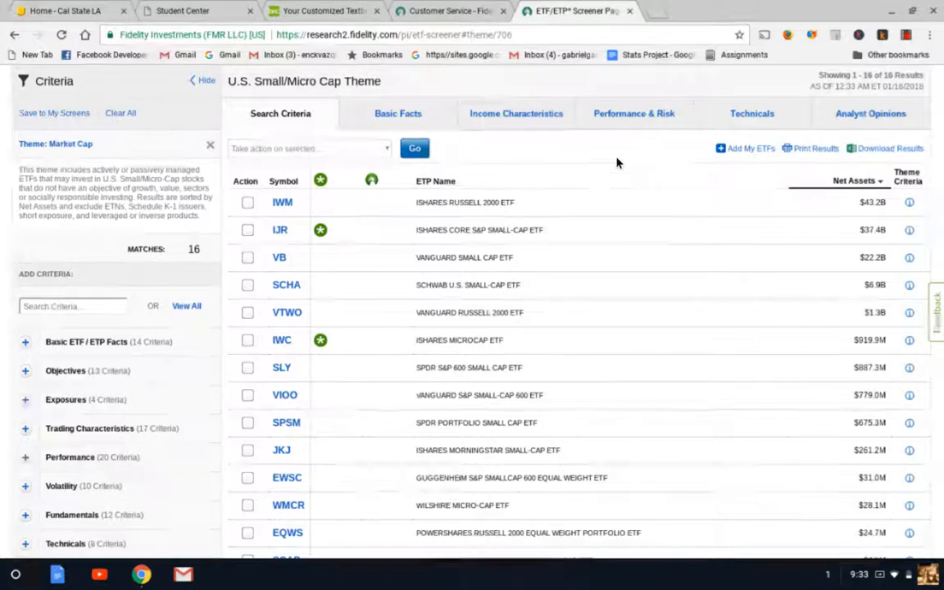
# - Show Performance & Risk figures for the 16 U.S. Small/Micro Cap ETFs
pyautogui.click(633, 113)
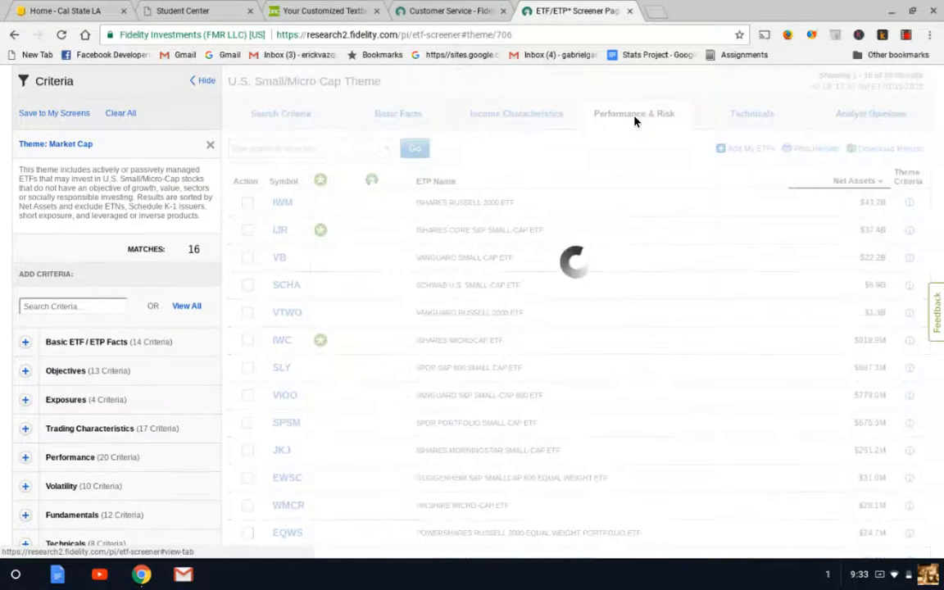
pyautogui.click(632, 113)
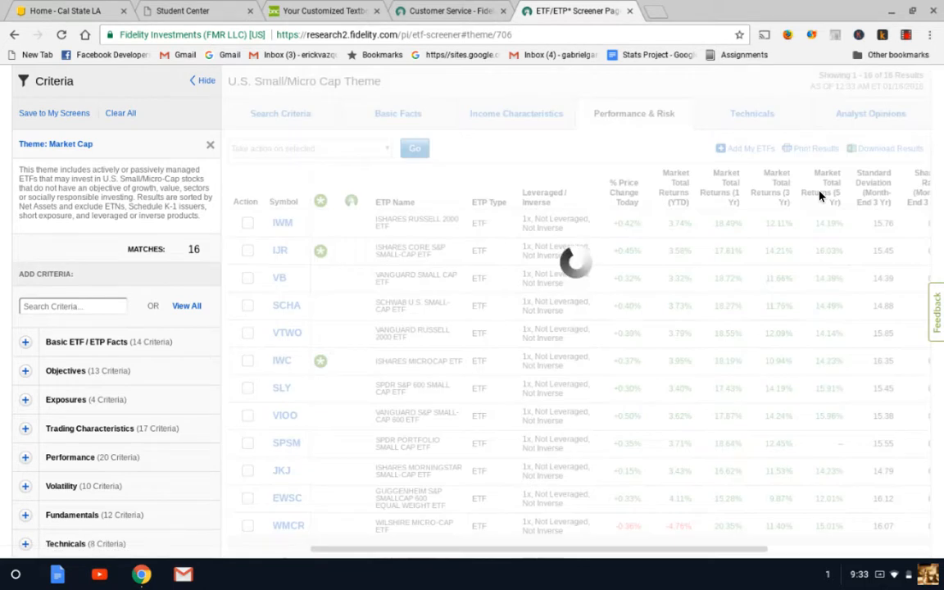
# - Sort the small-cap ETFs by Market Total Return and bring up the IJR snapshot for review
pyautogui.click(826, 190)
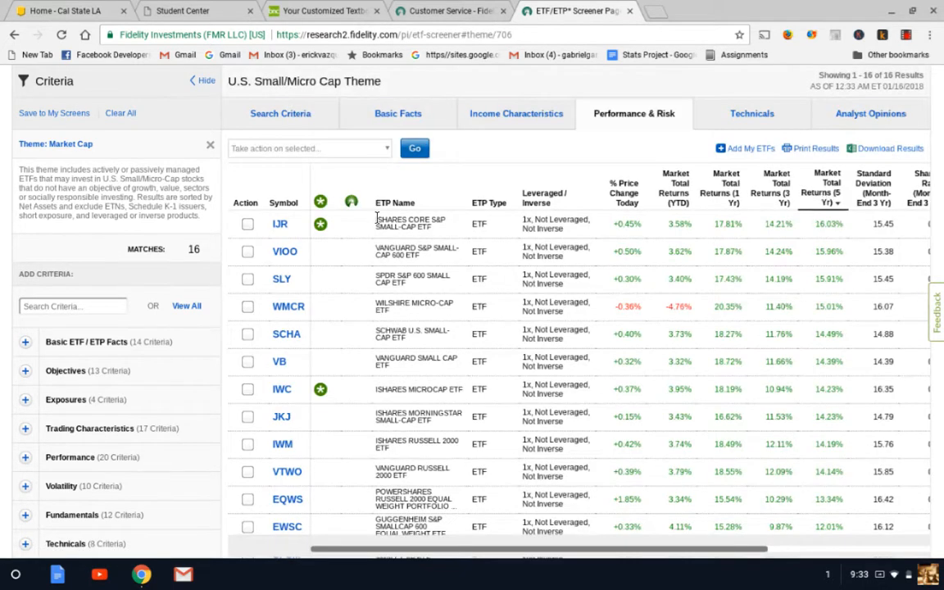
pyautogui.click(279, 223)
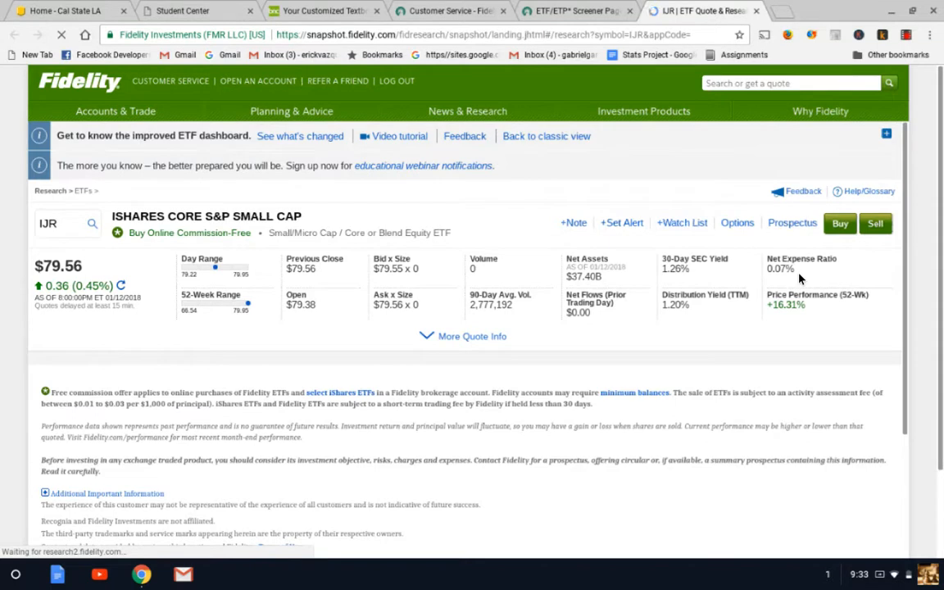
pyautogui.moveTo(744, 276)
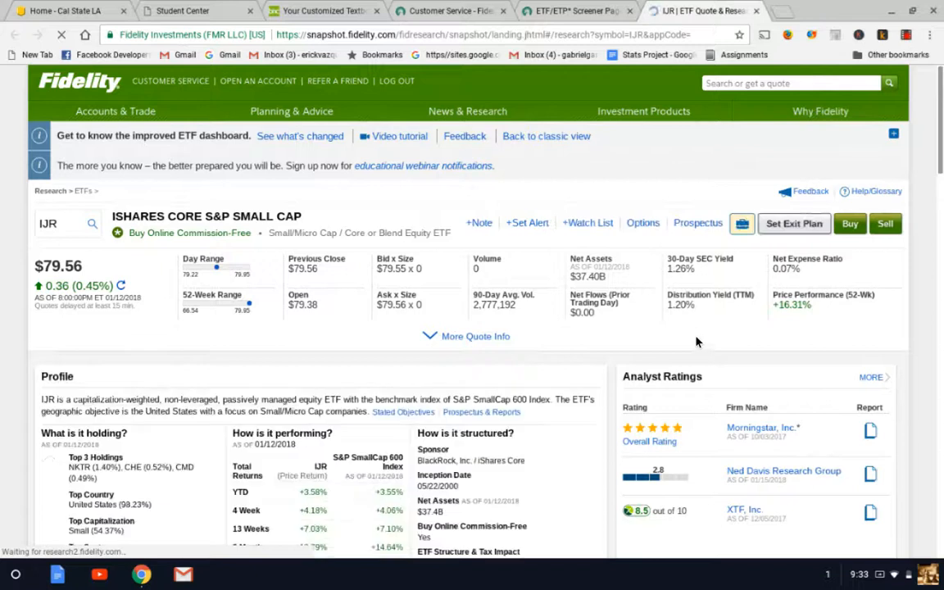
pyautogui.scroll(-3)
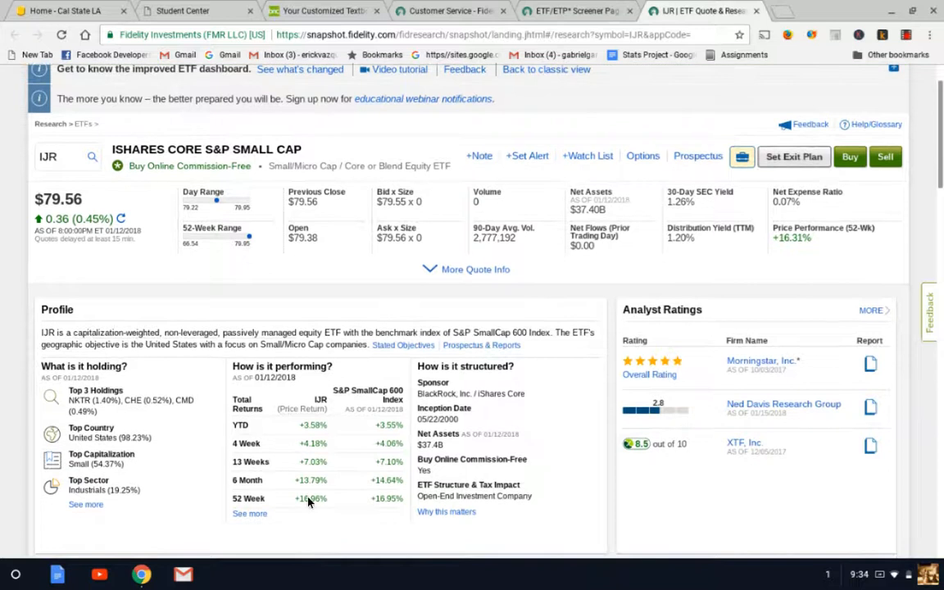
pyautogui.scroll(-3)
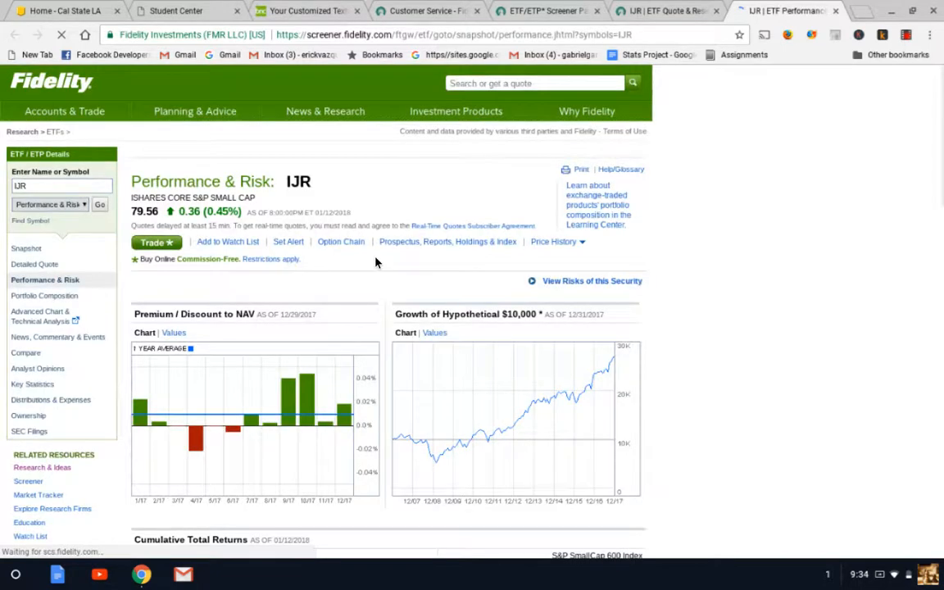
# - Review IJR's cumulative and annual return tables, then return to the snapshot's Portfolio Composition
pyautogui.scroll(-3)
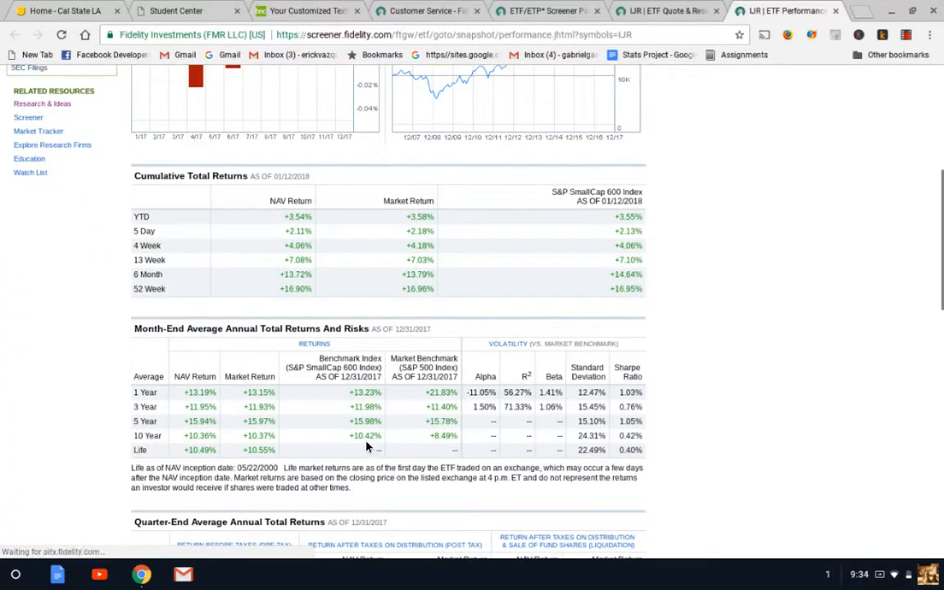
pyautogui.moveTo(156, 446)
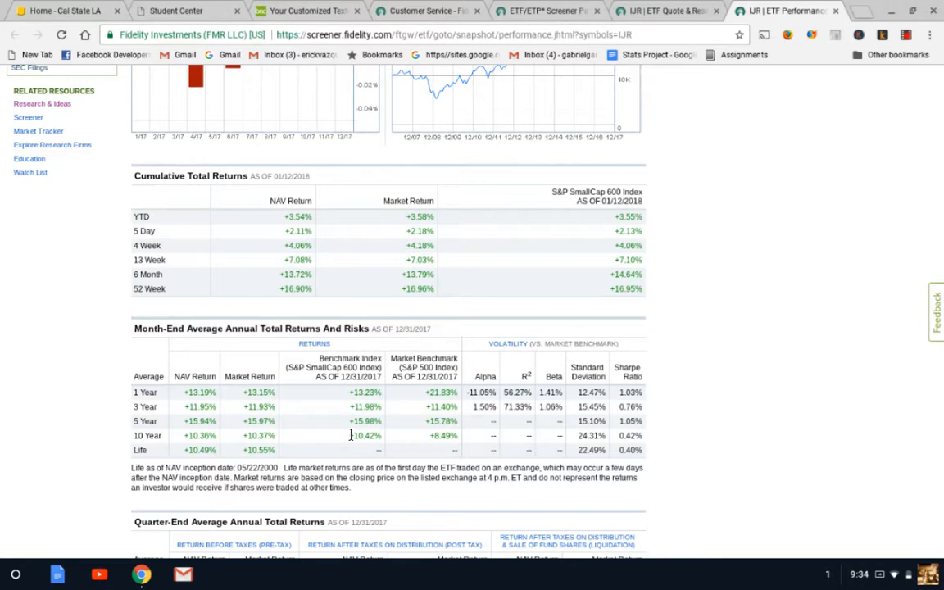
pyautogui.moveTo(360, 436)
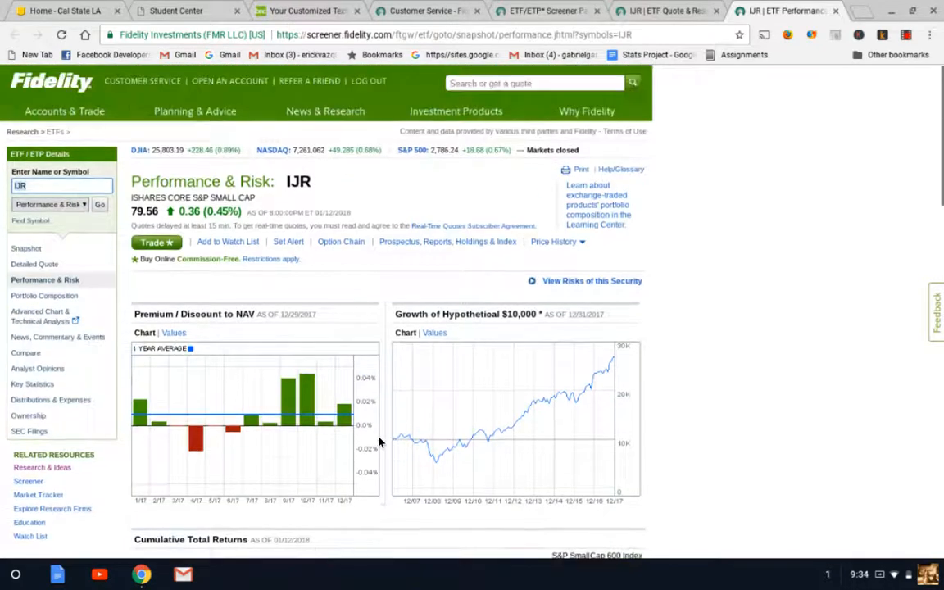
pyautogui.scroll(-3)
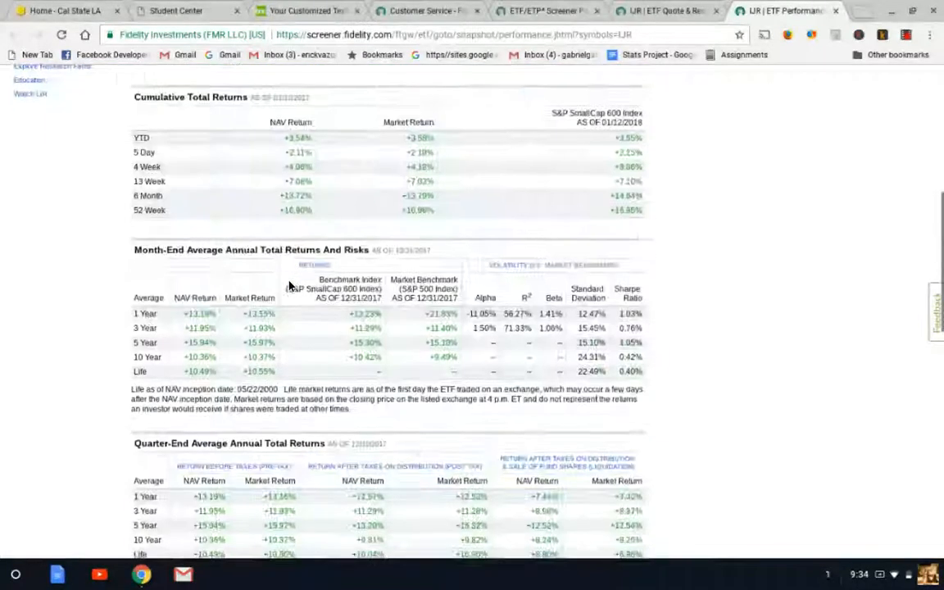
pyautogui.scroll(-3)
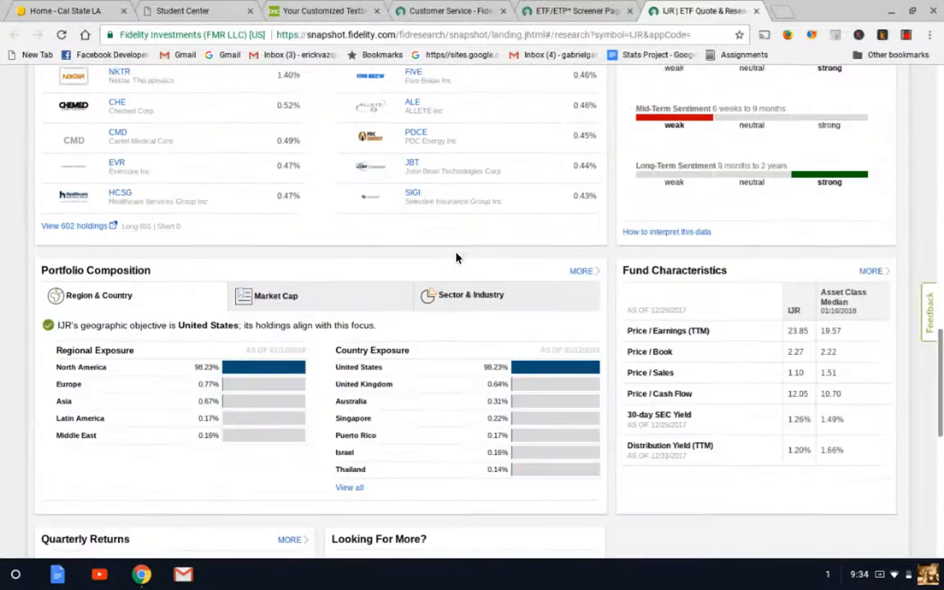
# - Show IJR's sector and industry exposure in Portfolio Composition
pyautogui.scroll(-3)
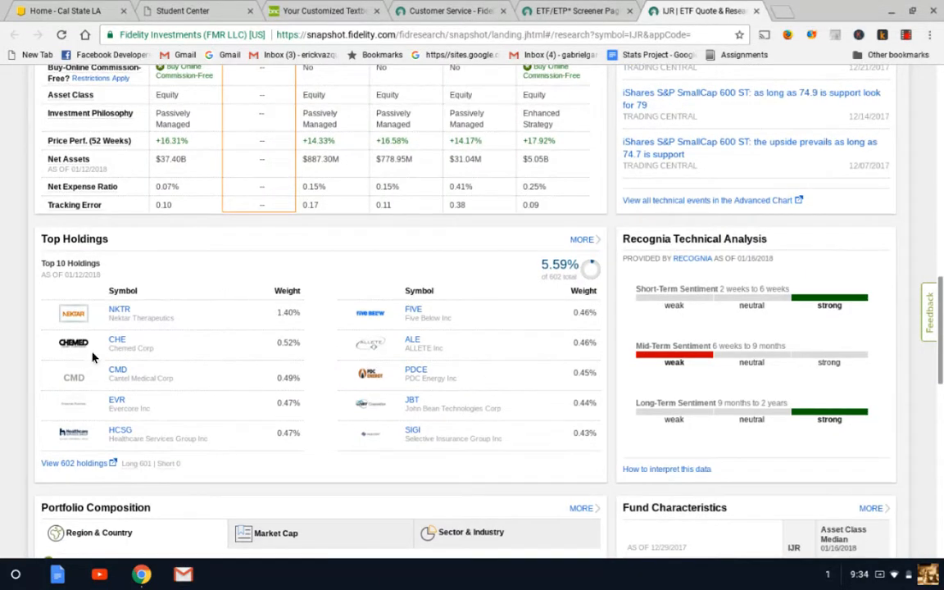
pyautogui.scroll(-3)
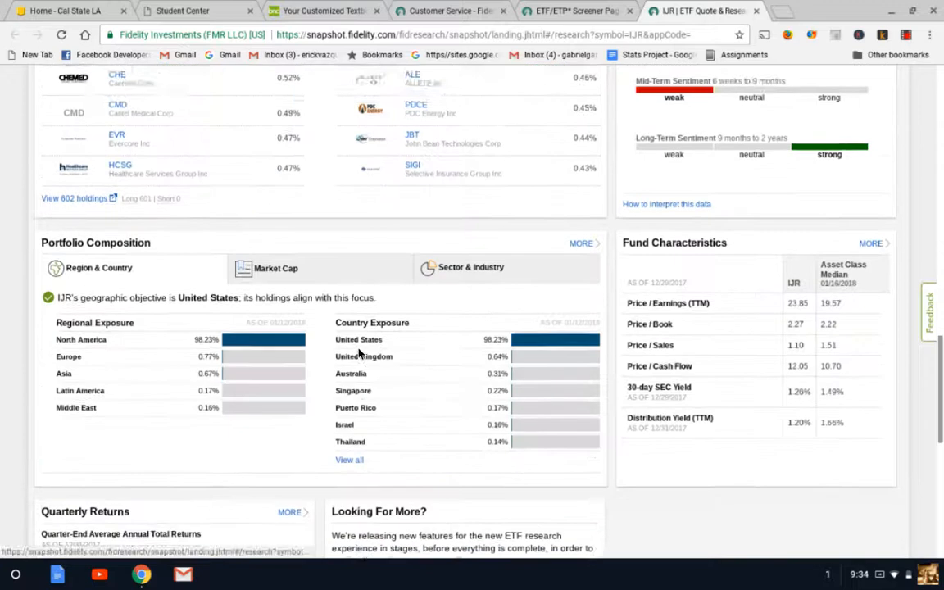
pyautogui.scroll(-3)
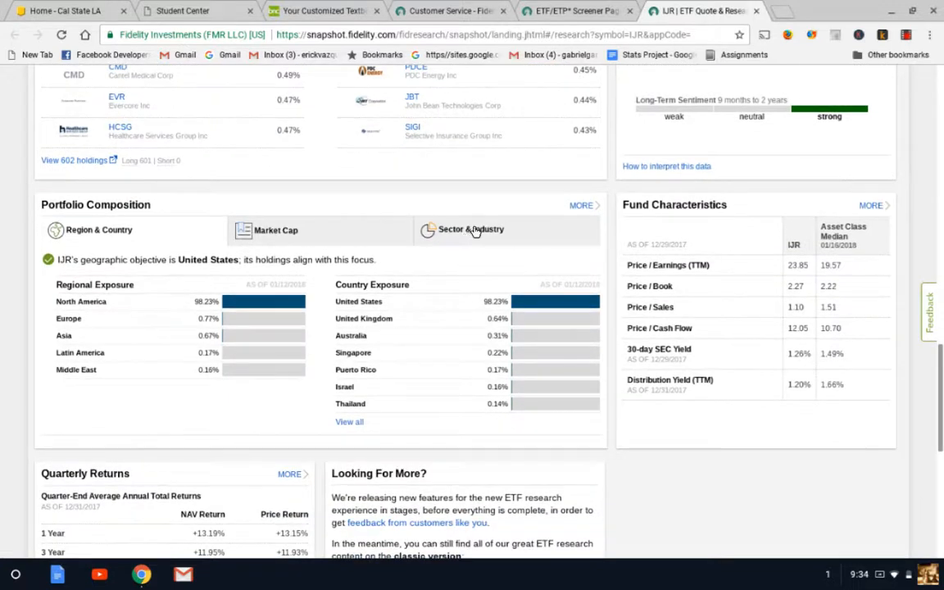
pyautogui.click(469, 229)
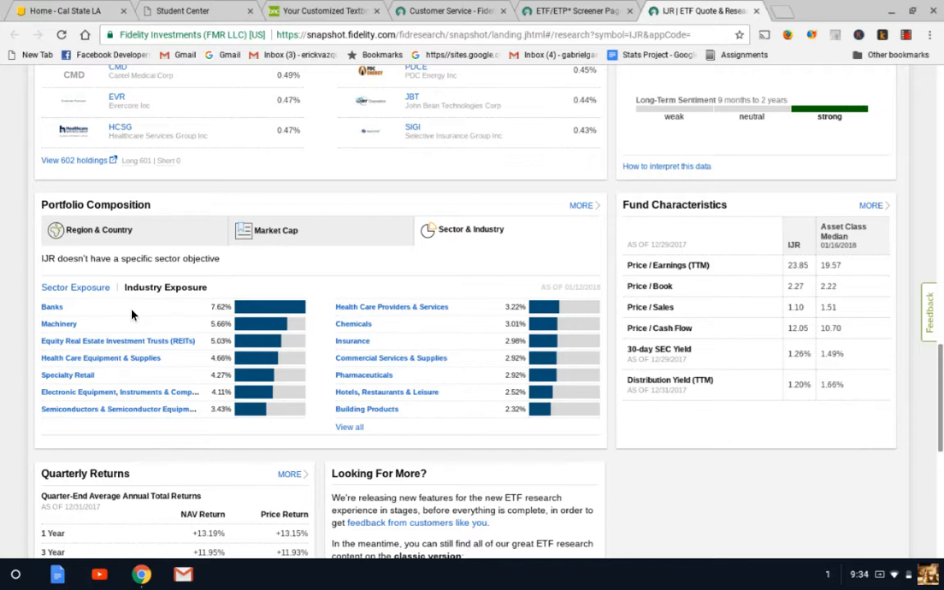
pyautogui.moveTo(252, 315)
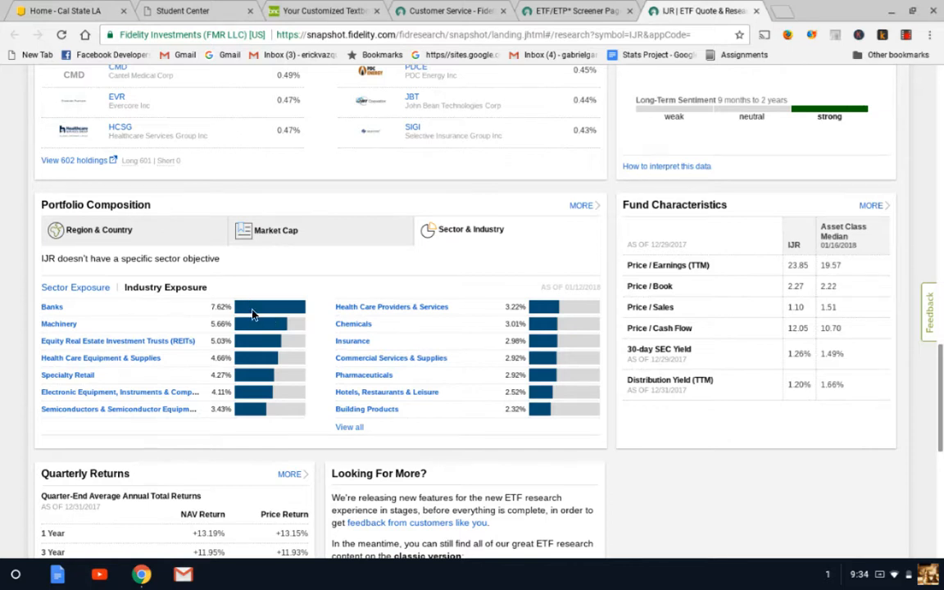
pyautogui.moveTo(82, 324)
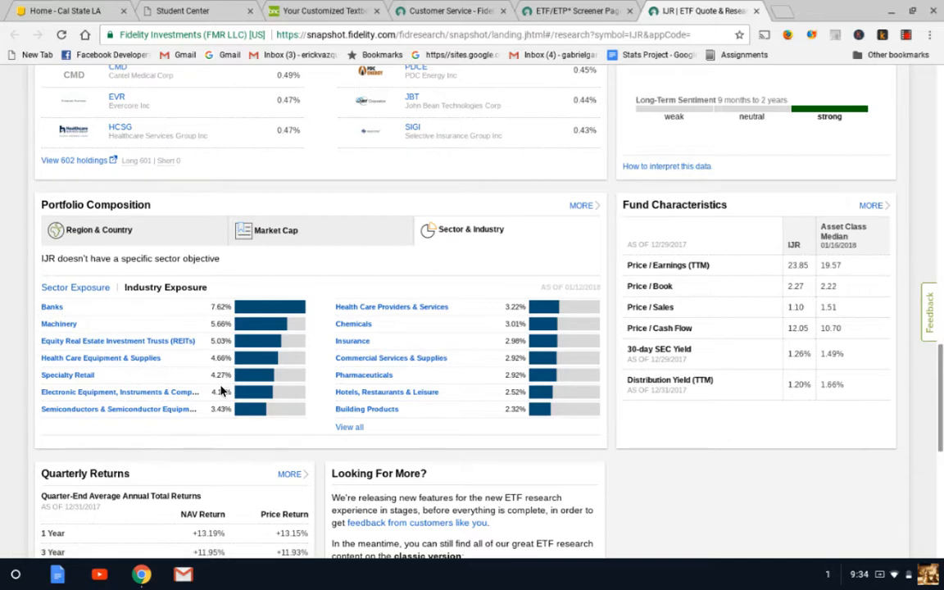
pyautogui.moveTo(365, 384)
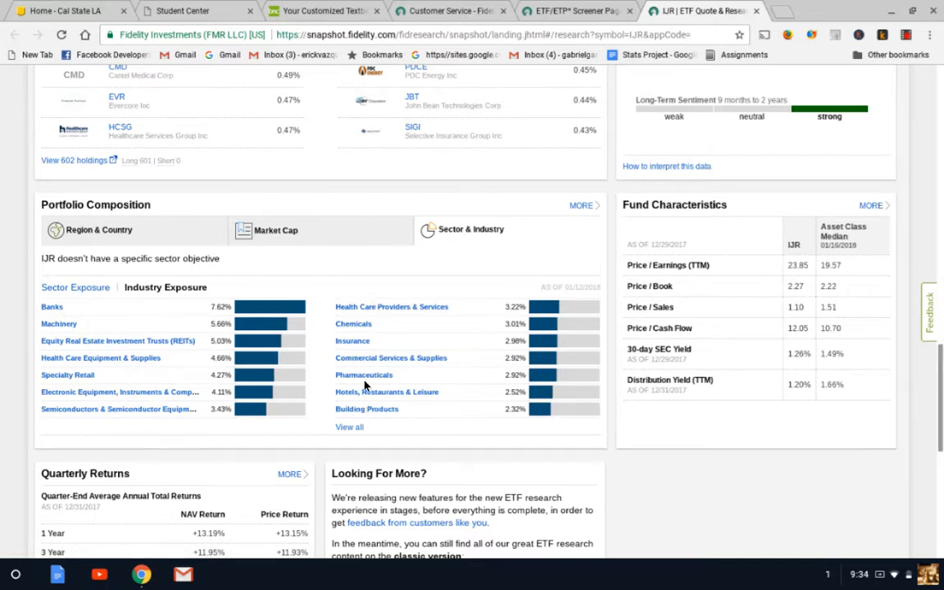
pyautogui.moveTo(195, 298)
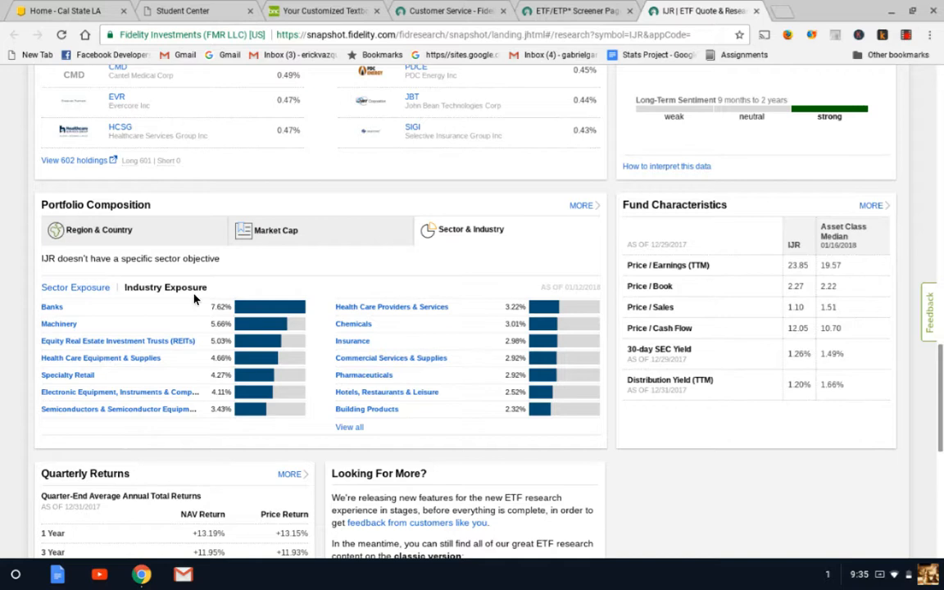
# - Scroll on to IJR's market-cap breakdown, mostly small and micro caps
pyautogui.scroll(-3)
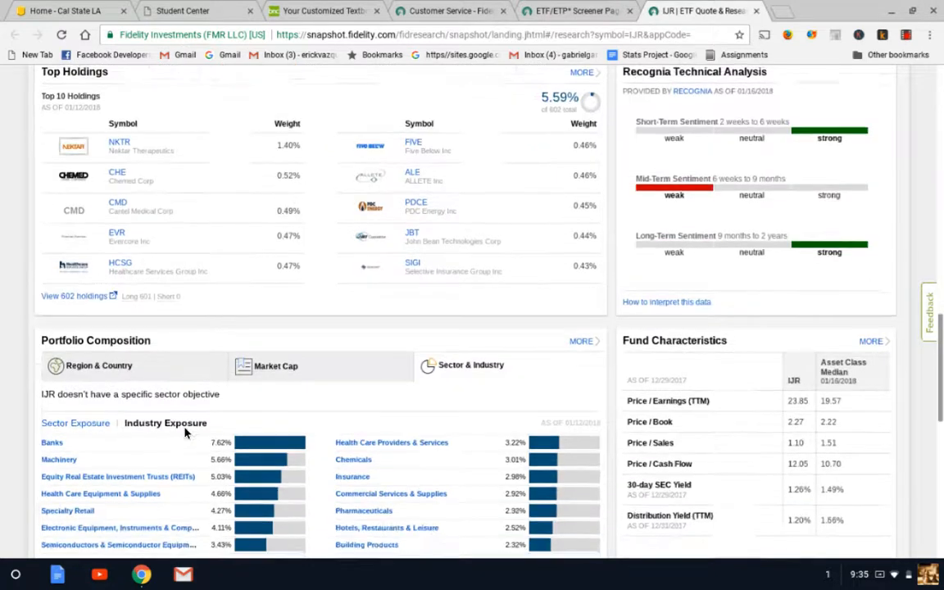
pyautogui.scroll(-3)
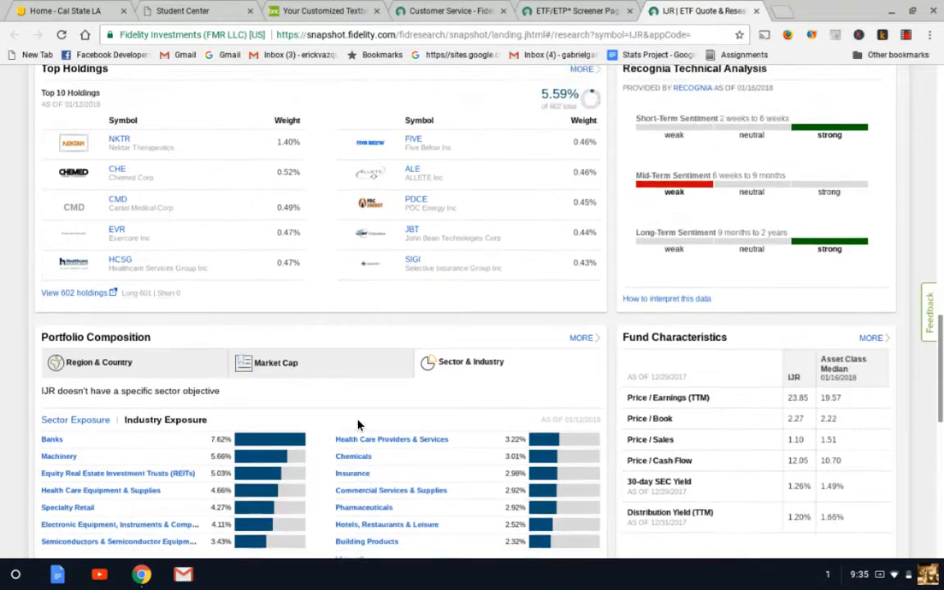
pyautogui.scroll(-3)
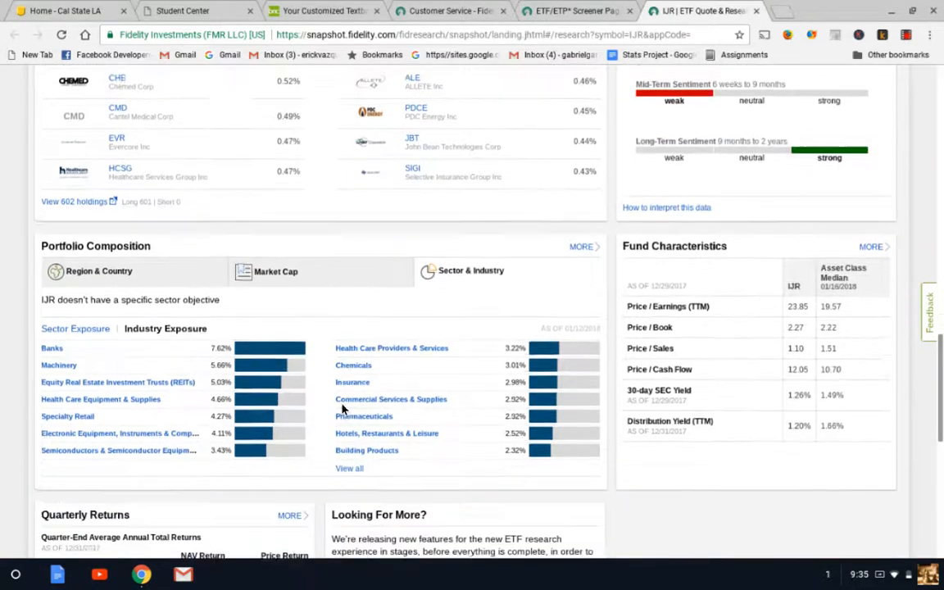
pyautogui.scroll(-3)
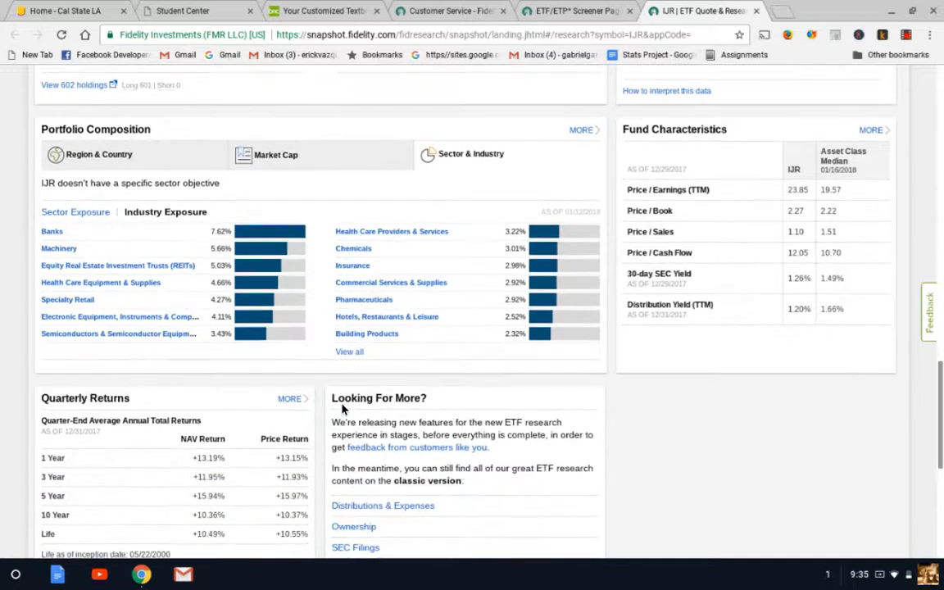
pyautogui.scroll(-3)
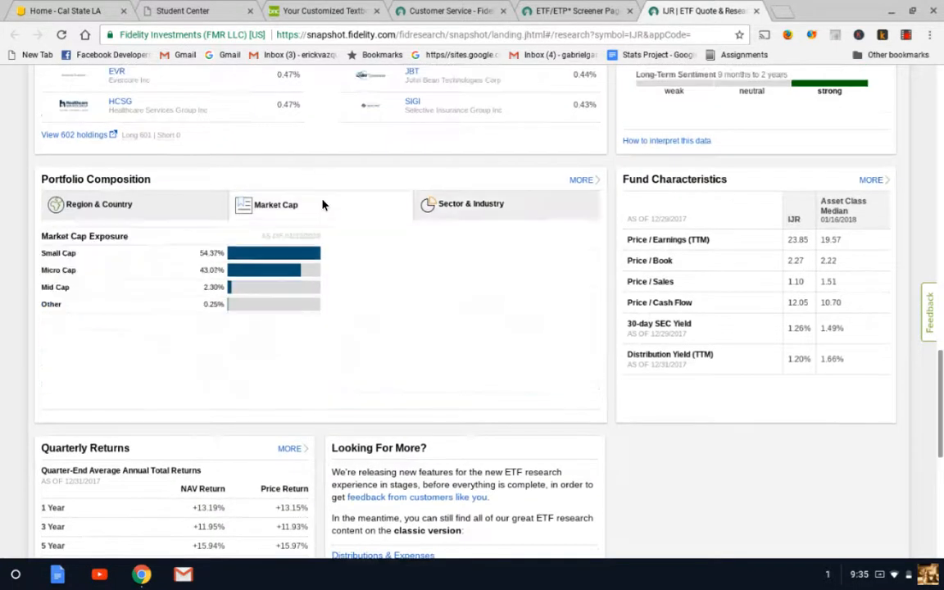
# - Check IJR's regional and country exposure, then its sector and industry breakdown
pyautogui.click(97, 203)
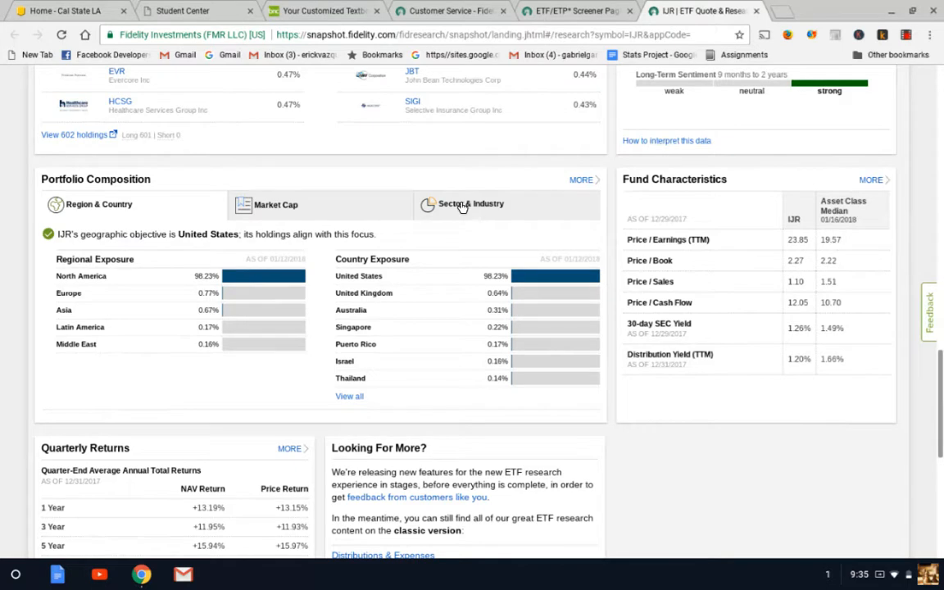
pyautogui.click(467, 203)
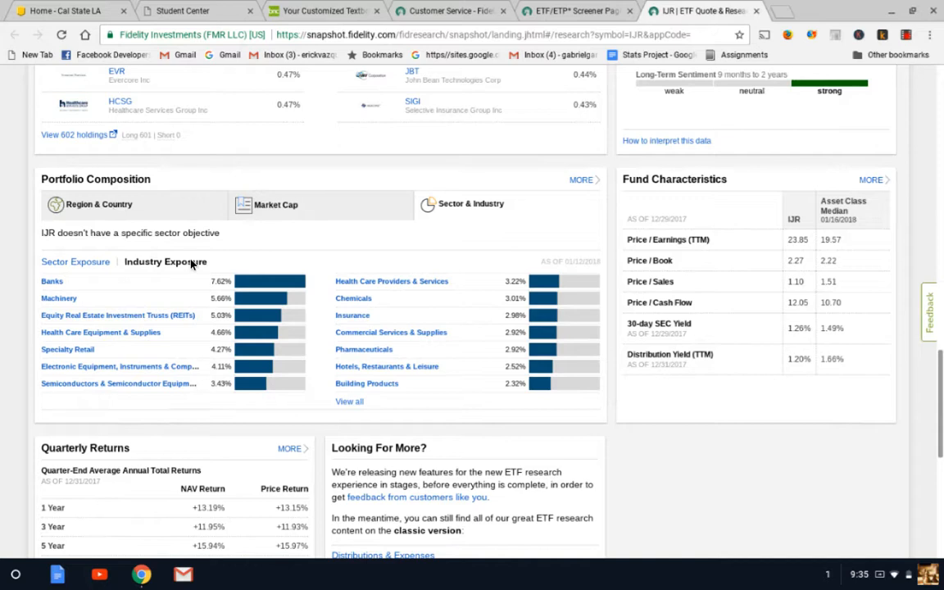
pyautogui.scroll(-3)
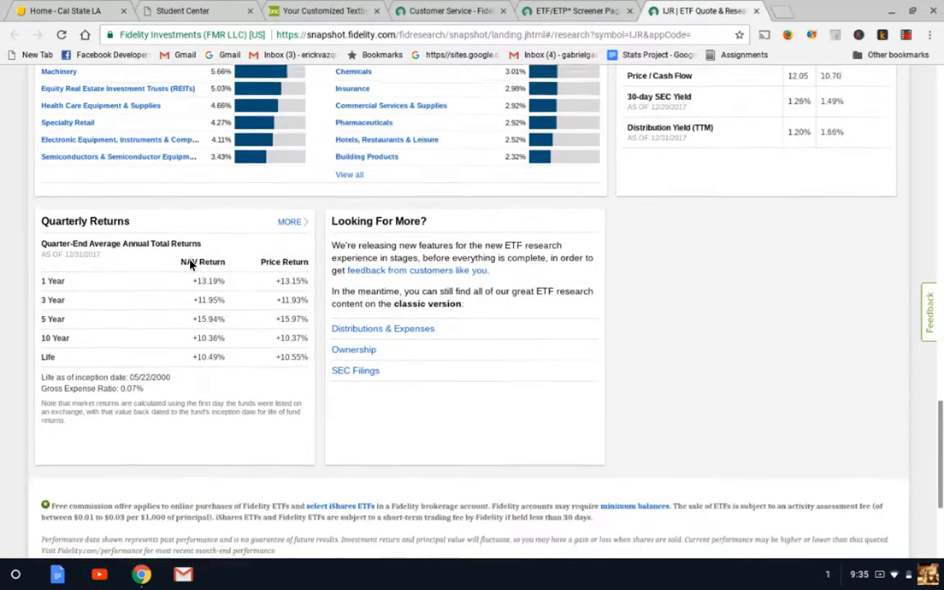
pyautogui.scroll(3)
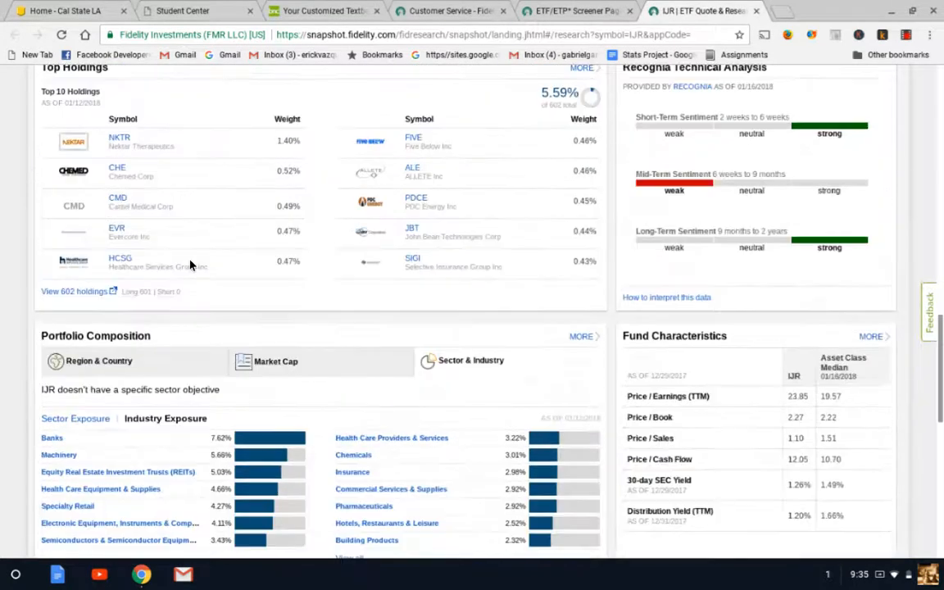
pyautogui.scroll(-3)
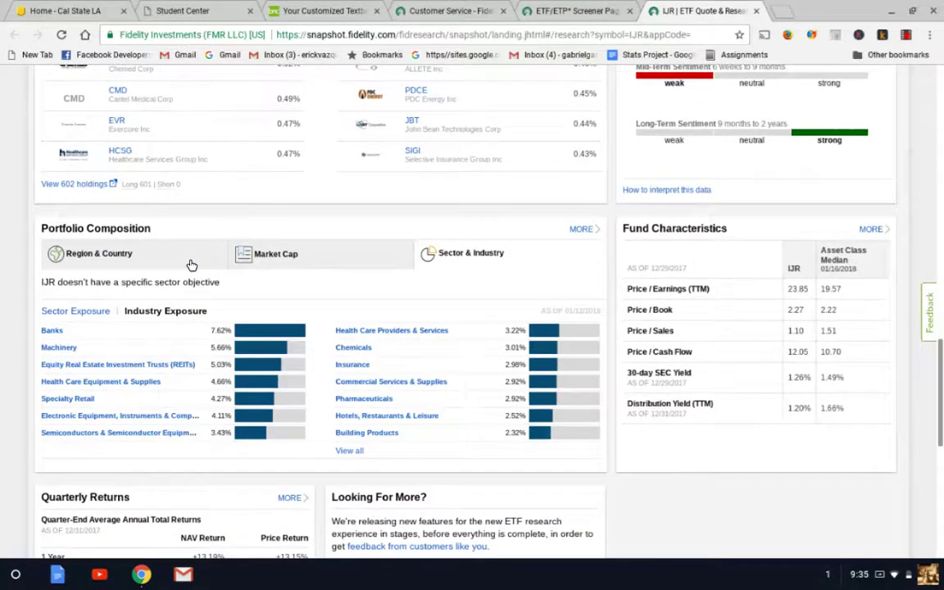
pyautogui.scroll(-3)
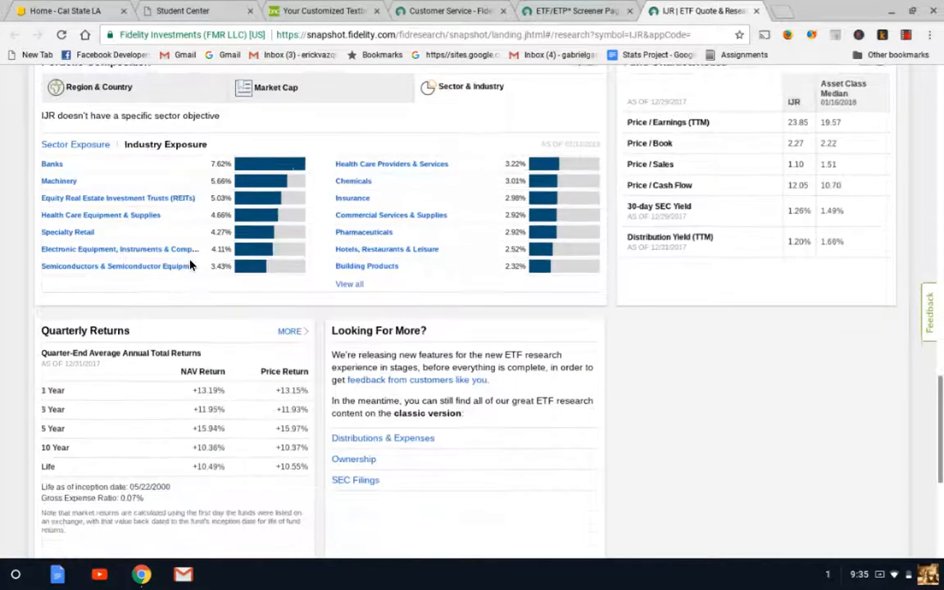
# - Scroll back up past holdings and similar ETFs to IJR's quote and price chart
pyautogui.scroll(3)
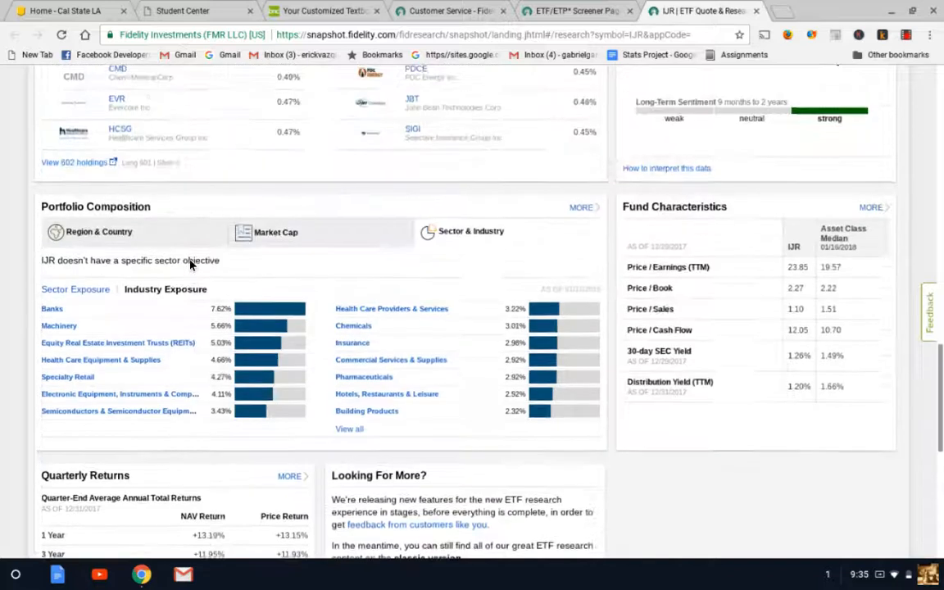
pyautogui.scroll(3)
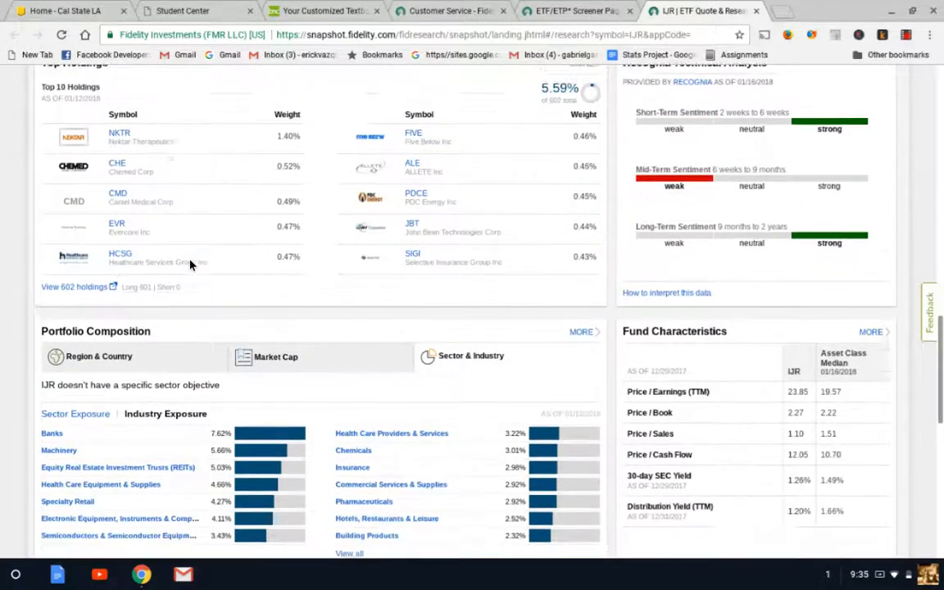
pyautogui.scroll(3)
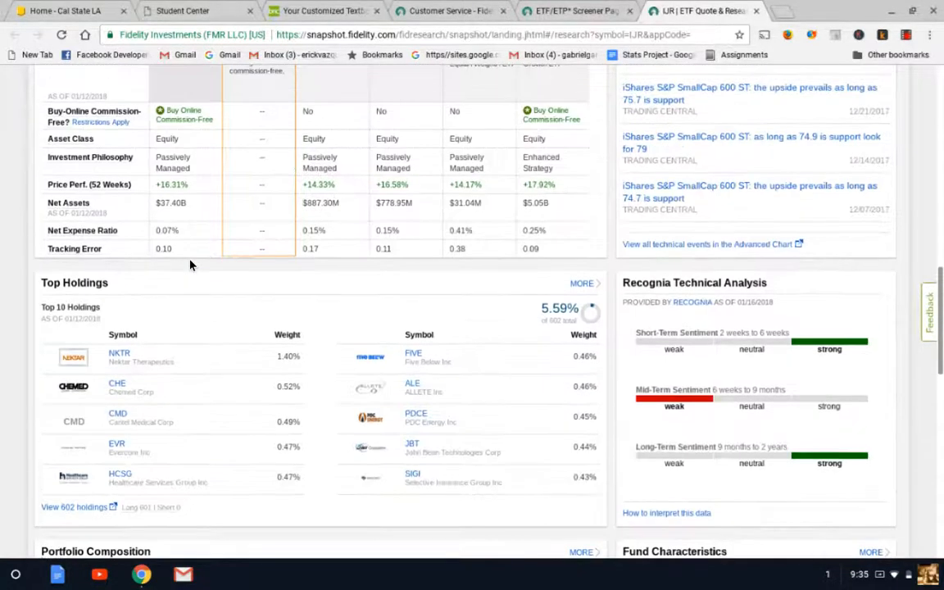
pyautogui.scroll(3)
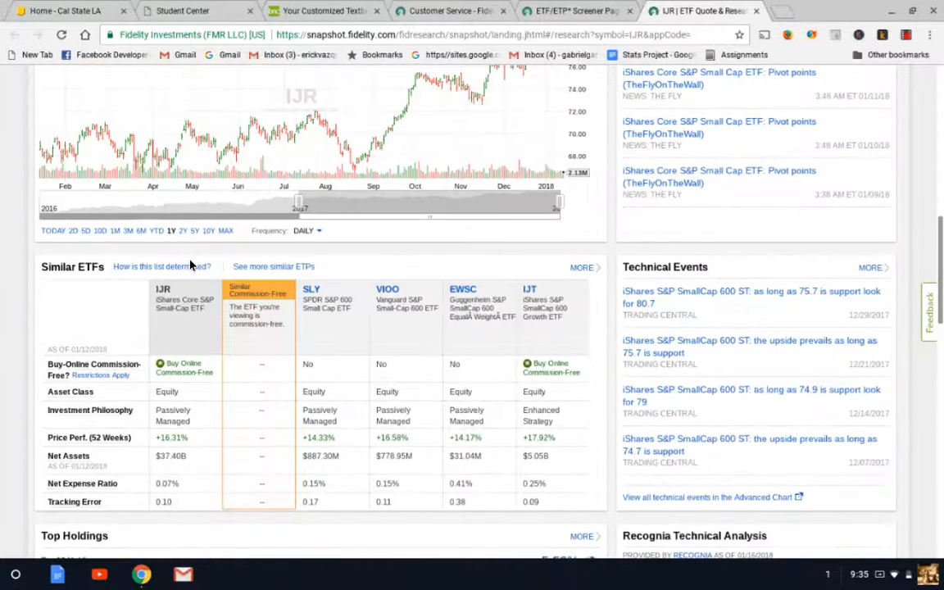
pyautogui.scroll(-3)
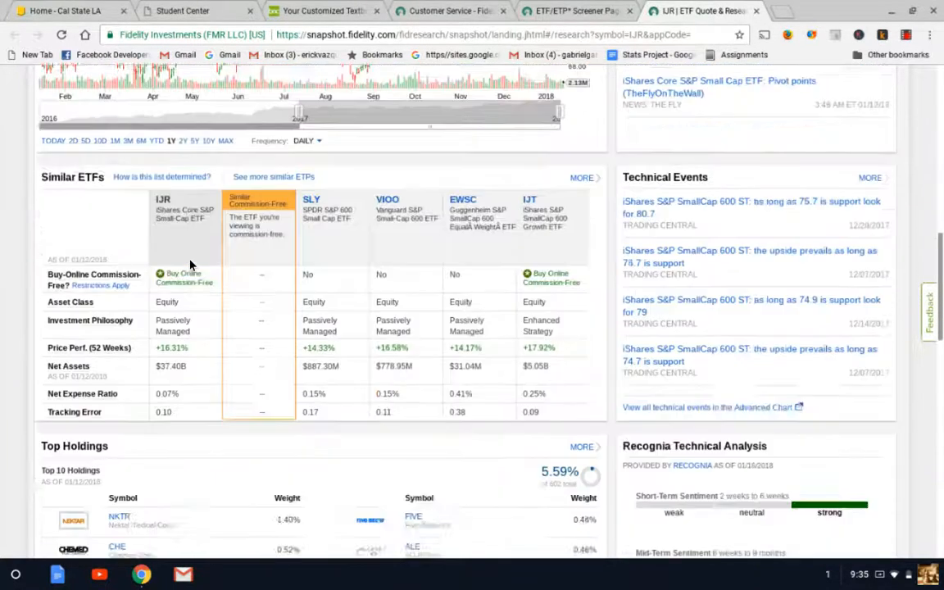
pyautogui.scroll(3)
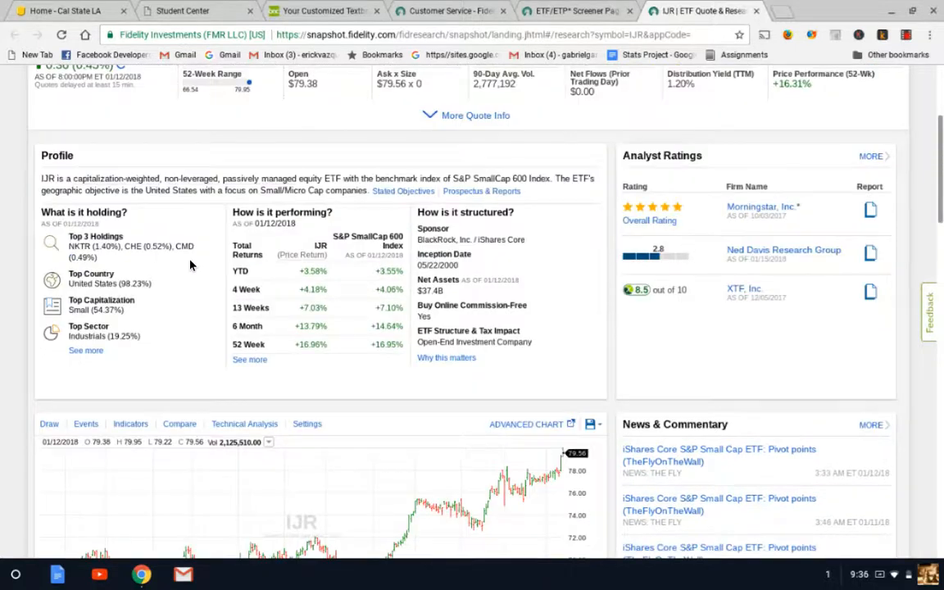
pyautogui.scroll(3)
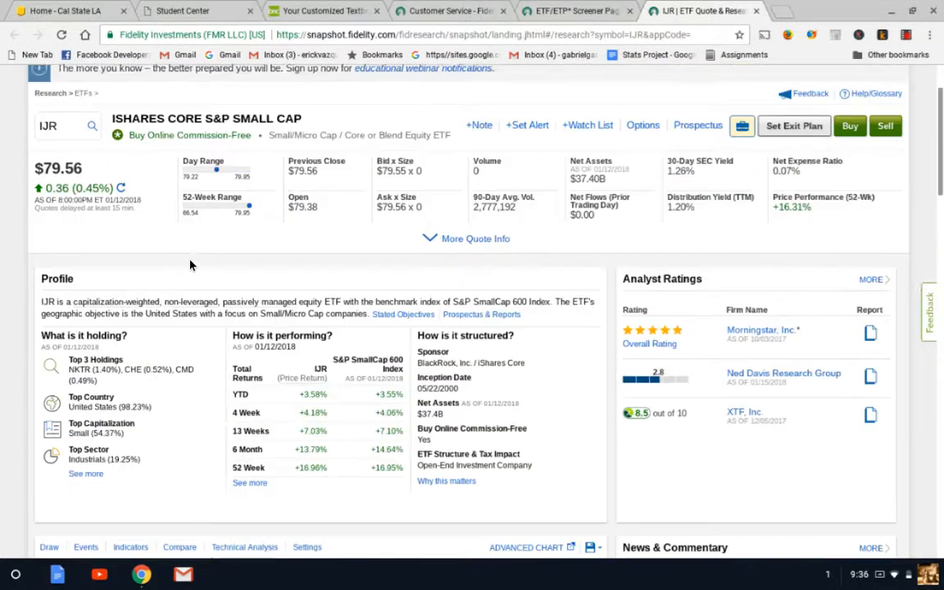
pyautogui.scroll(-3)
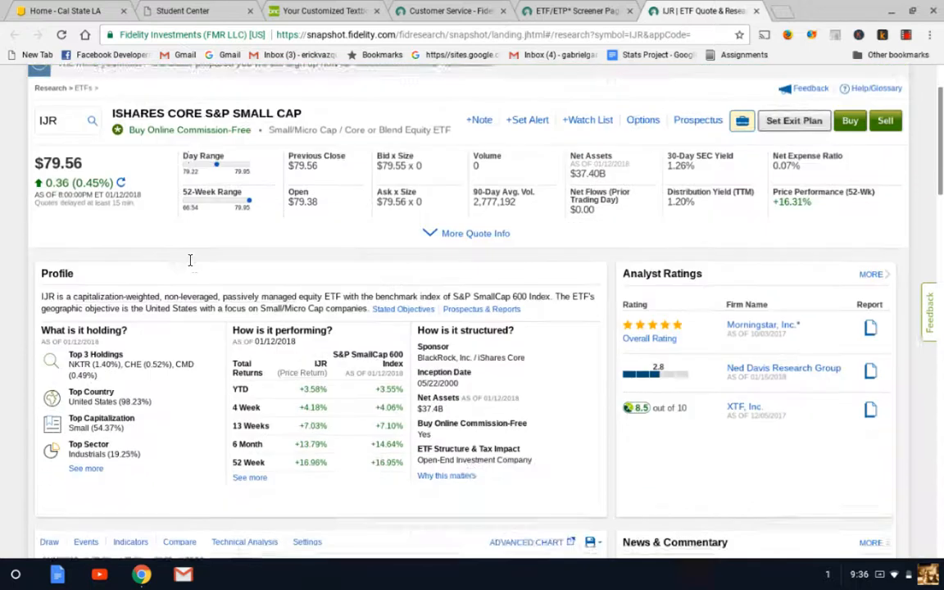
pyautogui.scroll(-3)
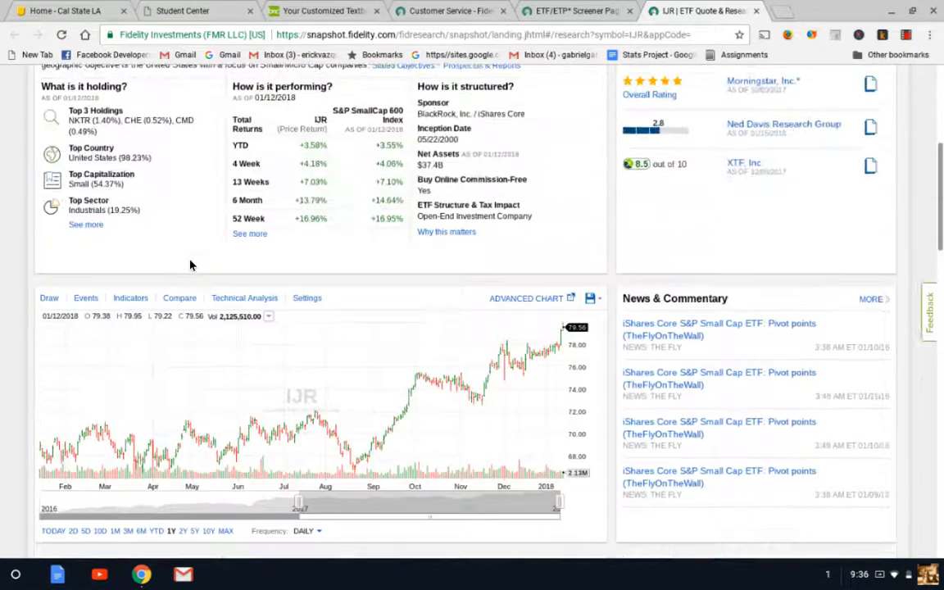
# - Add the S&P 500 as a comparison line on IJR's one-year price chart
pyautogui.click(180, 308)
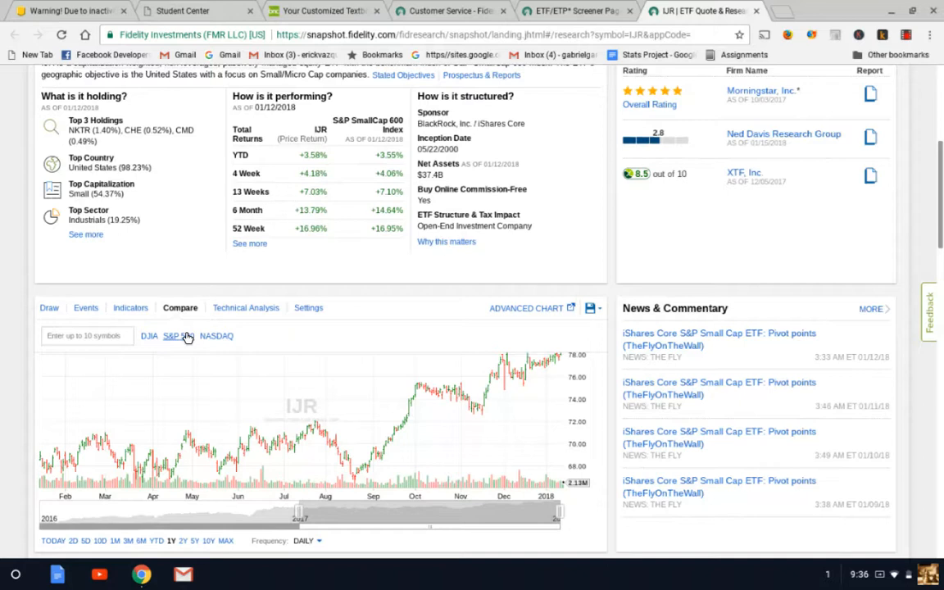
pyautogui.click(173, 336)
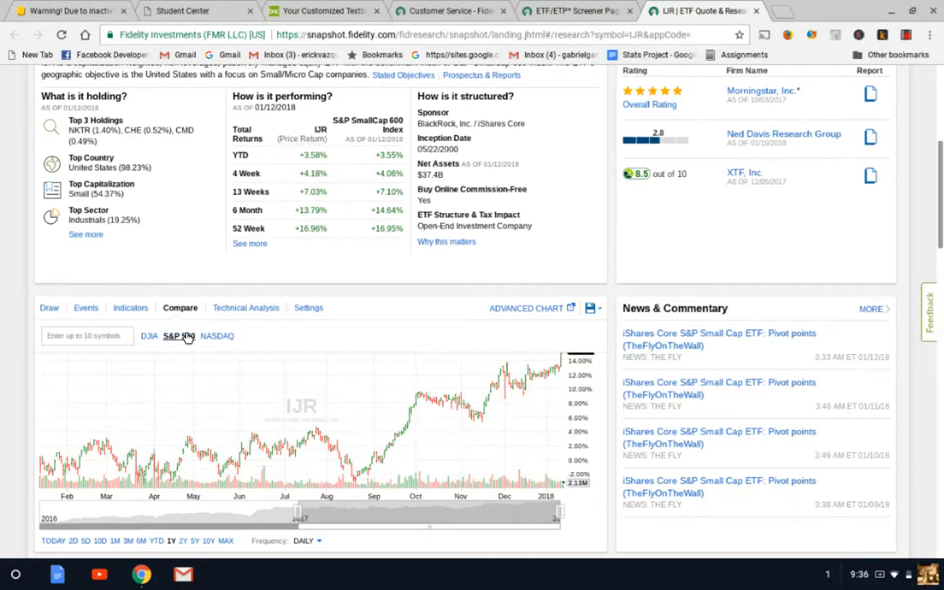
pyautogui.click(177, 336)
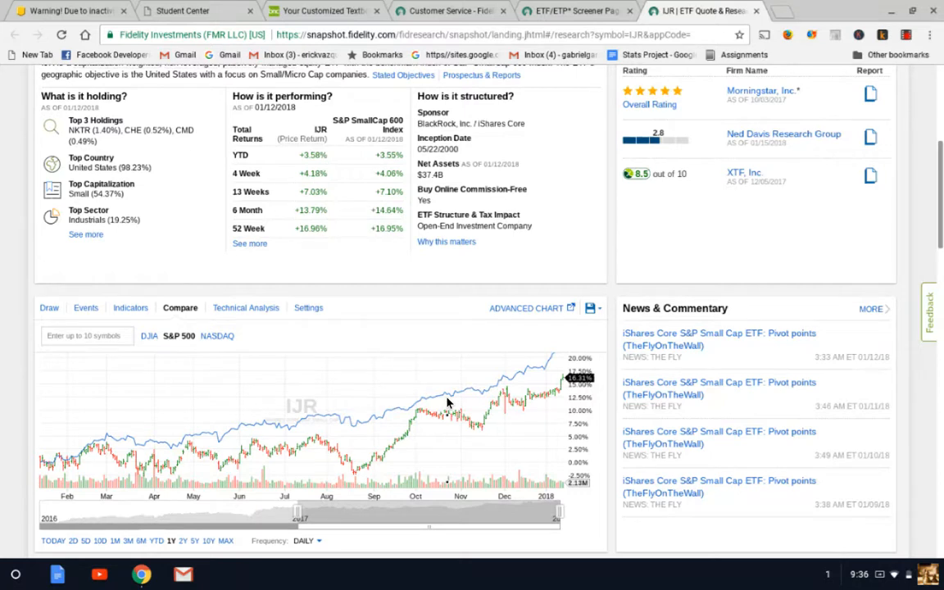
pyautogui.moveTo(403, 382)
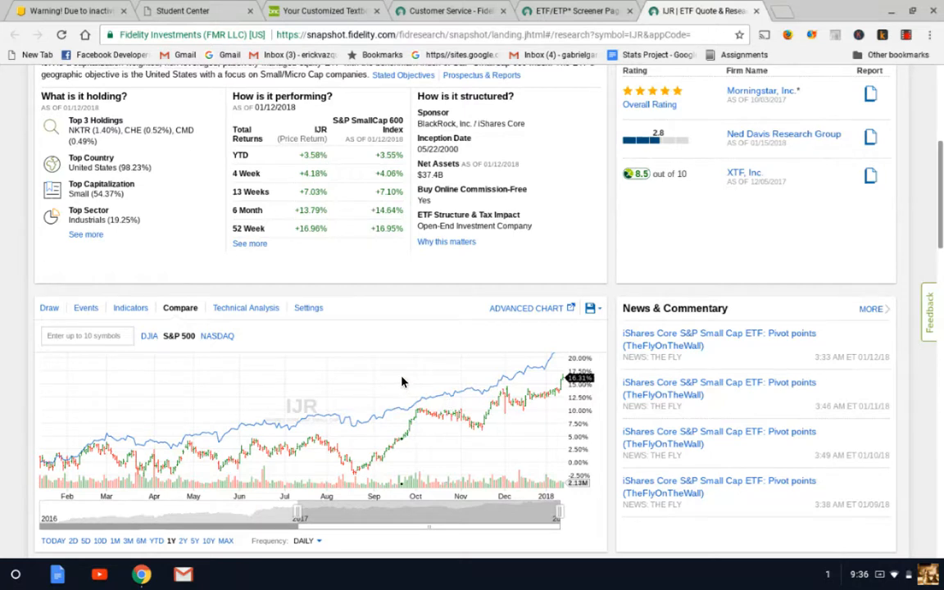
pyautogui.scroll(3)
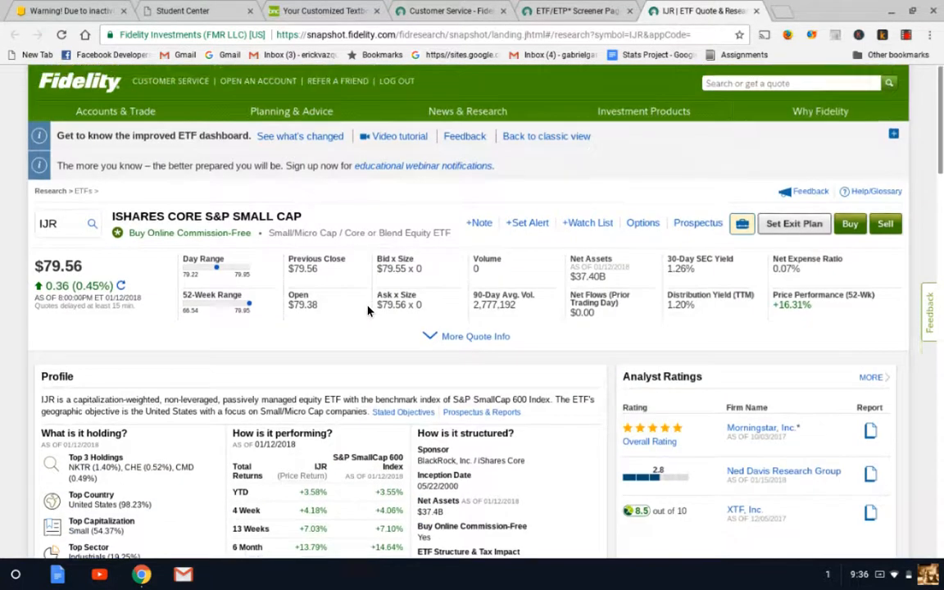
pyautogui.scroll(-3)
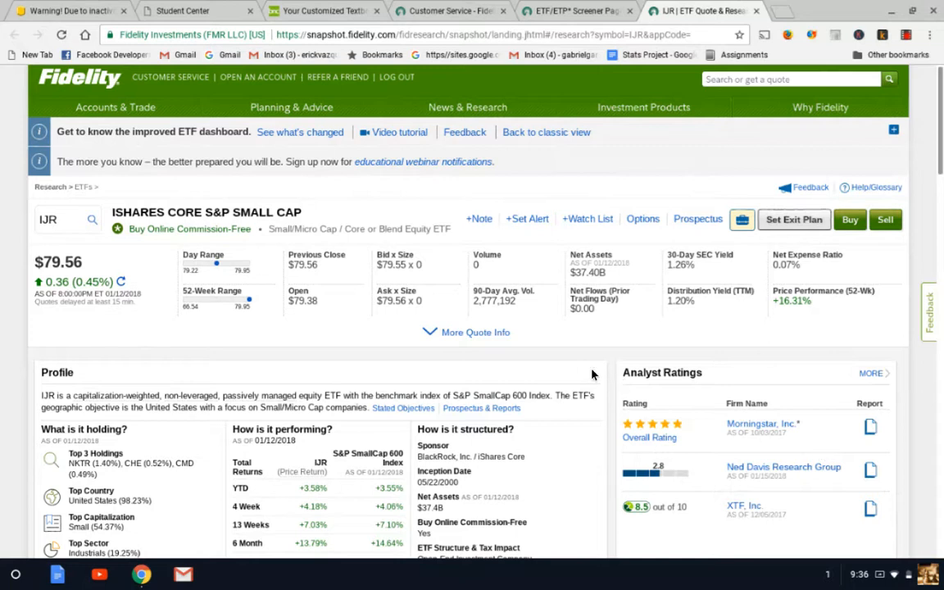
pyautogui.scroll(-3)
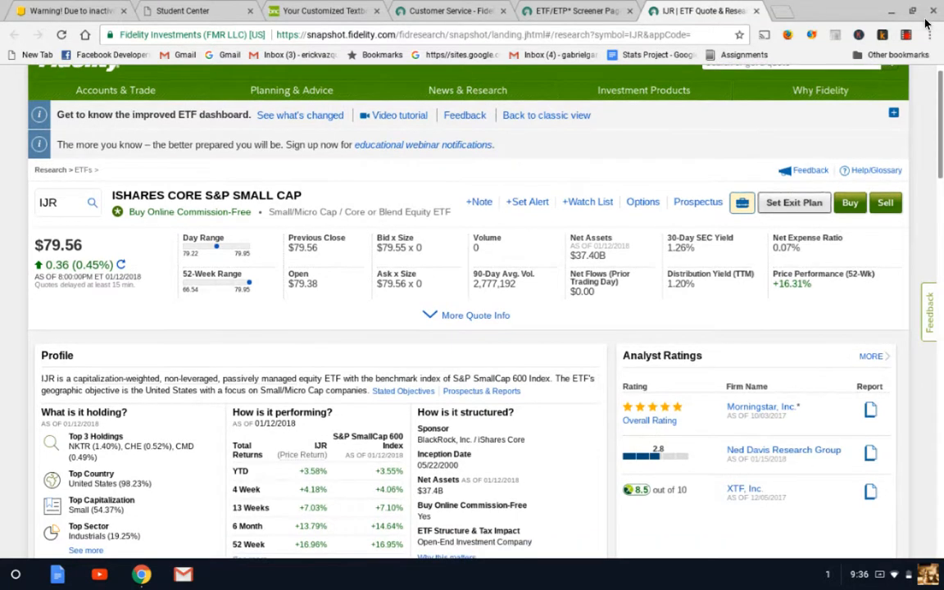